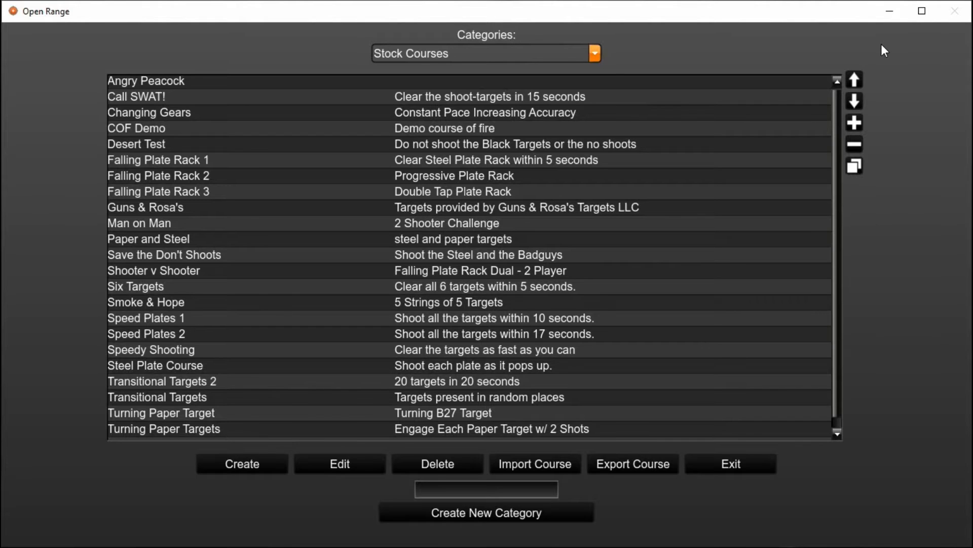
{"action": "mouse_move", "coordinate": [907, 85]}
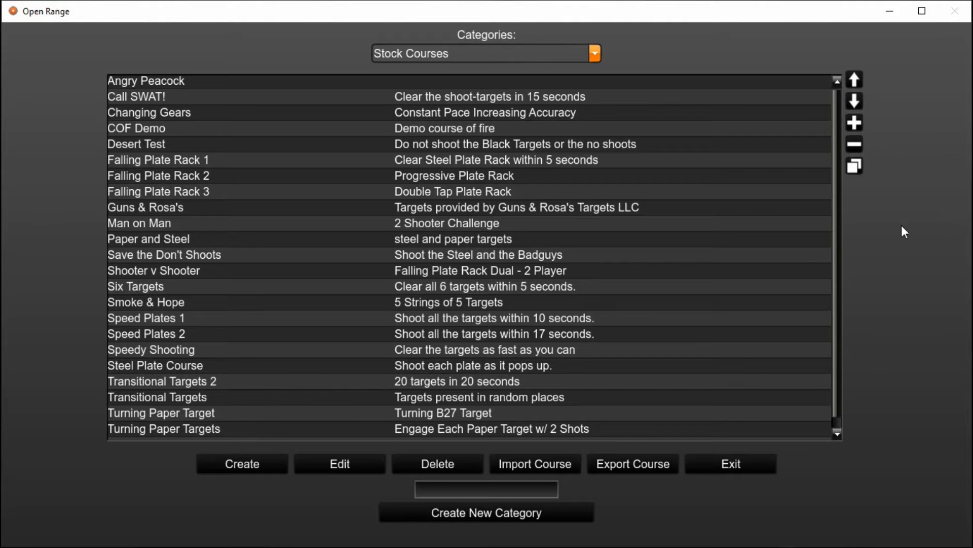
{"action": "mouse_move", "coordinate": [916, 142]}
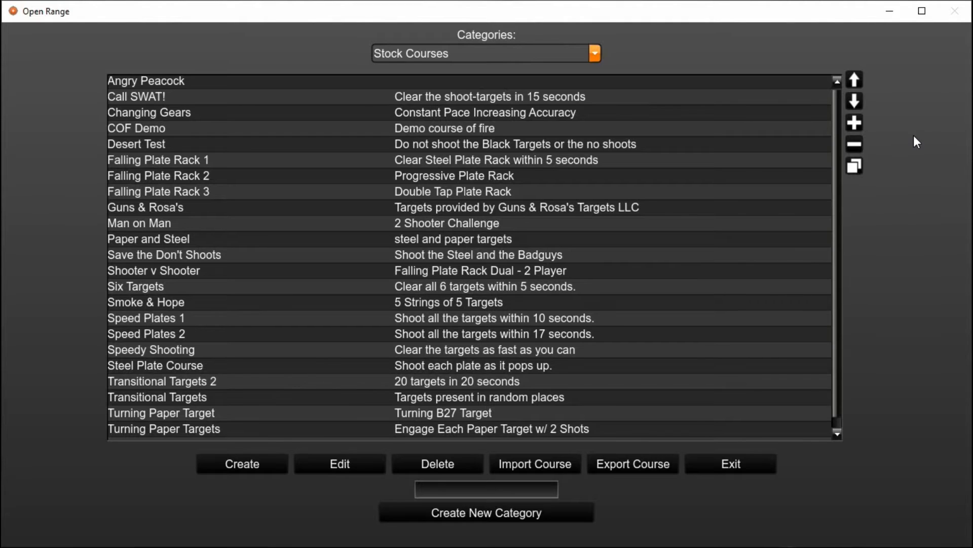
{"action": "mouse_move", "coordinate": [717, 41]}
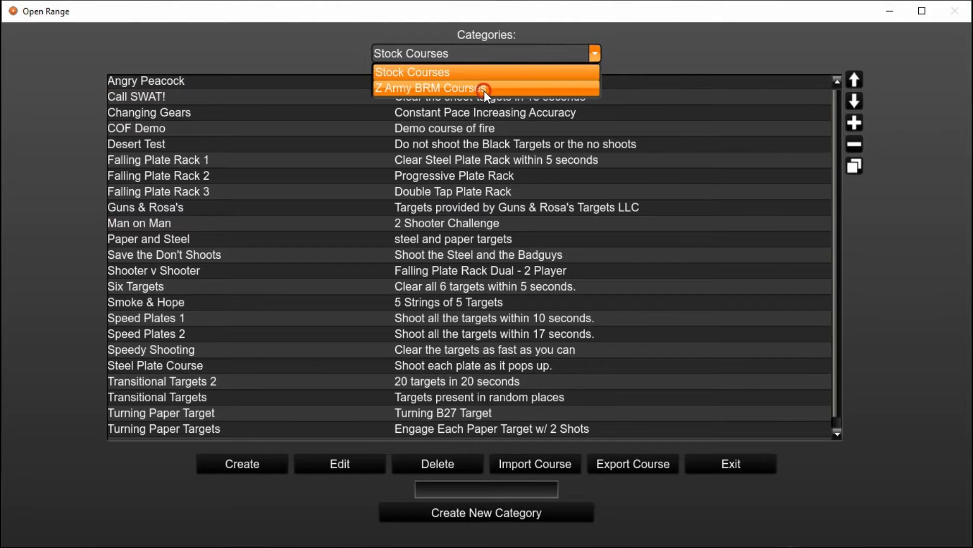
- Browse the course categories, viewing Z Army BRM Courses then returning to Stock Courses
{"action": "left_click", "coordinate": [424, 87]}
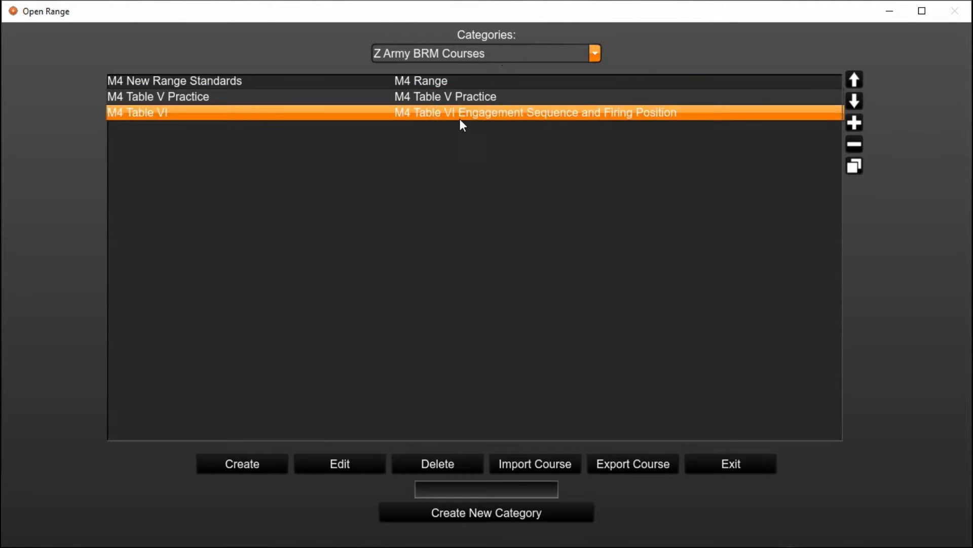
{"action": "left_click", "coordinate": [593, 54]}
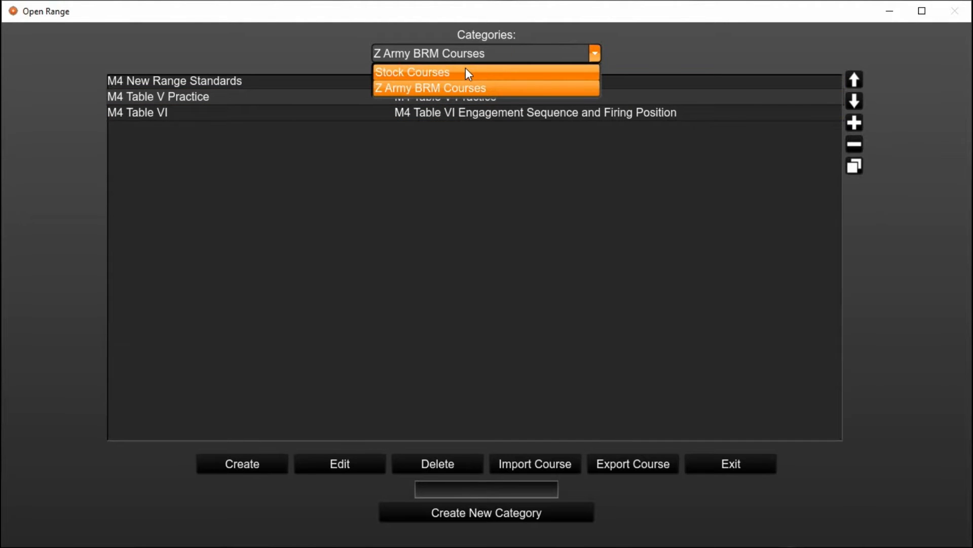
{"action": "left_click", "coordinate": [411, 72]}
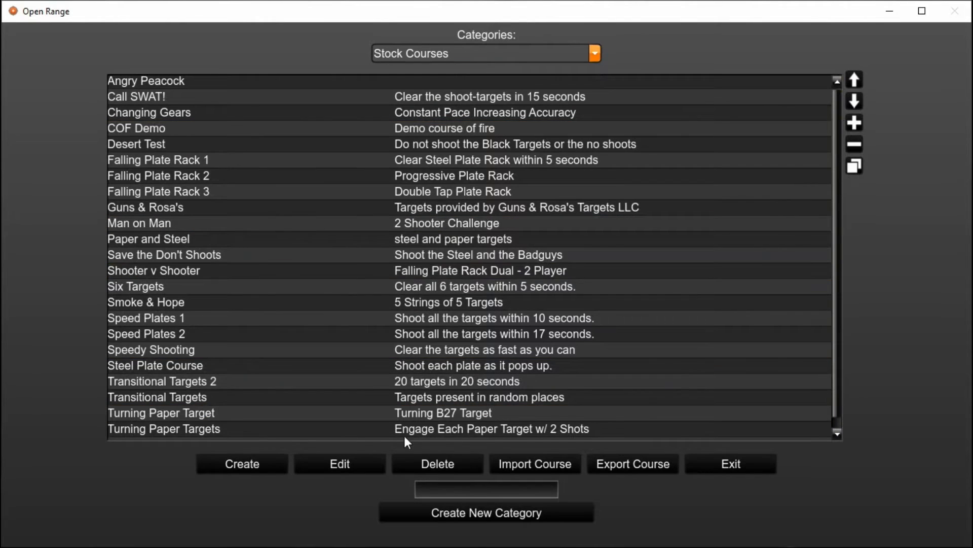
- Create a new course category named Virtuascore and confirm its creation
{"action": "left_click", "coordinate": [485, 489]}
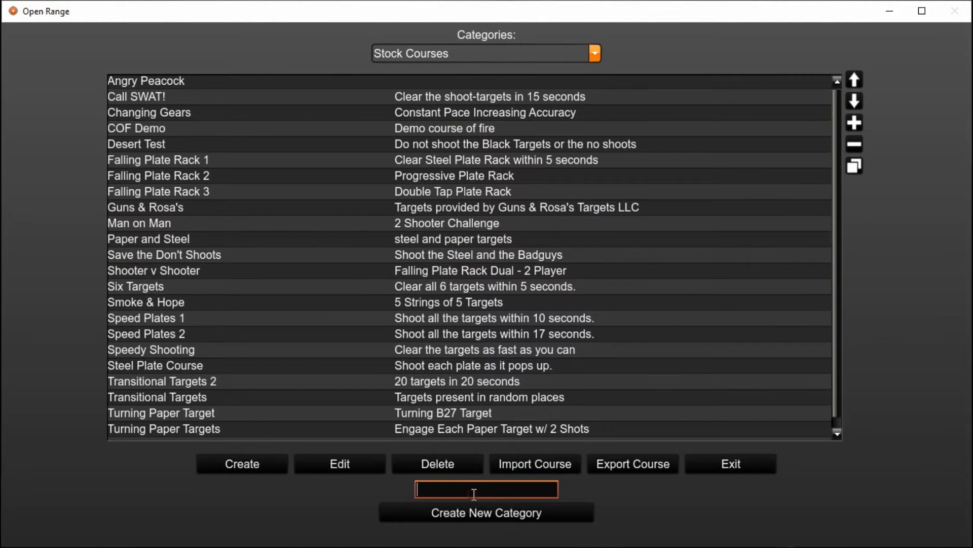
{"action": "type", "text": "Virtuascore"}
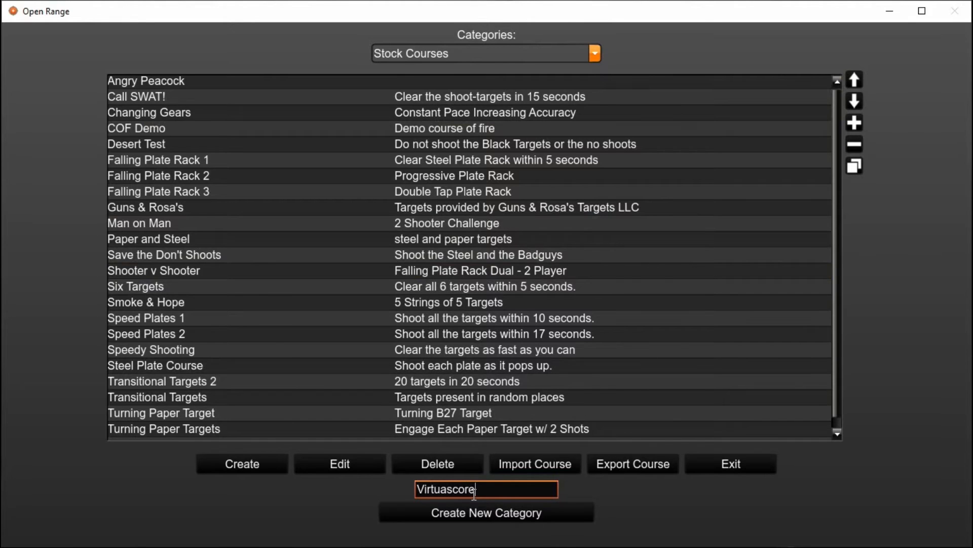
{"action": "left_click", "coordinate": [486, 512]}
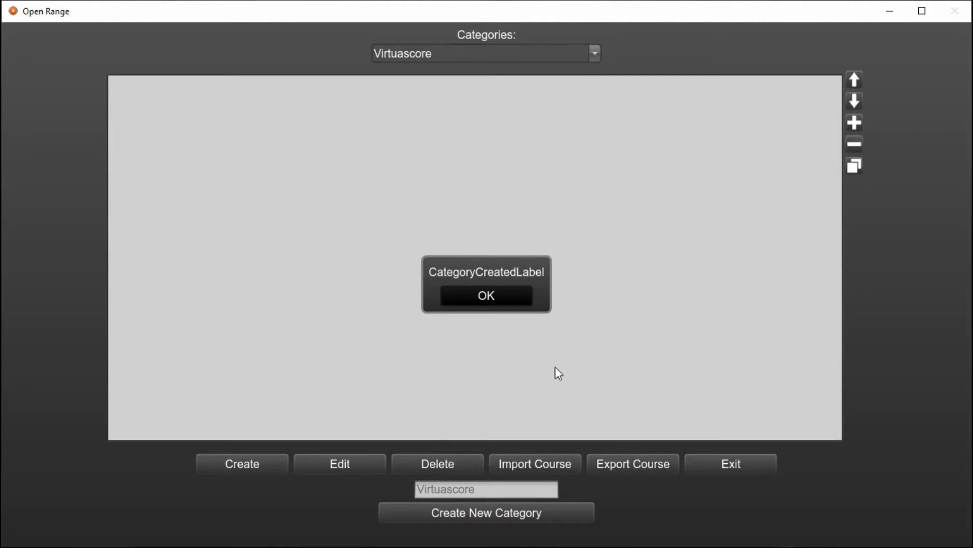
{"action": "left_click", "coordinate": [486, 295]}
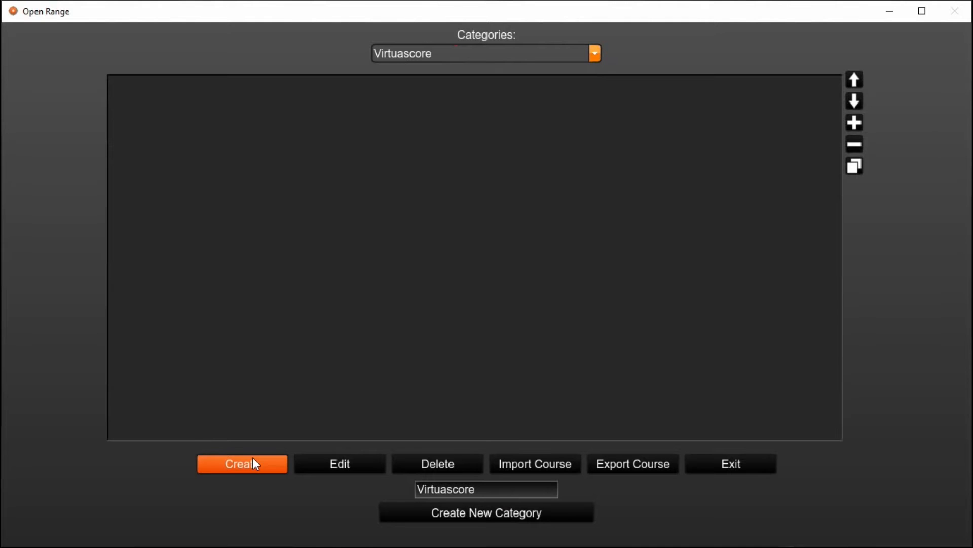
- Start a new course named 'Demo Course' with description 'demo course'
{"action": "left_click", "coordinate": [241, 463]}
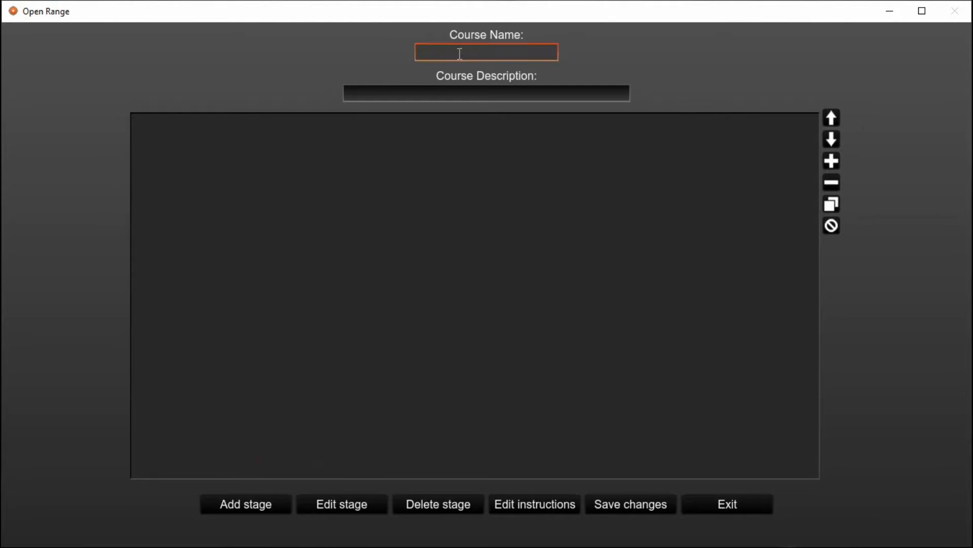
{"action": "type", "text": "D"}
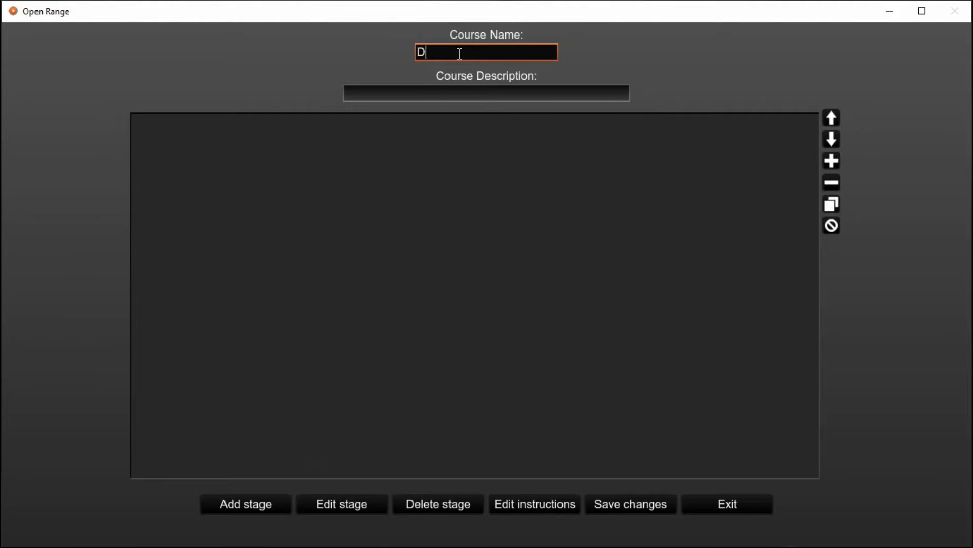
{"action": "type", "text": "emo Cours"}
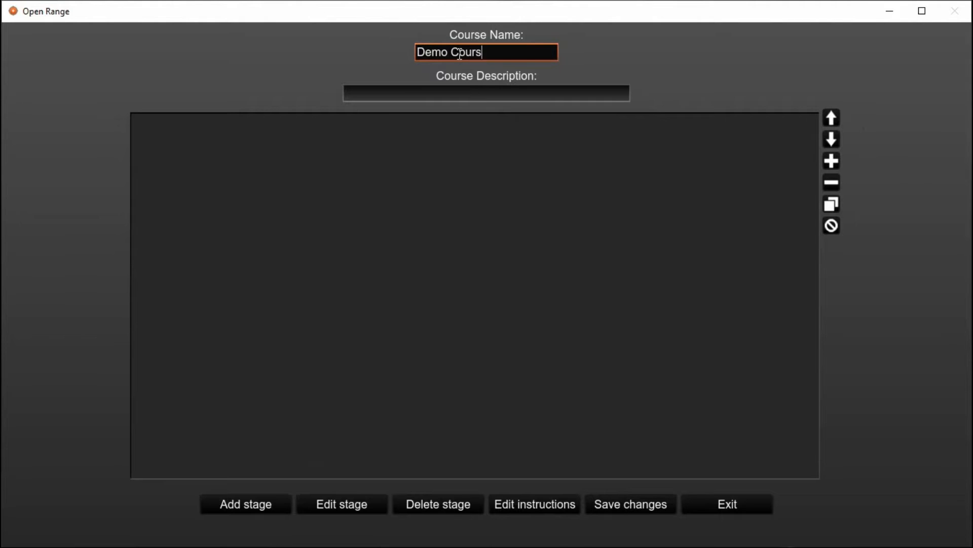
{"action": "left_click", "coordinate": [485, 92]}
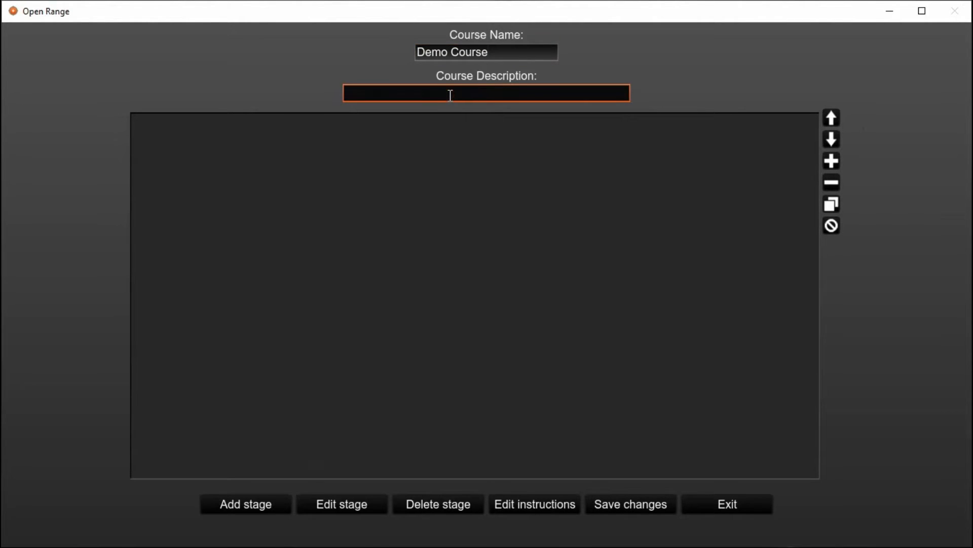
{"action": "type", "text": "demo cour"}
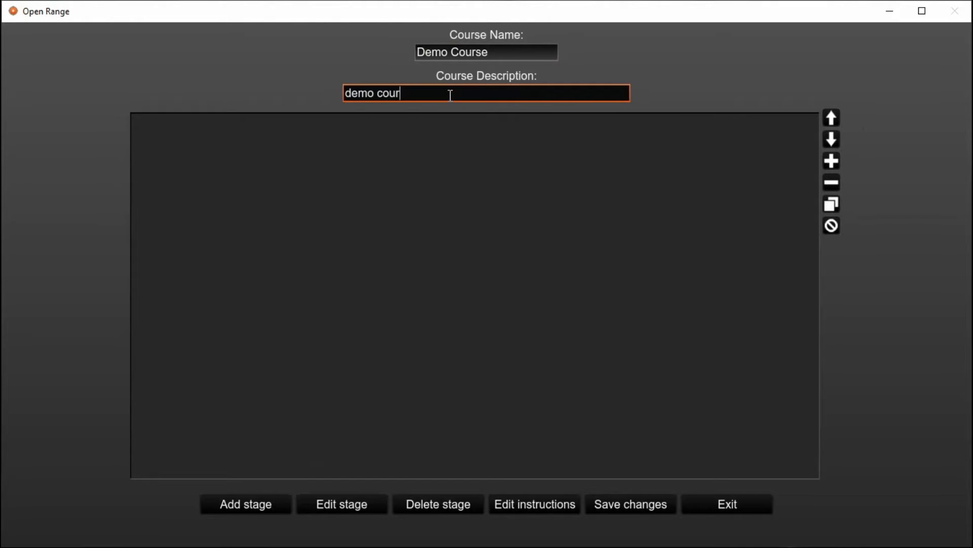
{"action": "type", "text": "se"}
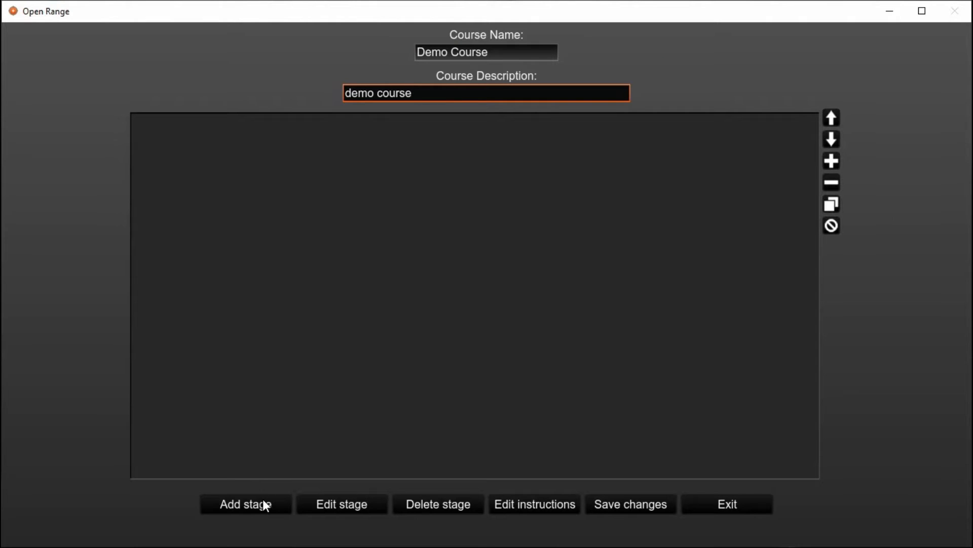
- Add a first stage to the course and name it 'Stage 1'
{"action": "left_click", "coordinate": [245, 504]}
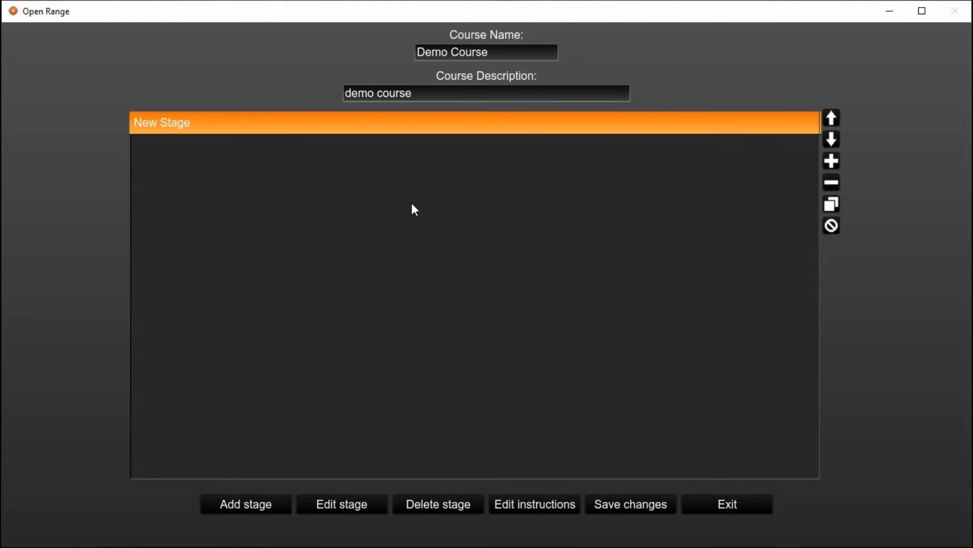
{"action": "left_click", "coordinate": [244, 504]}
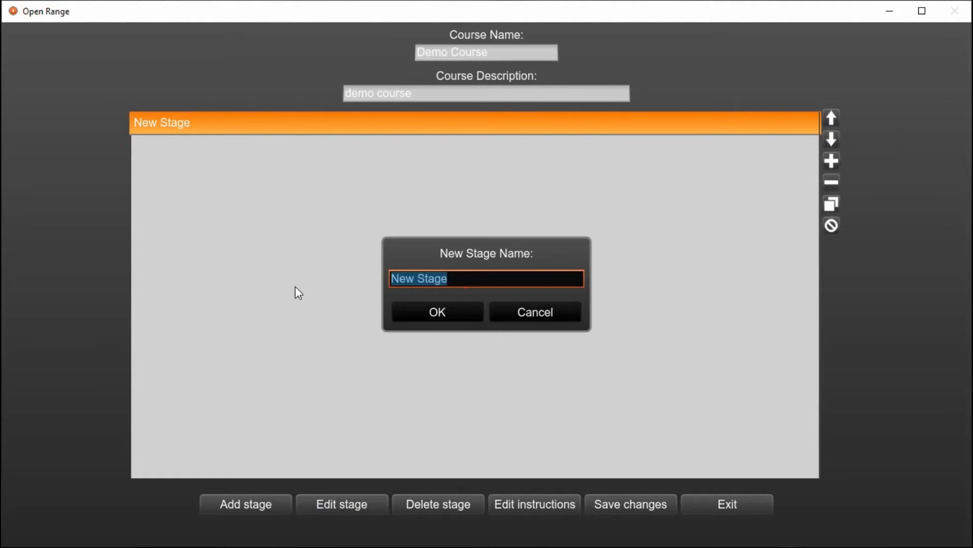
{"action": "type", "text": "Stage"}
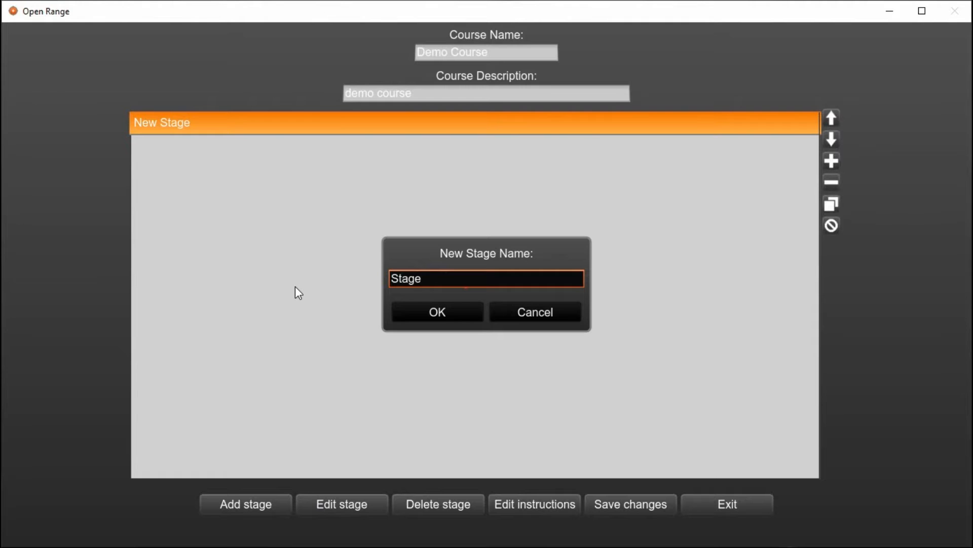
{"action": "left_click", "coordinate": [436, 311]}
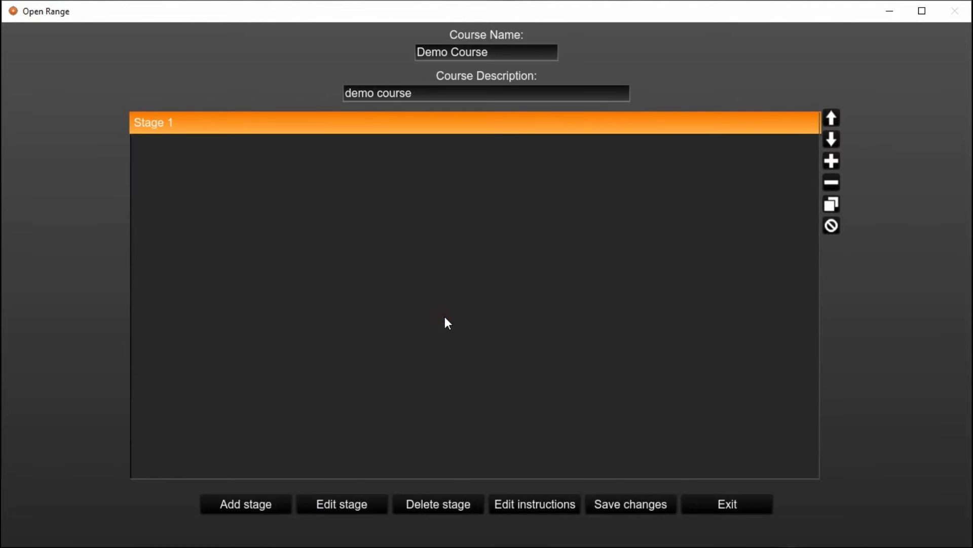
{"action": "mouse_move", "coordinate": [354, 506]}
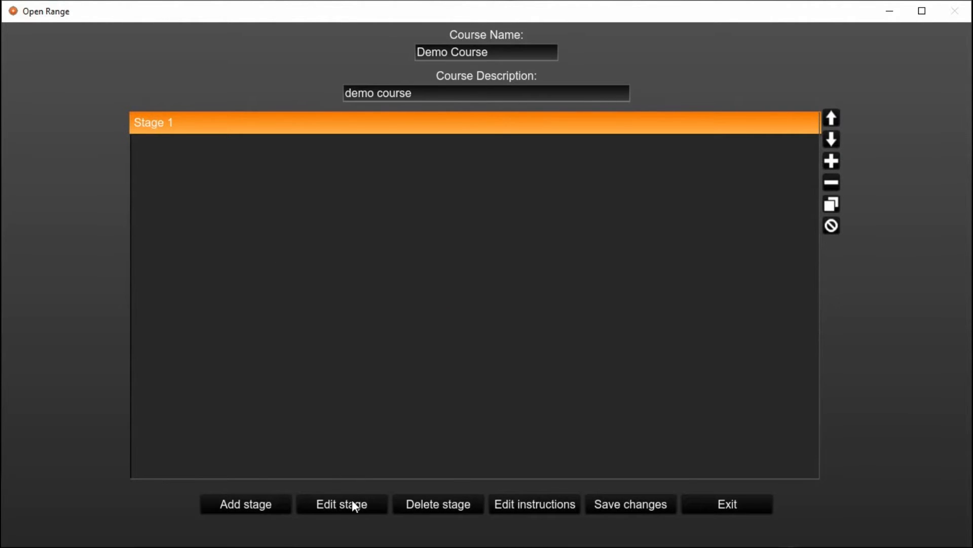
{"action": "left_click", "coordinate": [341, 504]}
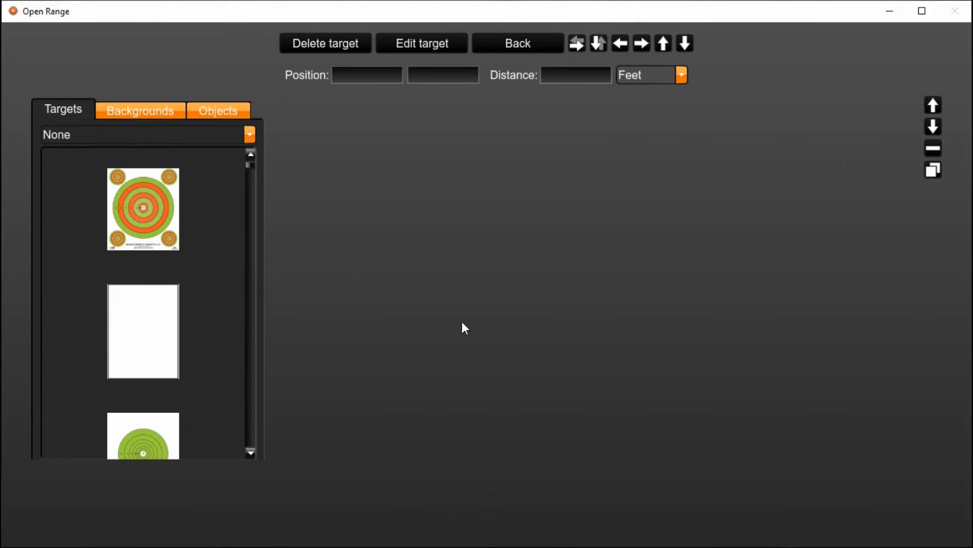
{"action": "mouse_move", "coordinate": [178, 60]}
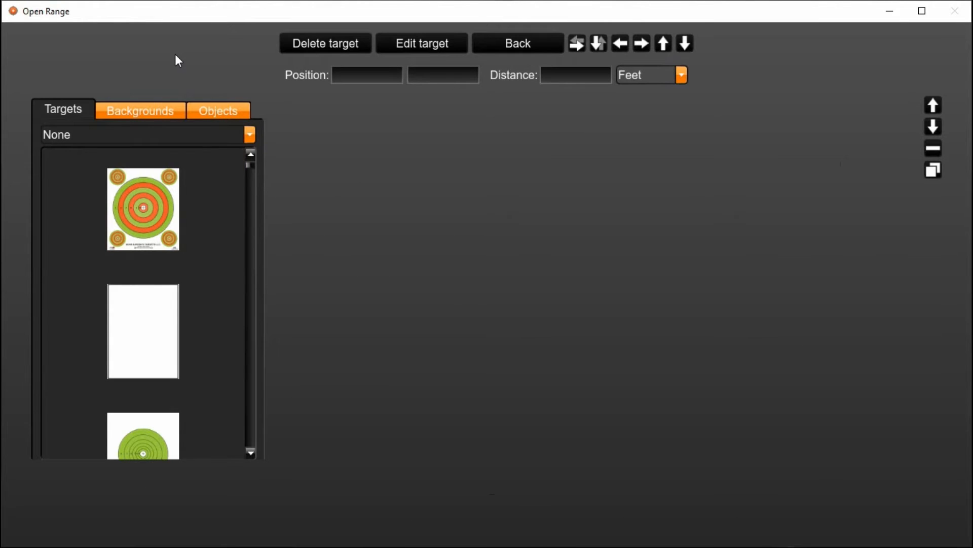
{"action": "mouse_move", "coordinate": [195, 54]}
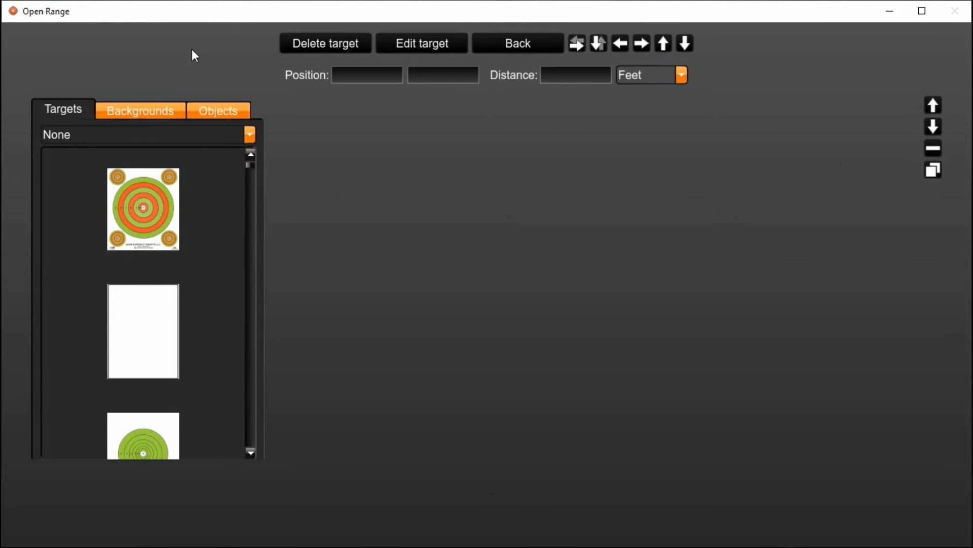
{"action": "mouse_move", "coordinate": [59, 109]}
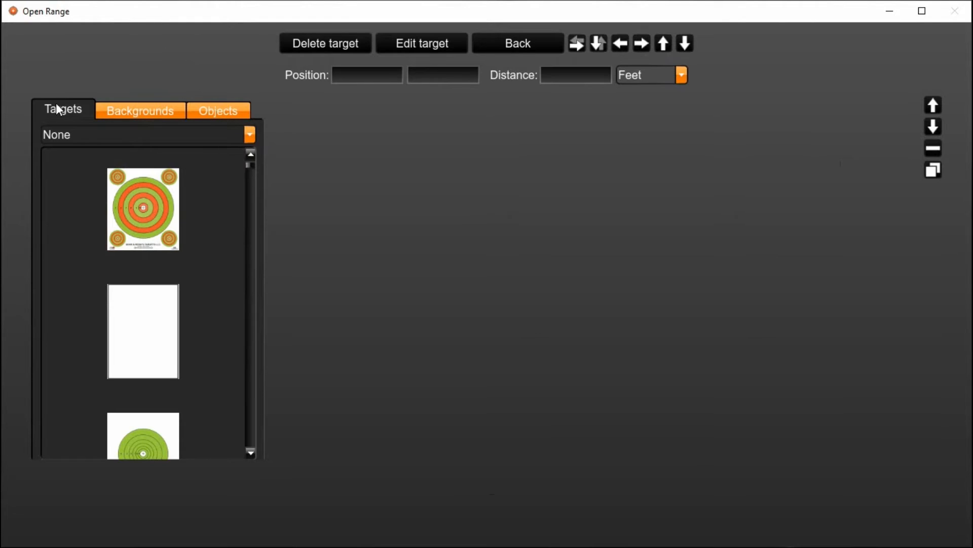
{"action": "mouse_move", "coordinate": [257, 179]}
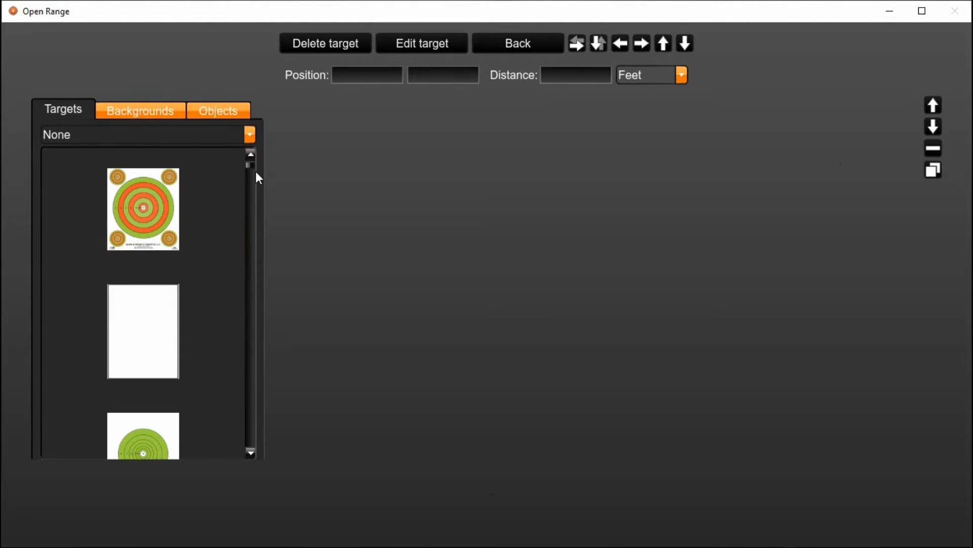
{"action": "scroll", "scroll_direction": "down", "scroll_amount": 3}
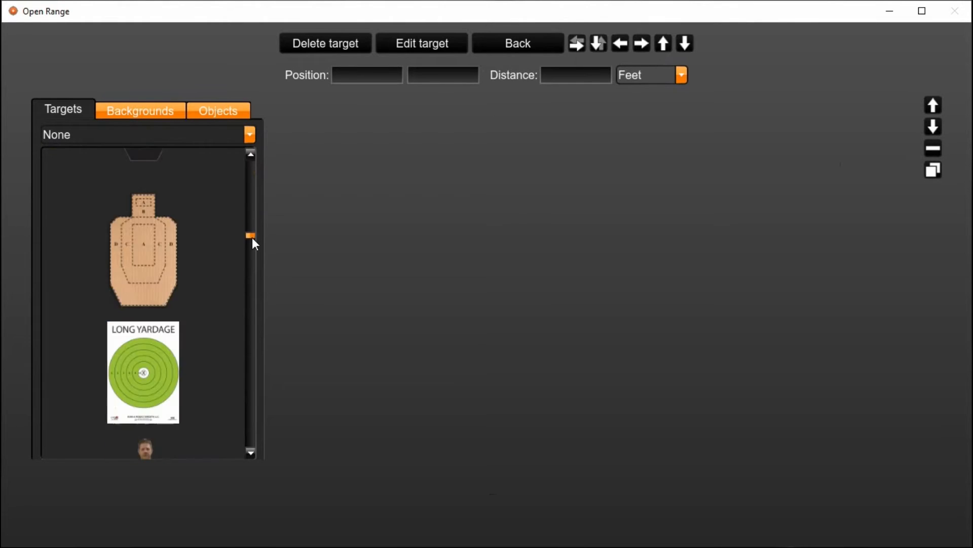
{"action": "left_click", "coordinate": [140, 109]}
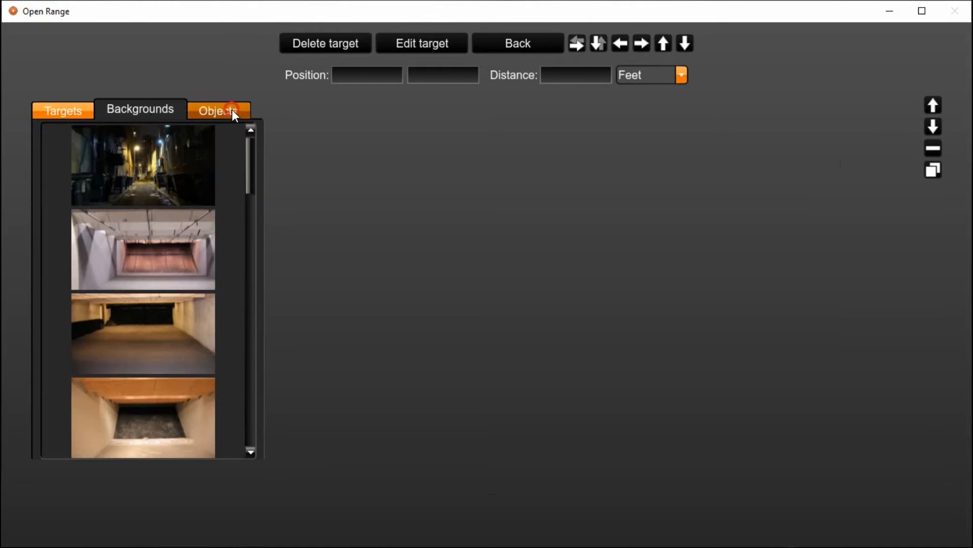
{"action": "left_click", "coordinate": [218, 109]}
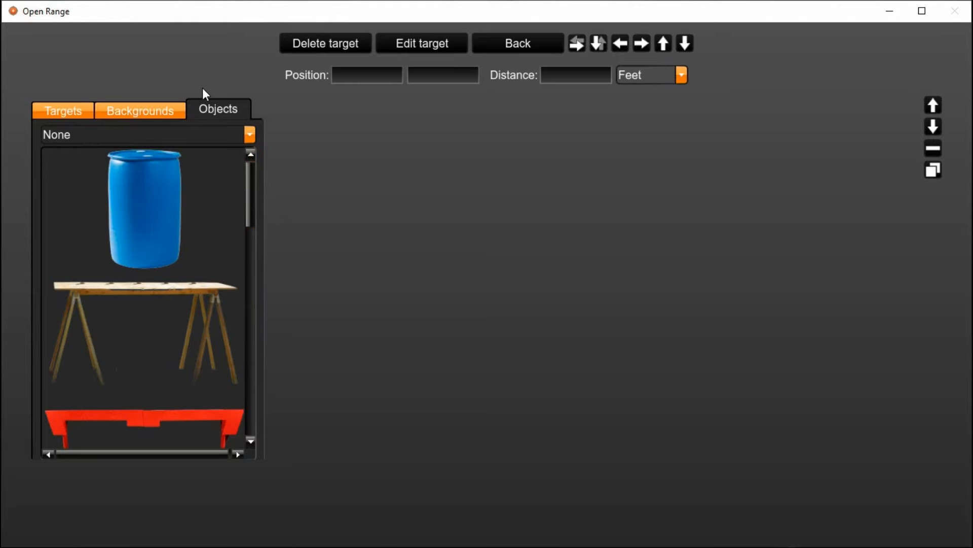
{"action": "mouse_move", "coordinate": [174, 77]}
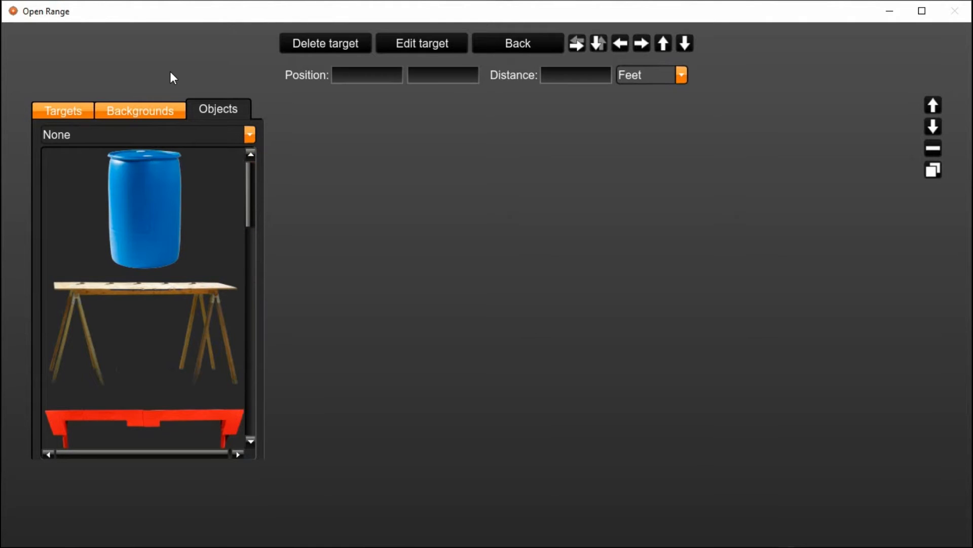
{"action": "mouse_move", "coordinate": [137, 73]}
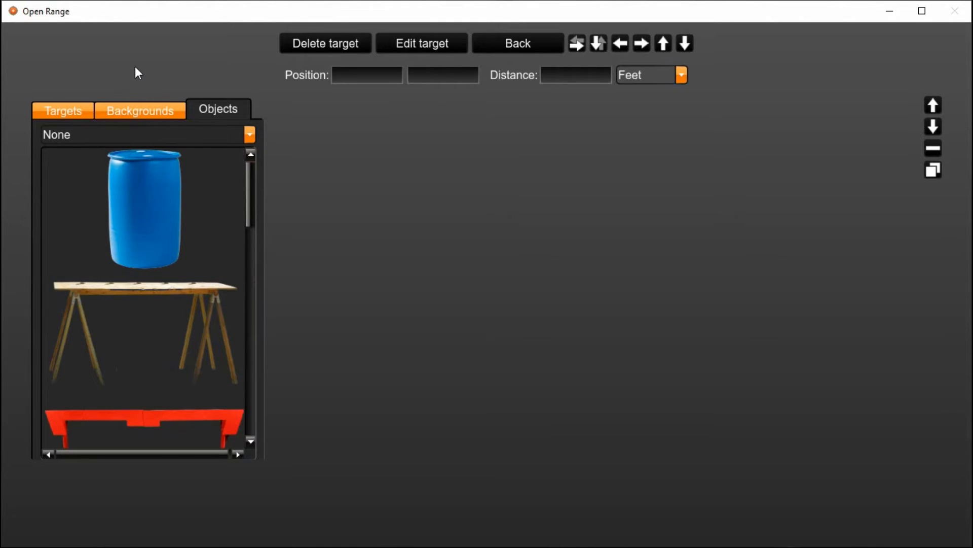
{"action": "mouse_move", "coordinate": [165, 74]}
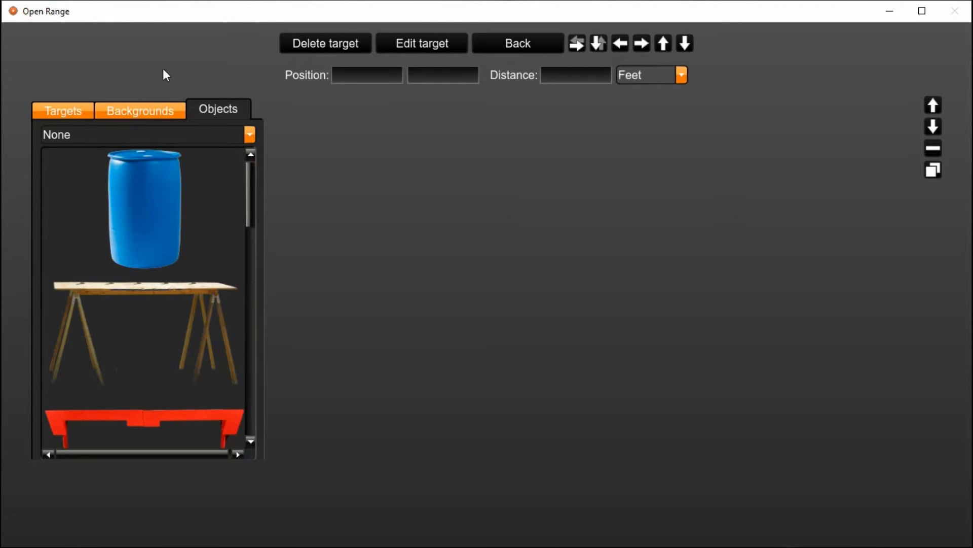
{"action": "mouse_move", "coordinate": [187, 73]}
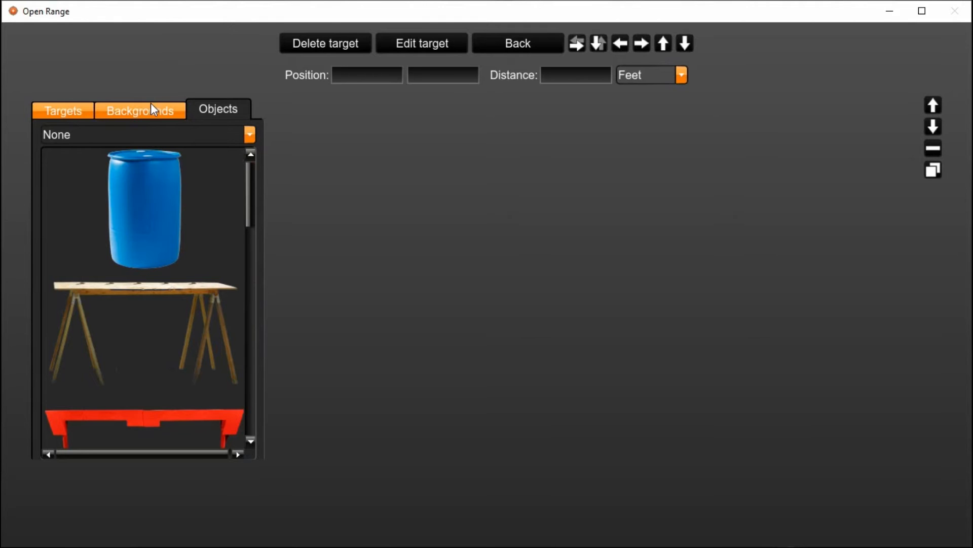
- Preview the alley, wooden-backstop, gravel and bright indoor ranges, then keep the grey concrete wall
{"action": "left_click", "coordinate": [140, 109]}
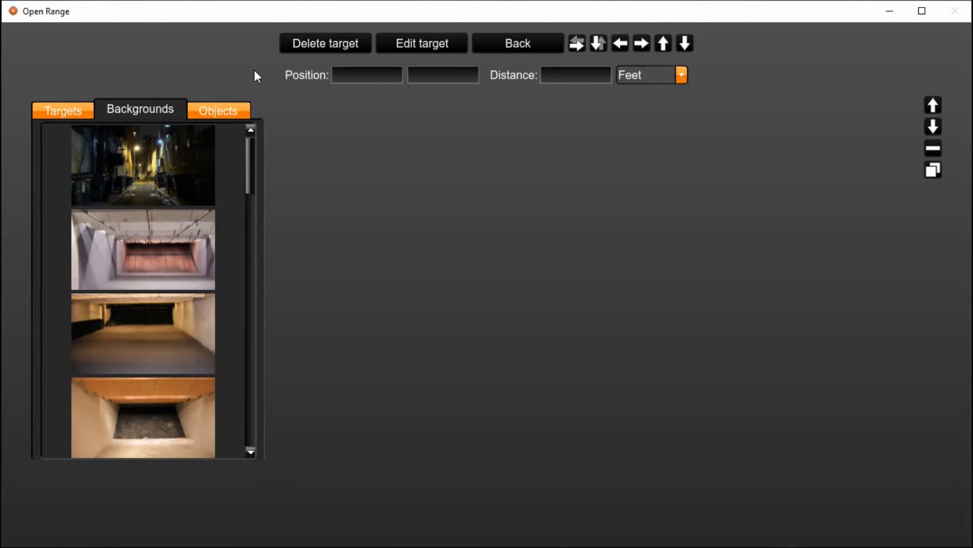
{"action": "left_click", "coordinate": [143, 164]}
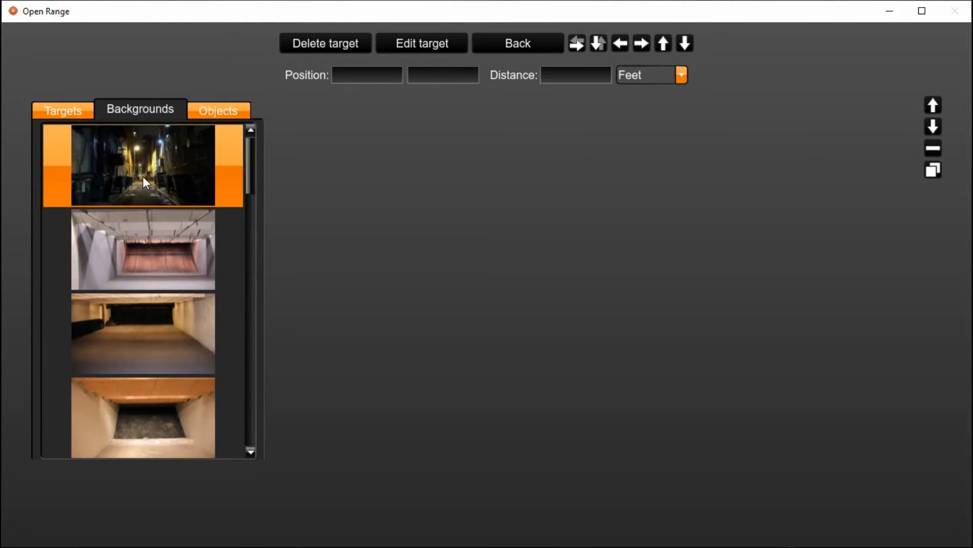
{"action": "left_click", "coordinate": [143, 249]}
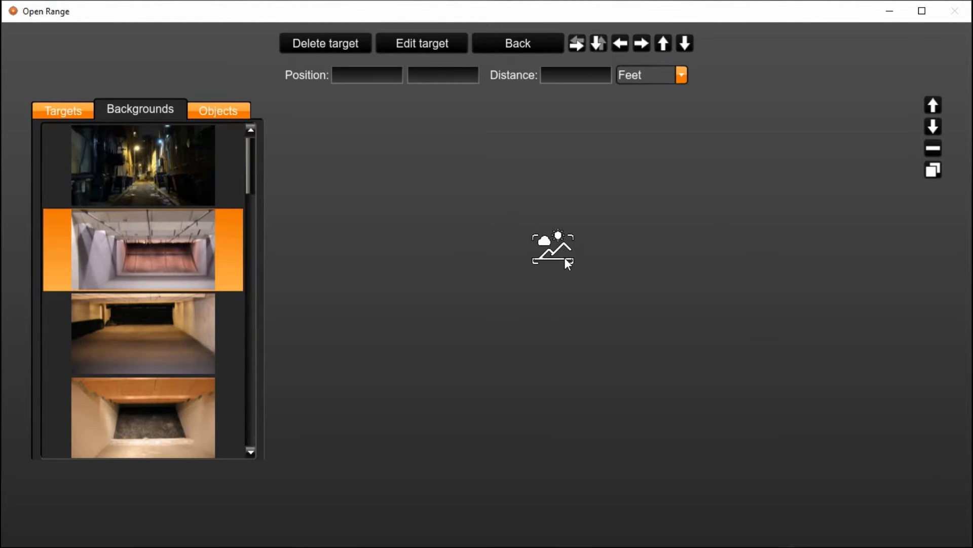
{"action": "left_click", "coordinate": [142, 250]}
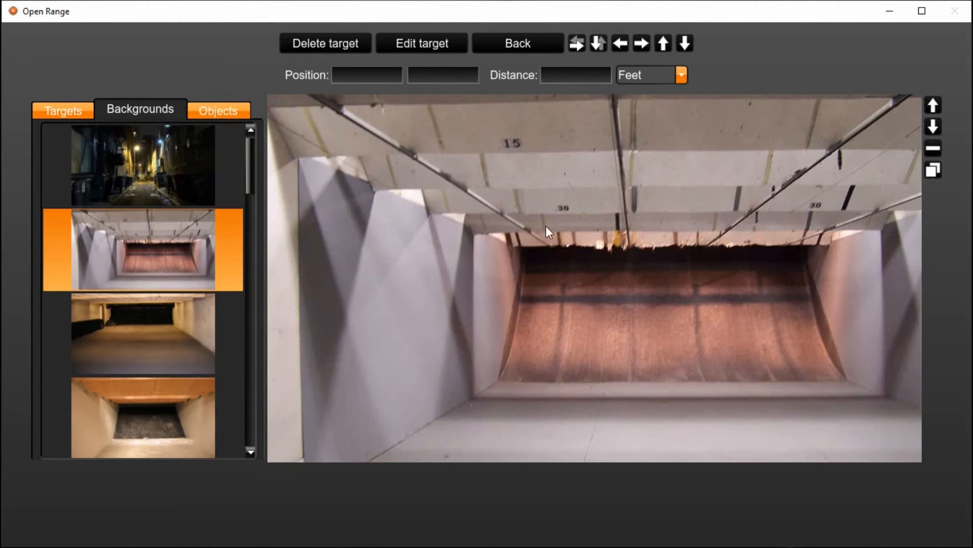
{"action": "left_click", "coordinate": [129, 410]}
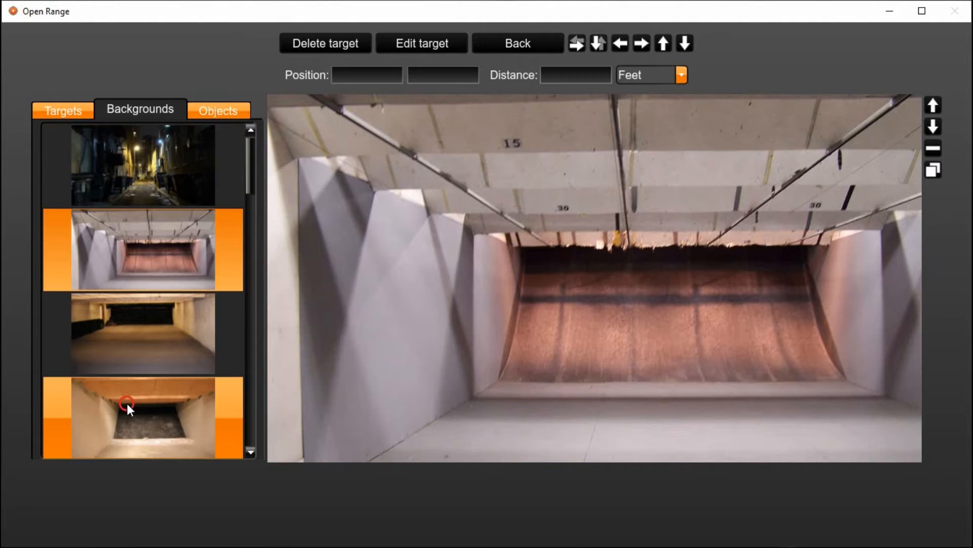
{"action": "left_click", "coordinate": [142, 332]}
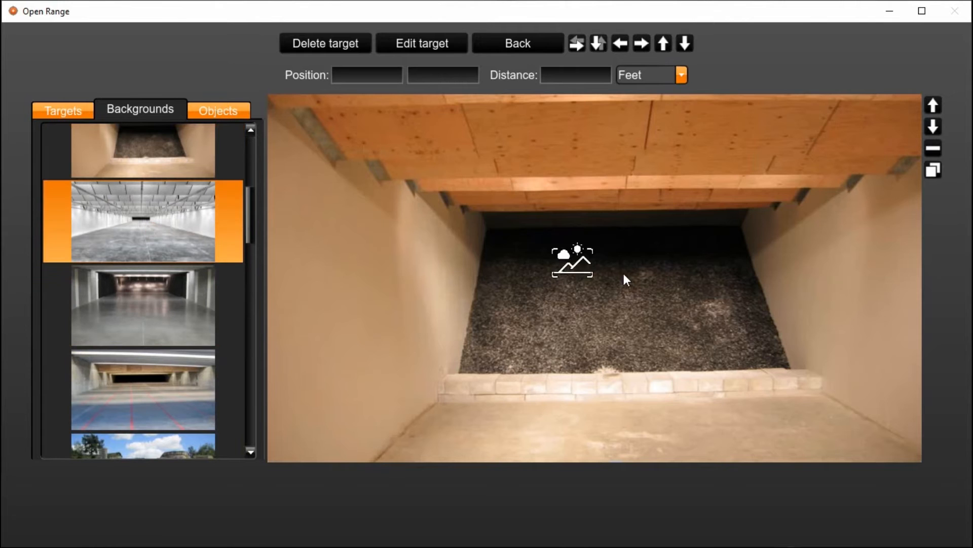
{"action": "left_click", "coordinate": [143, 347]}
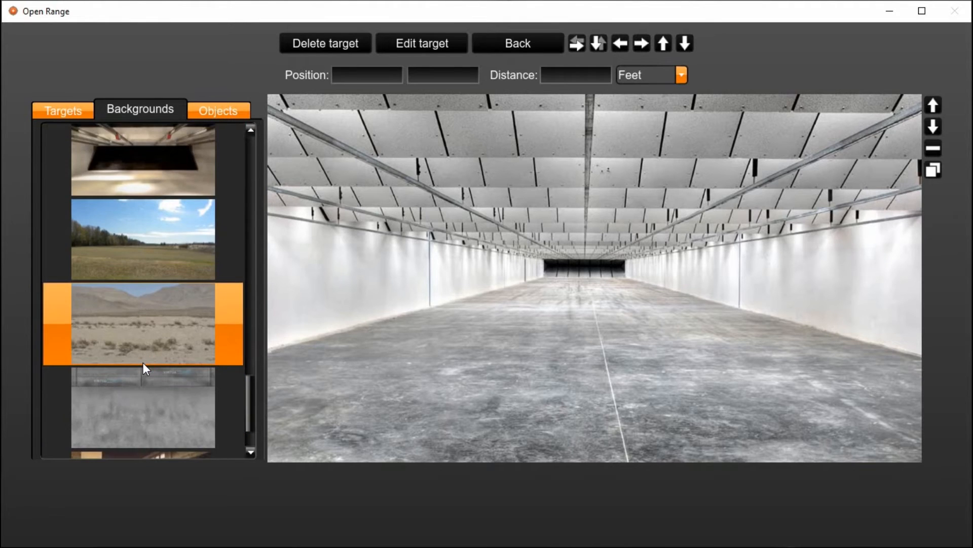
{"action": "left_click", "coordinate": [142, 406]}
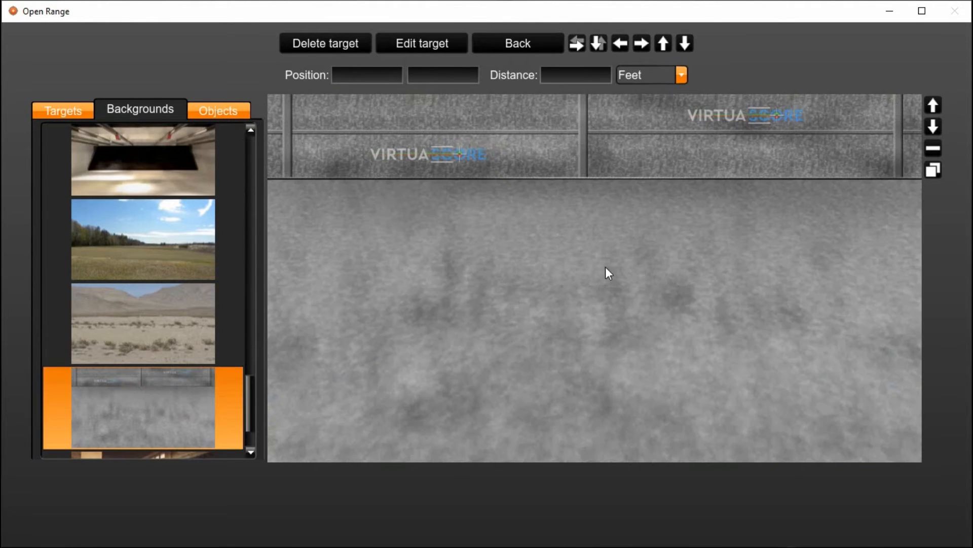
{"action": "mouse_move", "coordinate": [516, 305]}
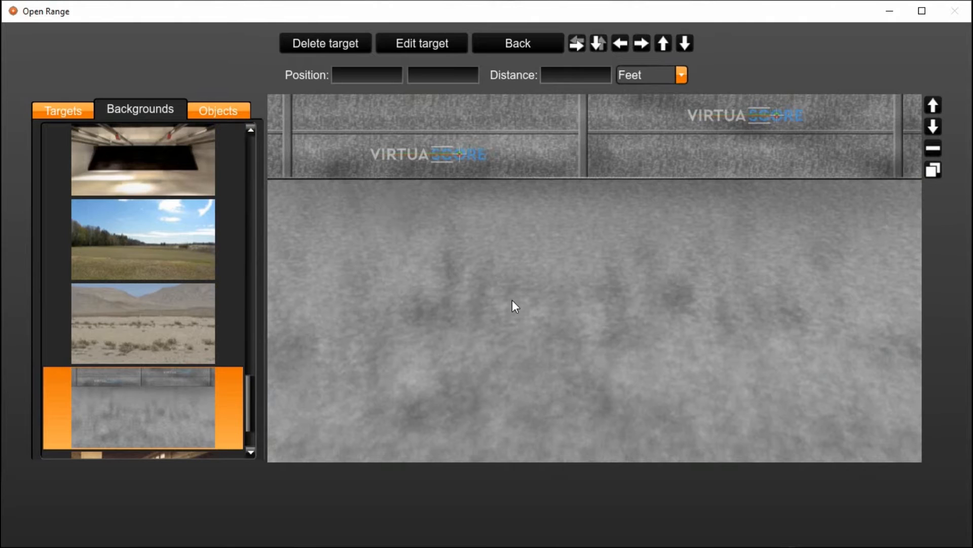
{"action": "mouse_move", "coordinate": [574, 428]}
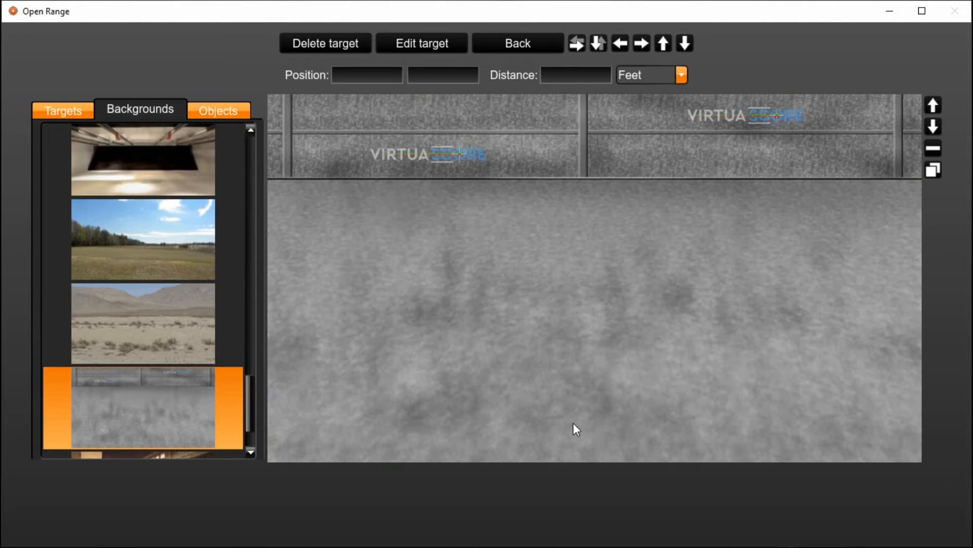
{"action": "mouse_move", "coordinate": [597, 384]}
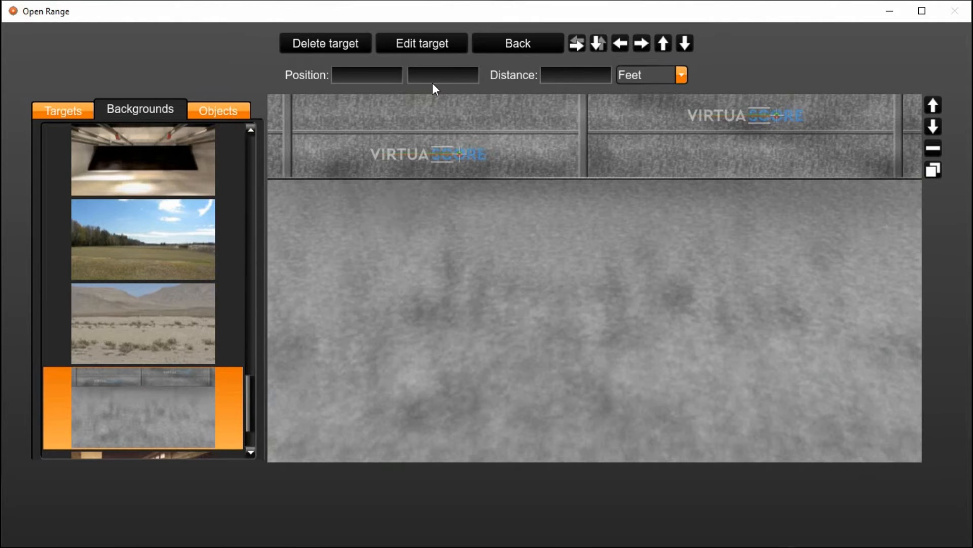
{"action": "mouse_move", "coordinate": [238, 74]}
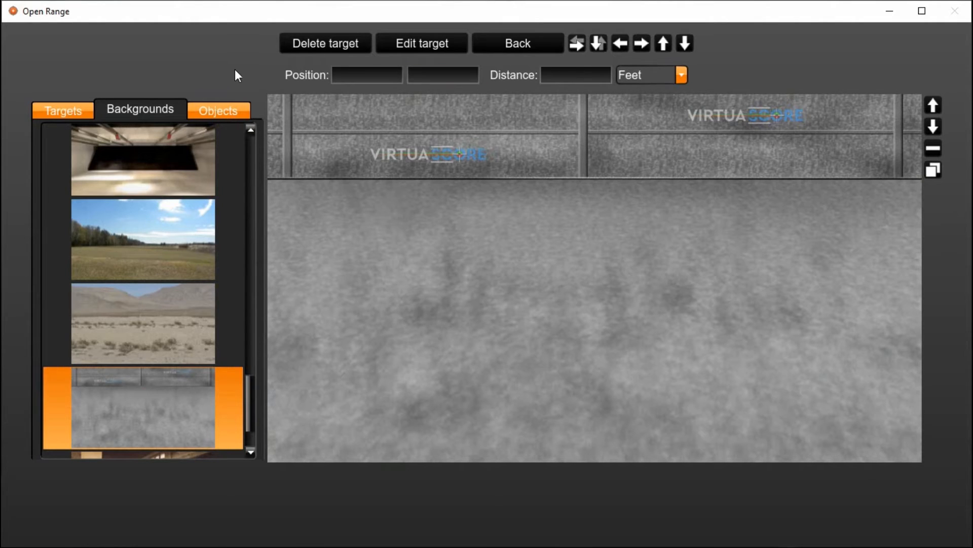
{"action": "mouse_move", "coordinate": [220, 91]}
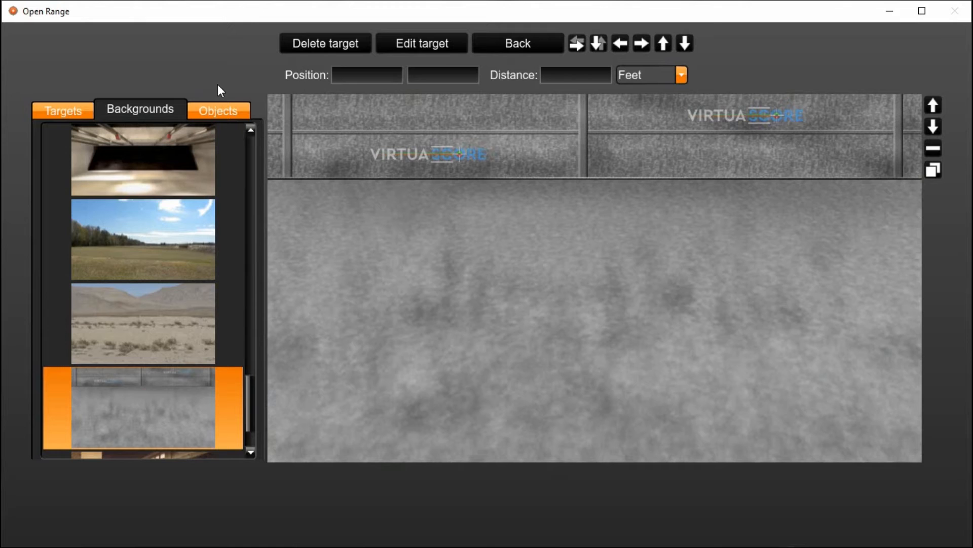
- Add the yellow window panel object to the stage at a distance of 20 feet
{"action": "left_click", "coordinate": [218, 109]}
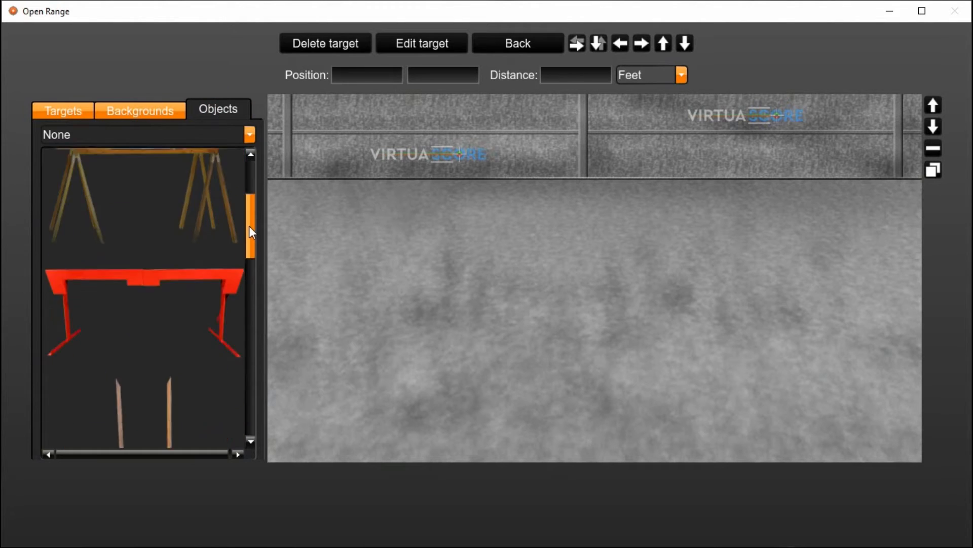
{"action": "scroll", "scroll_direction": "down", "scroll_amount": 3}
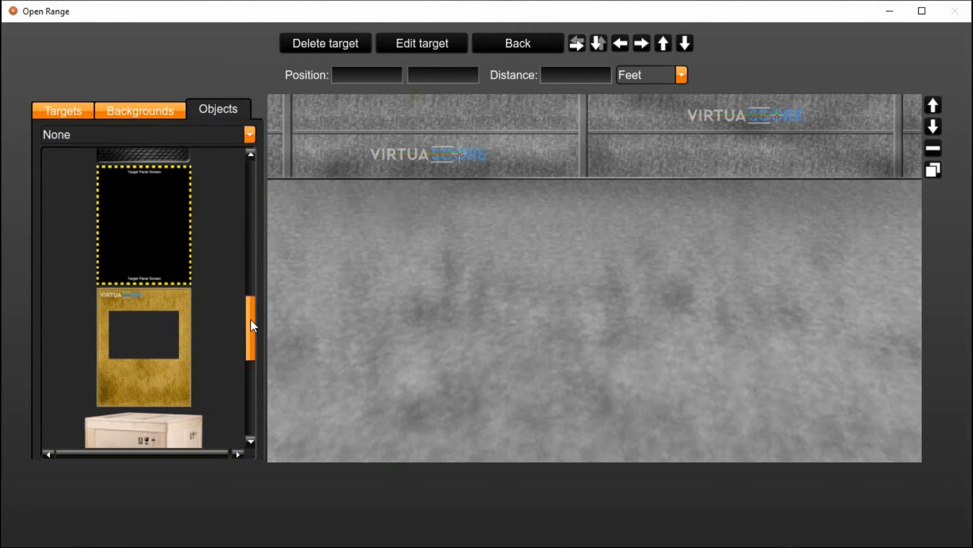
{"action": "left_click", "coordinate": [143, 348]}
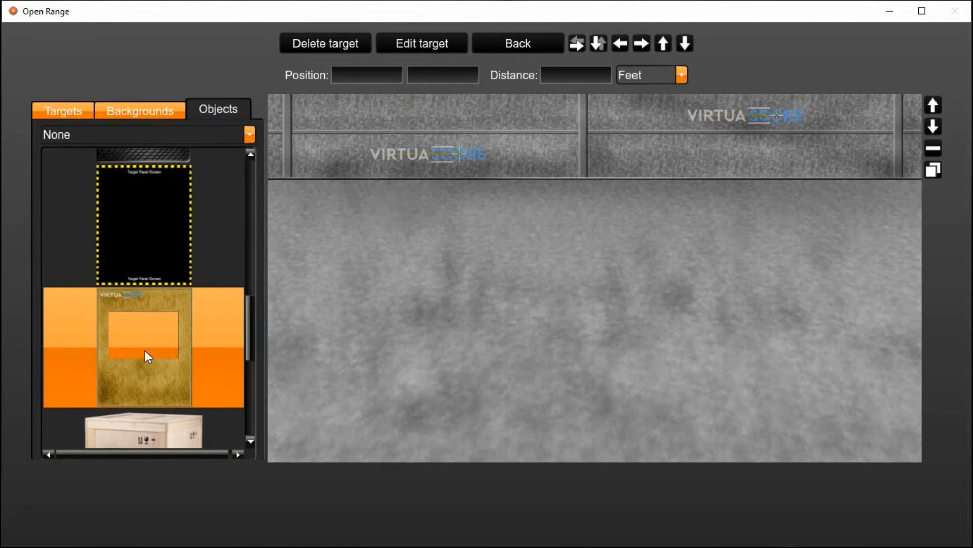
{"action": "left_click", "coordinate": [127, 347]}
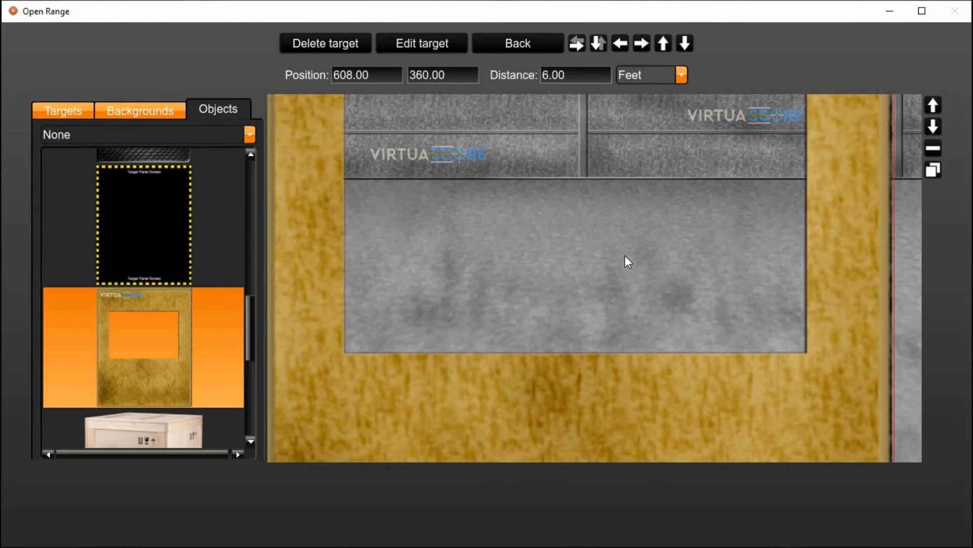
{"action": "left_click", "coordinate": [574, 74]}
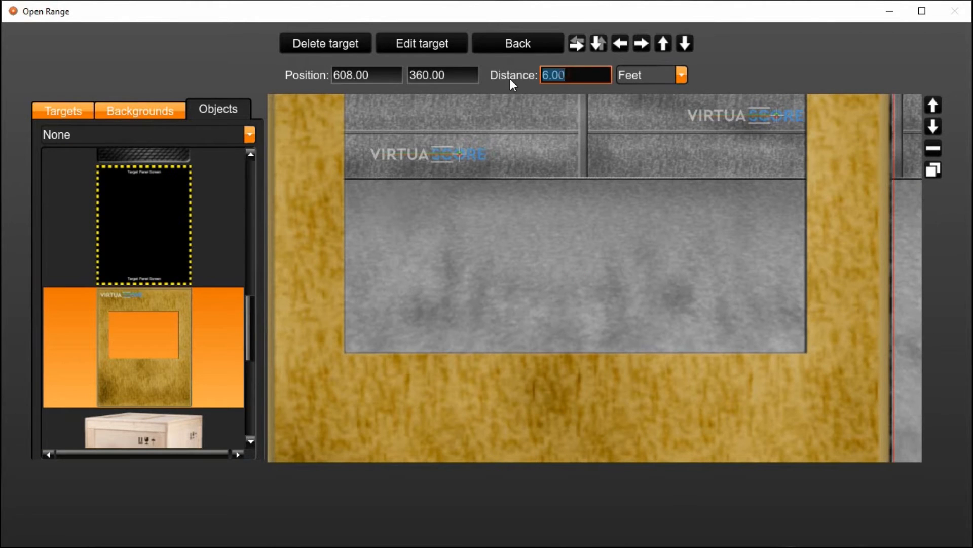
{"action": "type", "text": "20"}
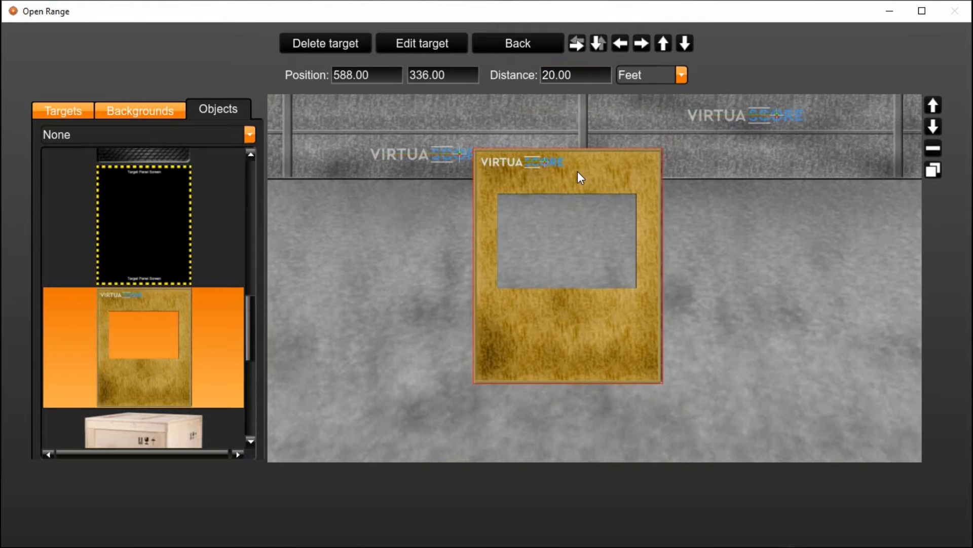
- Drag the window panel to the centre of the stage and bring in a target panel screen
{"action": "left_click_drag", "start_coordinate": [580, 176], "coordinate": [618, 205]}
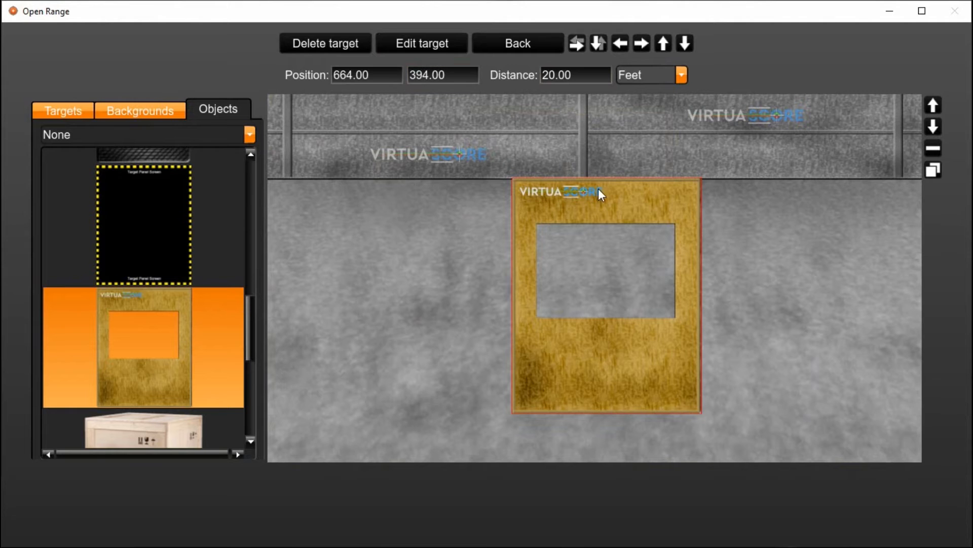
{"action": "left_click_drag", "start_coordinate": [599, 192], "coordinate": [468, 187]}
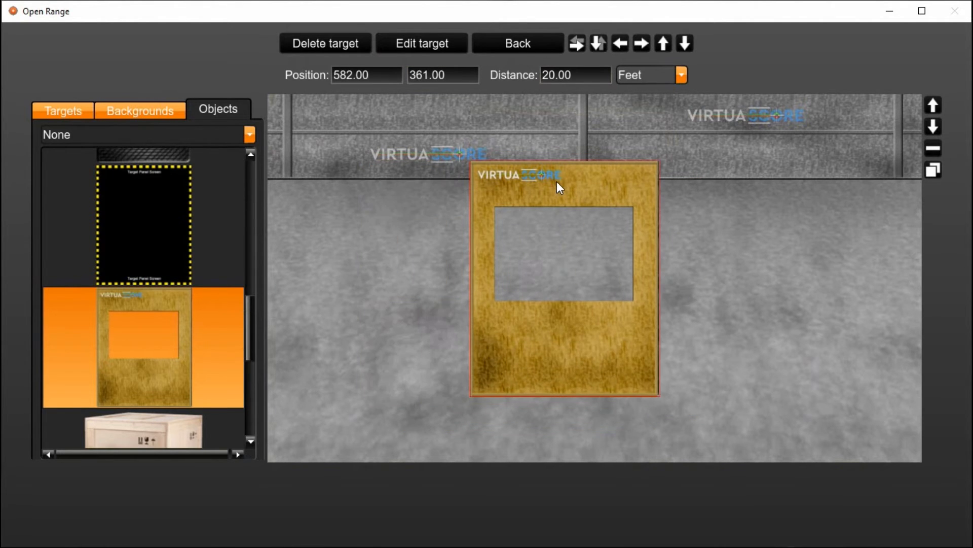
{"action": "right_click", "coordinate": [559, 187]}
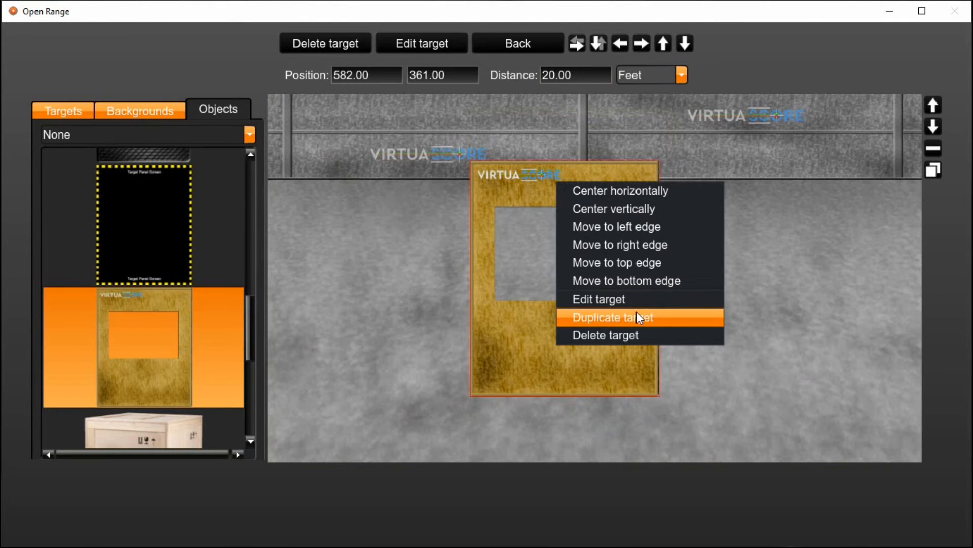
{"action": "mouse_move", "coordinate": [621, 261]}
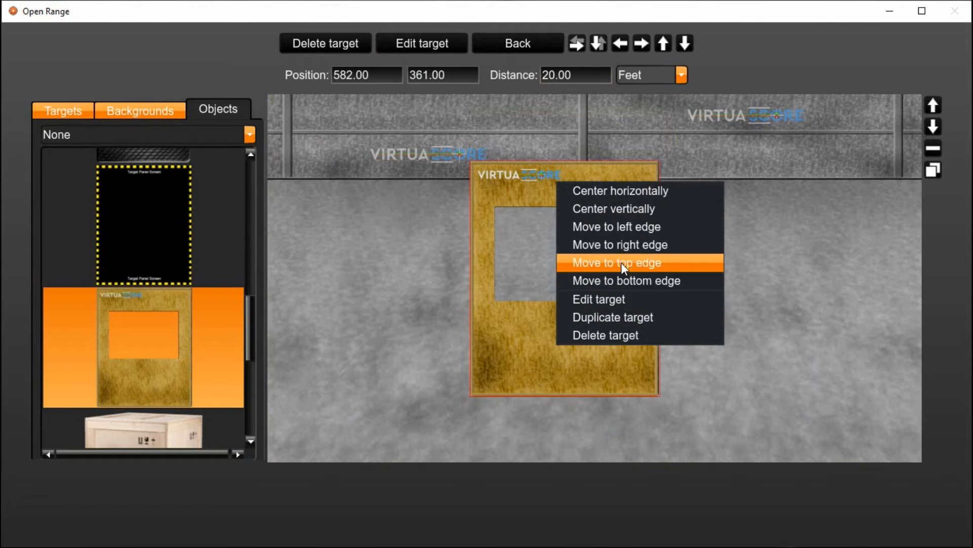
{"action": "mouse_move", "coordinate": [655, 216]}
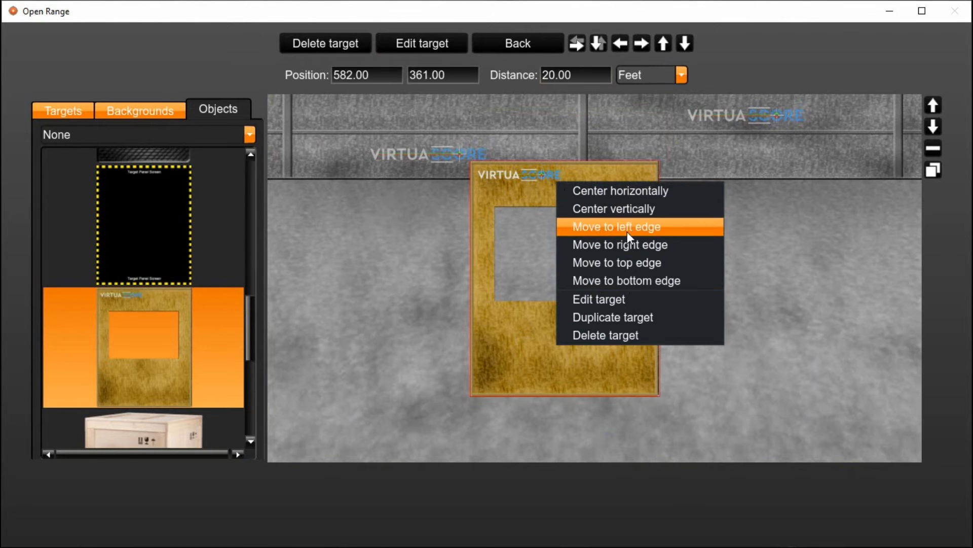
{"action": "left_click", "coordinate": [615, 227]}
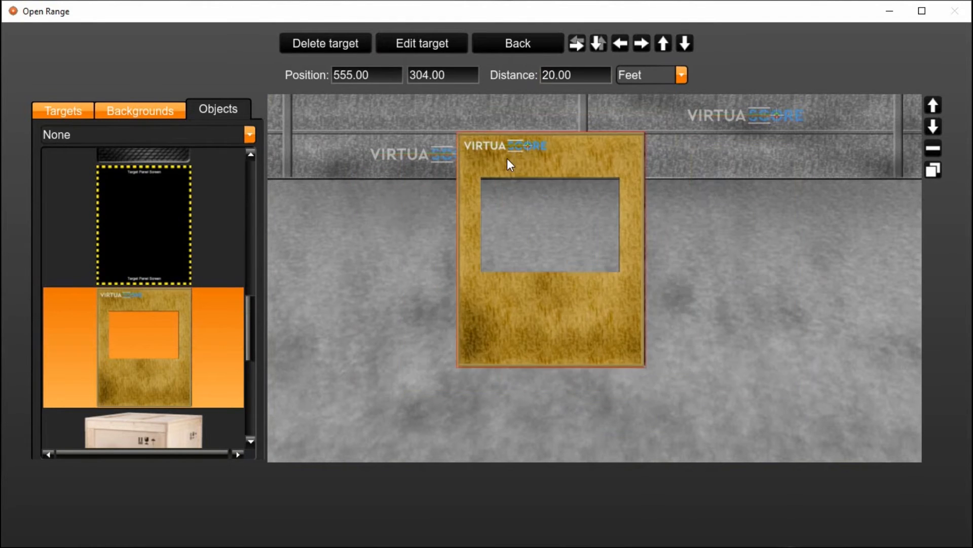
{"action": "left_click_drag", "start_coordinate": [509, 164], "coordinate": [529, 202]}
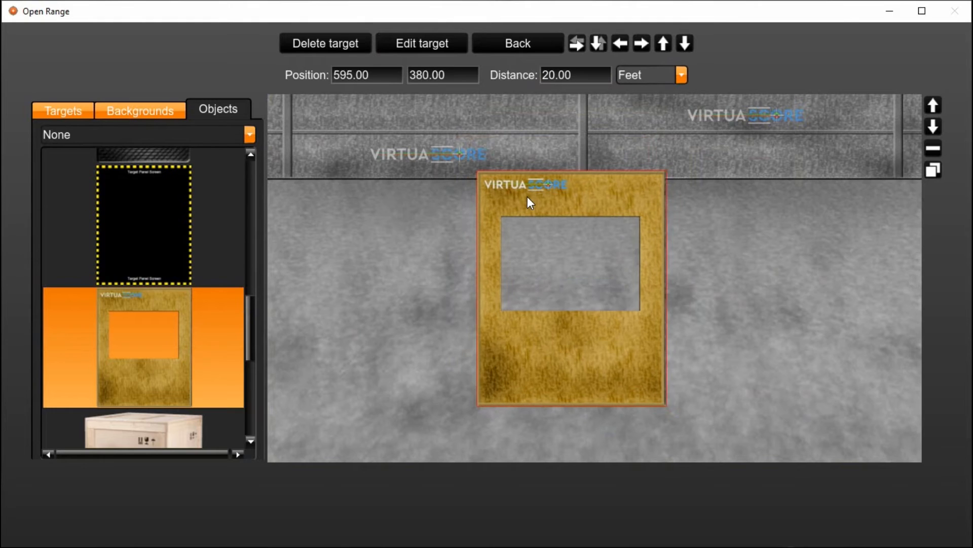
{"action": "left_click_drag", "start_coordinate": [527, 202], "coordinate": [562, 199]}
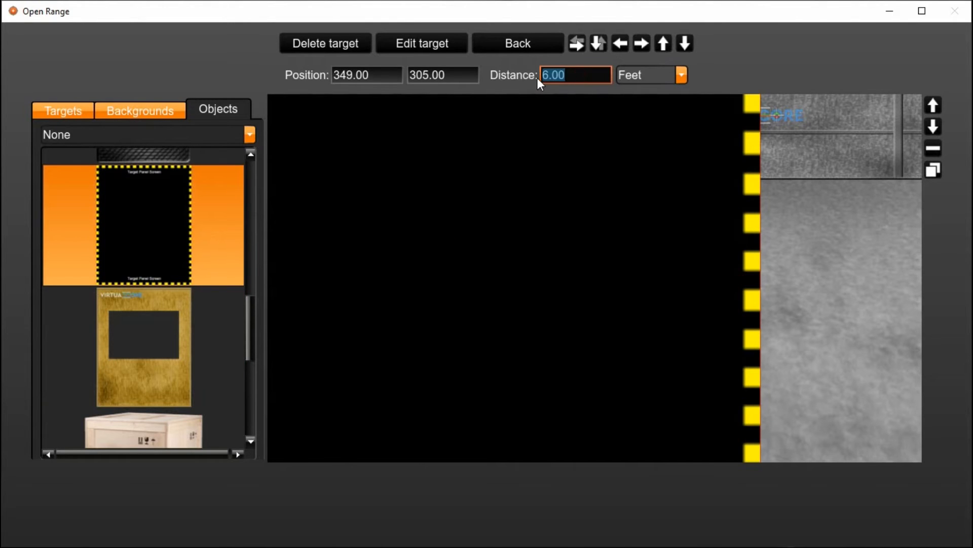
- Set the target panel screen to 25 feet and move it behind the window panel's opening
{"action": "type", "text": "25"}
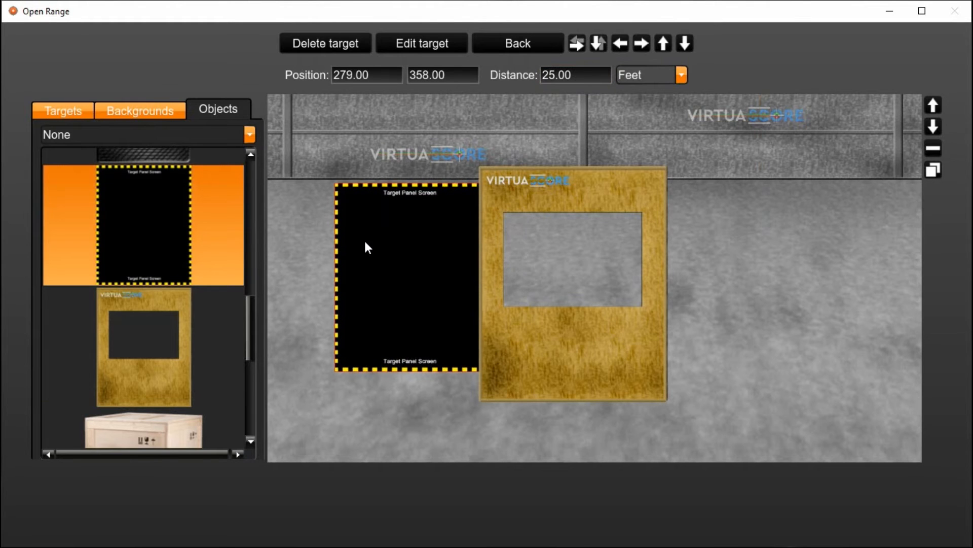
{"action": "left_click_drag", "start_coordinate": [406, 273], "coordinate": [571, 261]}
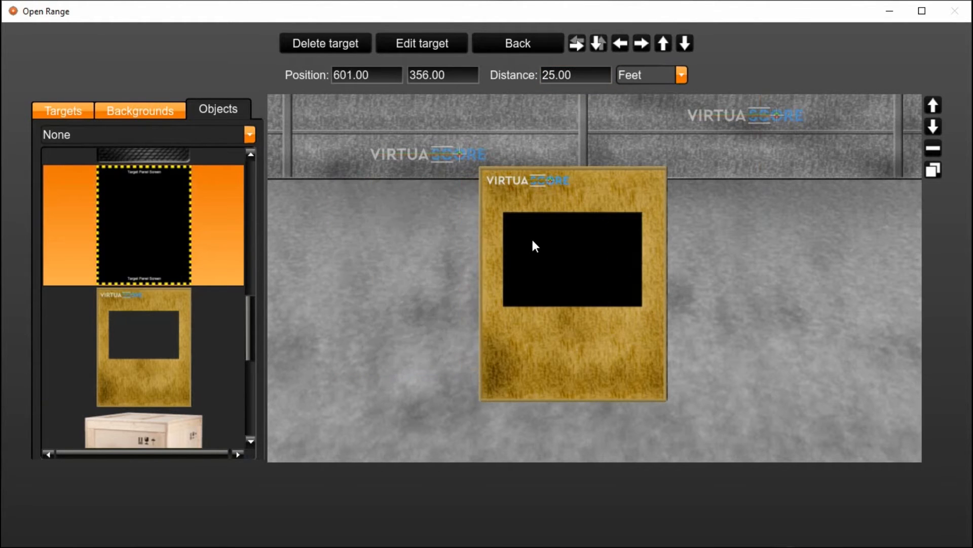
{"action": "left_click", "coordinate": [618, 43]}
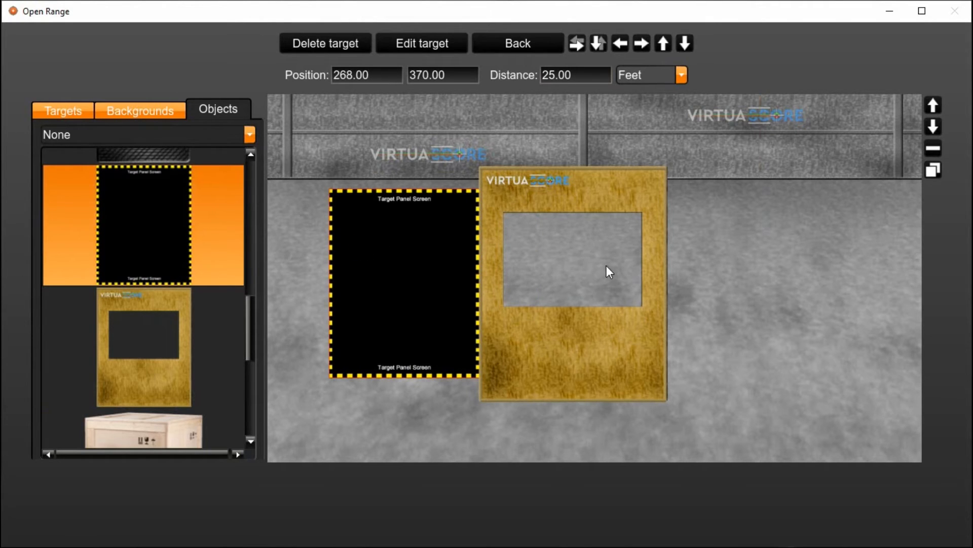
{"action": "mouse_move", "coordinate": [485, 249]}
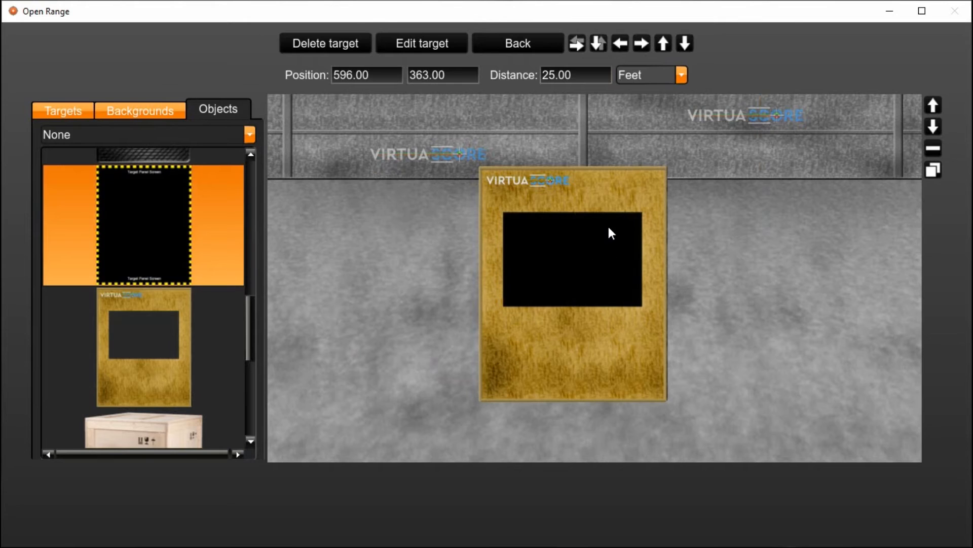
{"action": "mouse_move", "coordinate": [577, 230]}
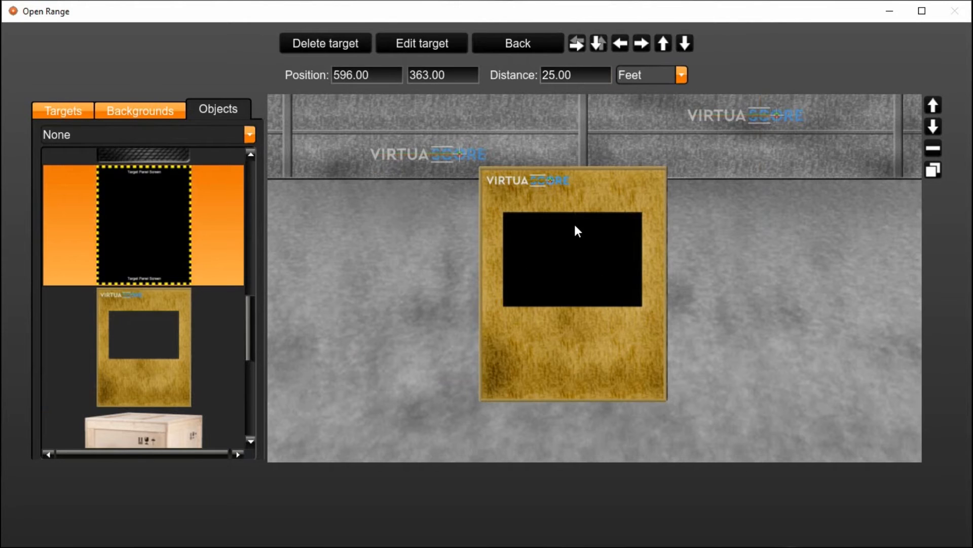
{"action": "mouse_move", "coordinate": [628, 253]}
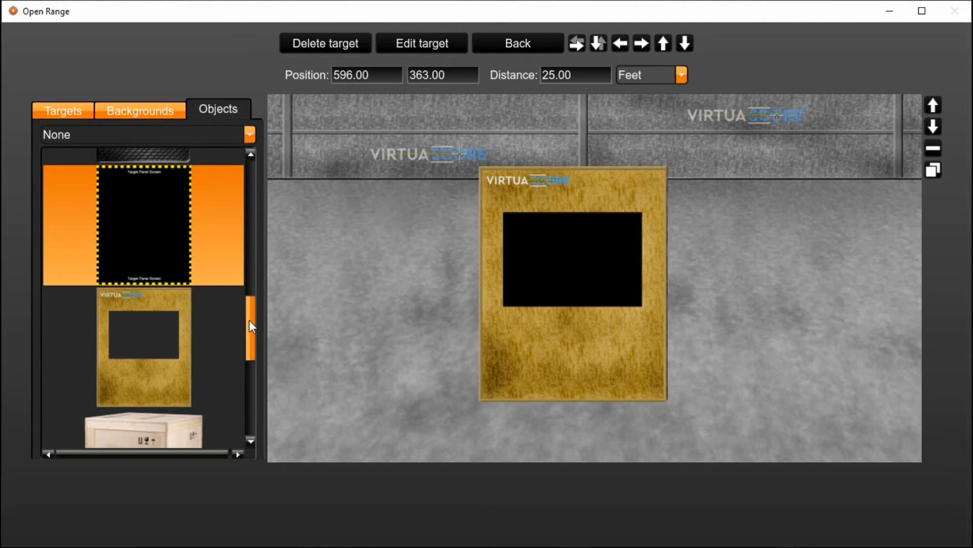
- Add the WT 141 crate at 15 feet before the panel's lower left and tires at its lower right
{"action": "scroll", "scroll_direction": "down", "scroll_amount": 3}
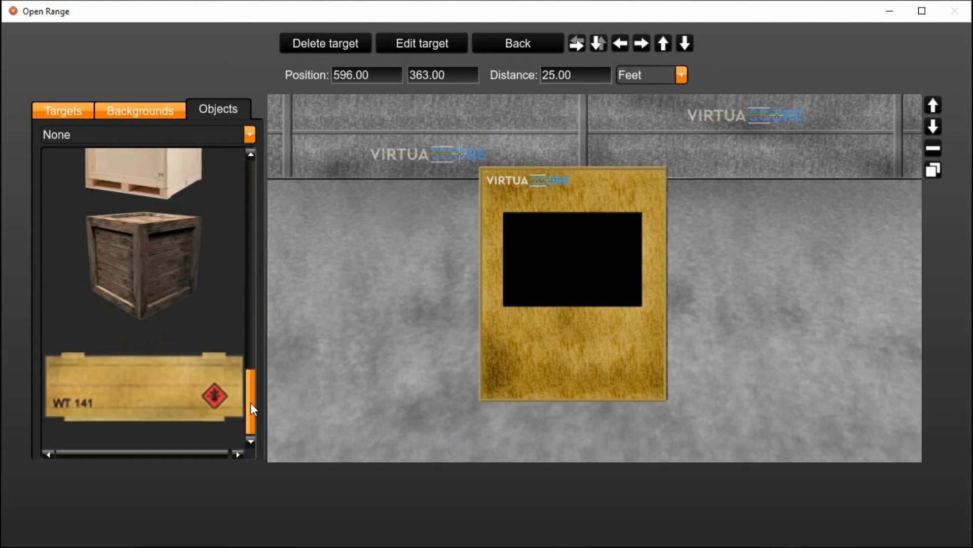
{"action": "left_click", "coordinate": [144, 385]}
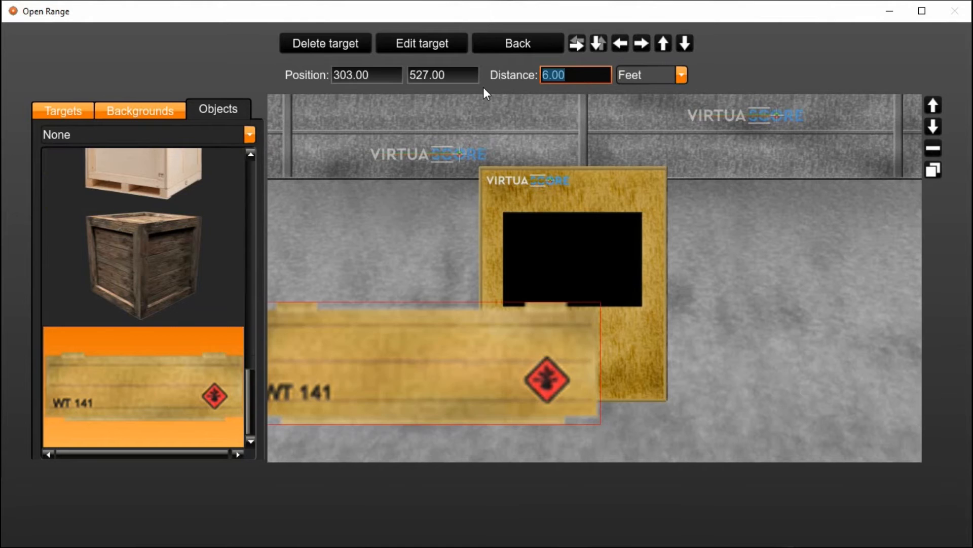
{"action": "type", "text": "15"}
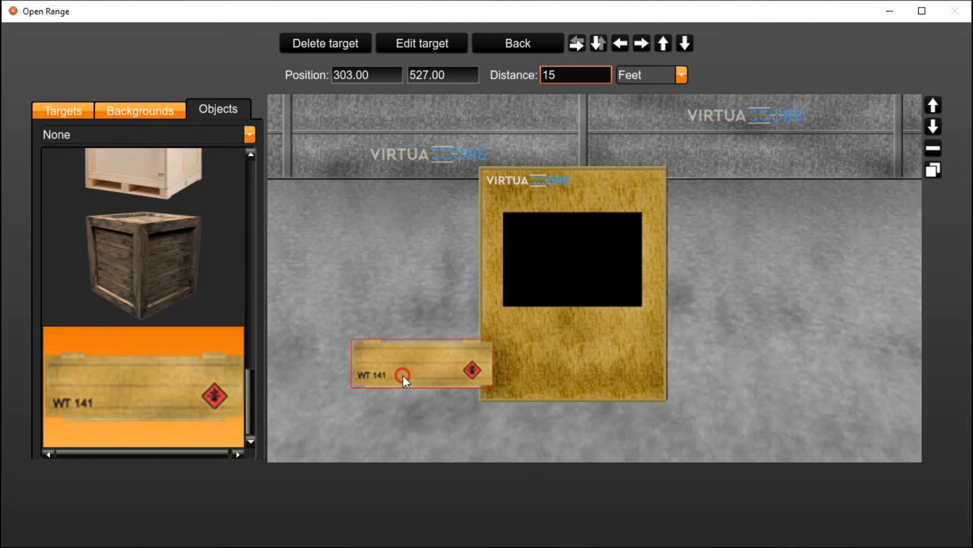
{"action": "left_click_drag", "start_coordinate": [403, 375], "coordinate": [466, 410]}
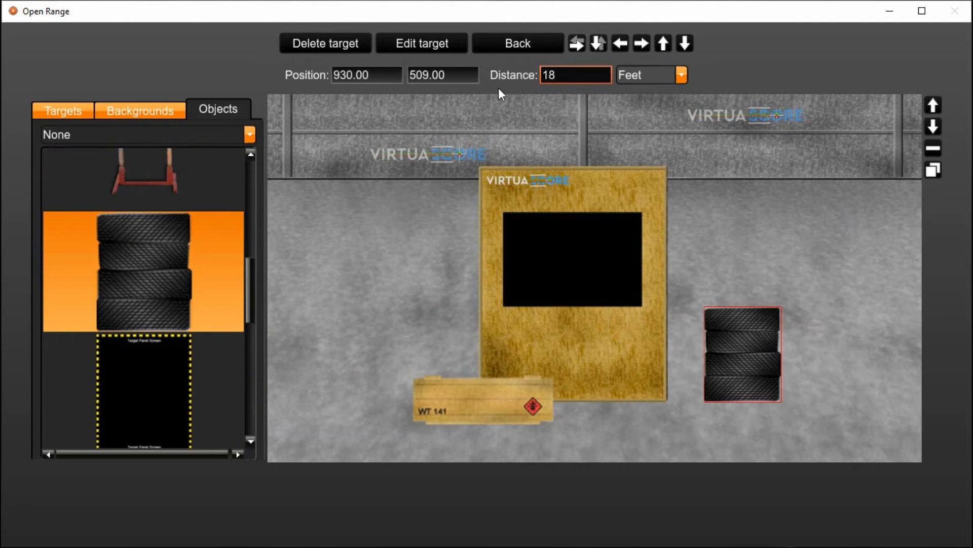
{"action": "left_click_drag", "start_coordinate": [742, 354], "coordinate": [658, 372]}
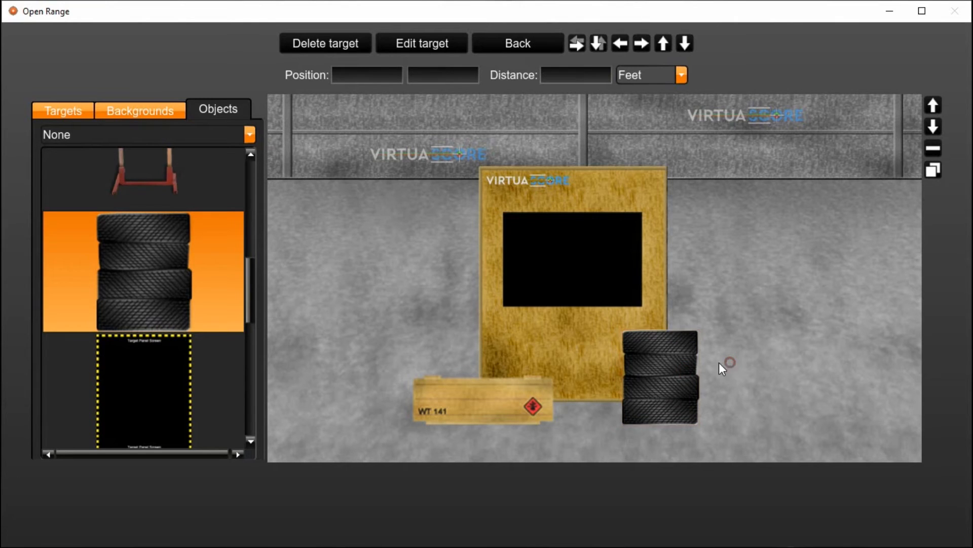
{"action": "mouse_move", "coordinate": [742, 362]}
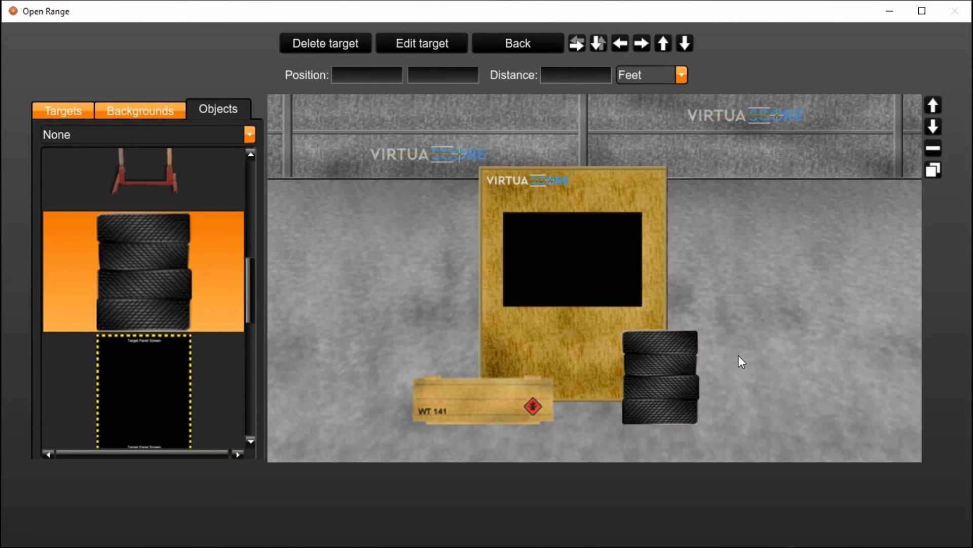
{"action": "mouse_move", "coordinate": [786, 286]}
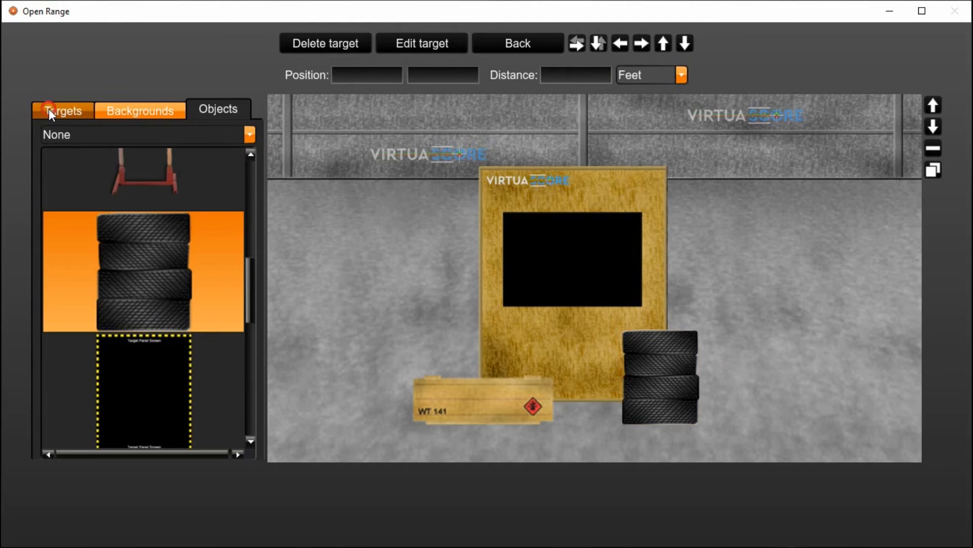
- Add a gunman target at 18 feet and place it right of the tire stack
{"action": "left_click", "coordinate": [63, 111]}
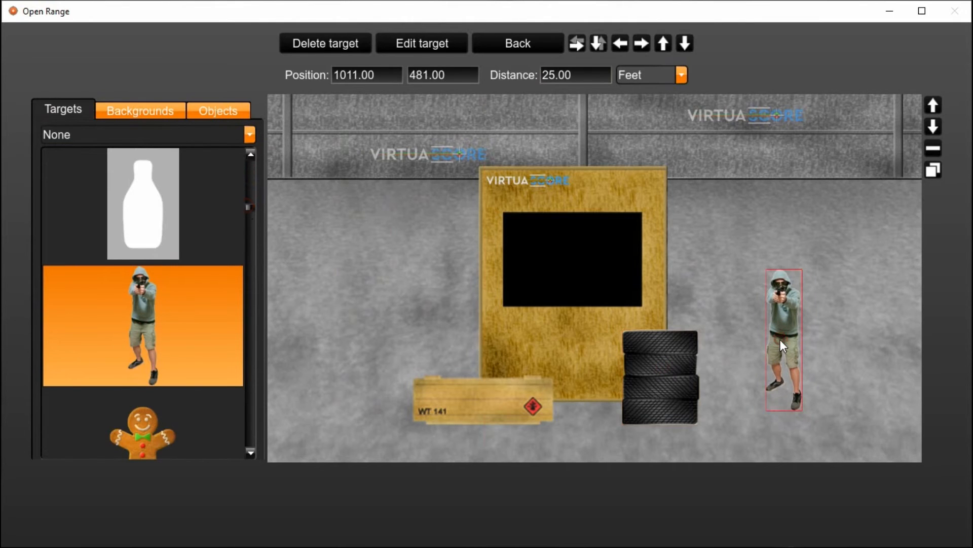
{"action": "left_click_drag", "start_coordinate": [784, 345], "coordinate": [739, 367]}
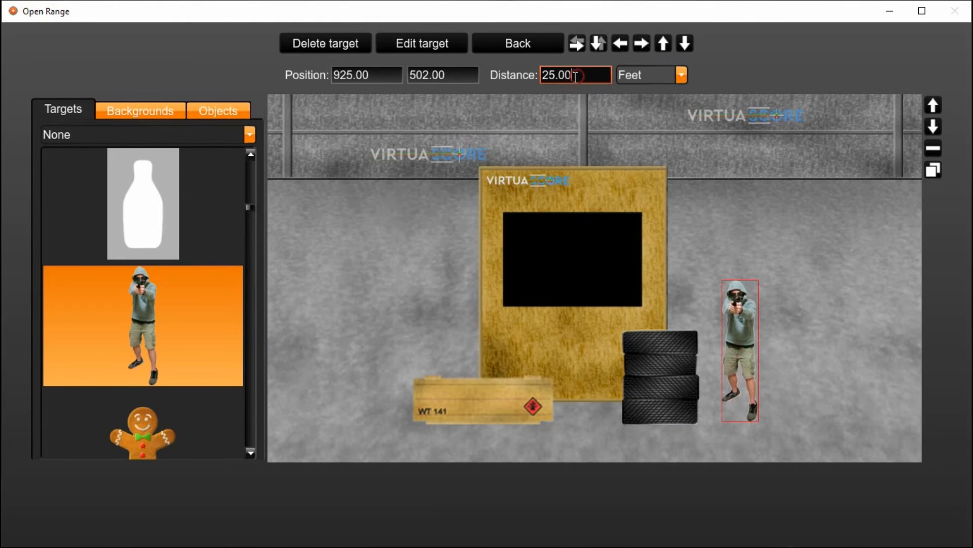
{"action": "type", "text": "18"}
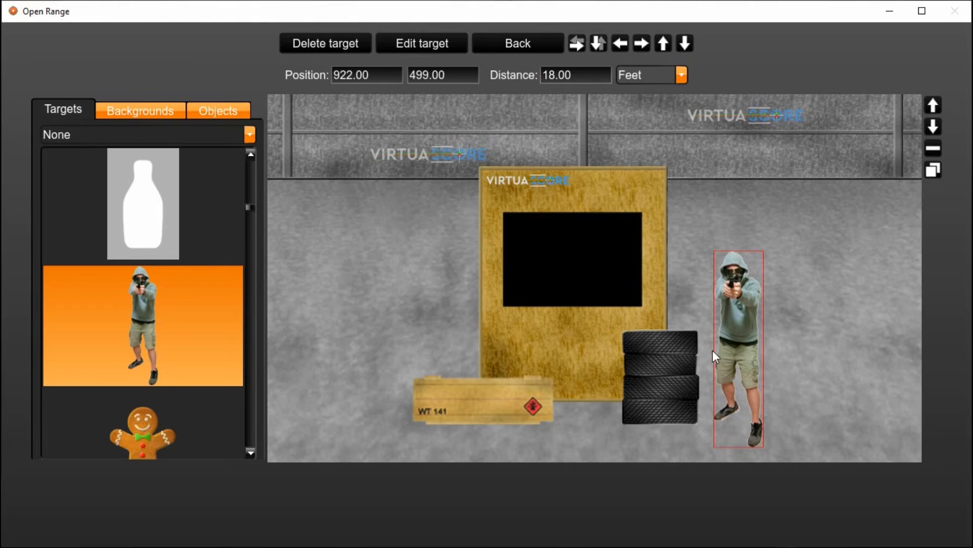
{"action": "mouse_move", "coordinate": [686, 370]}
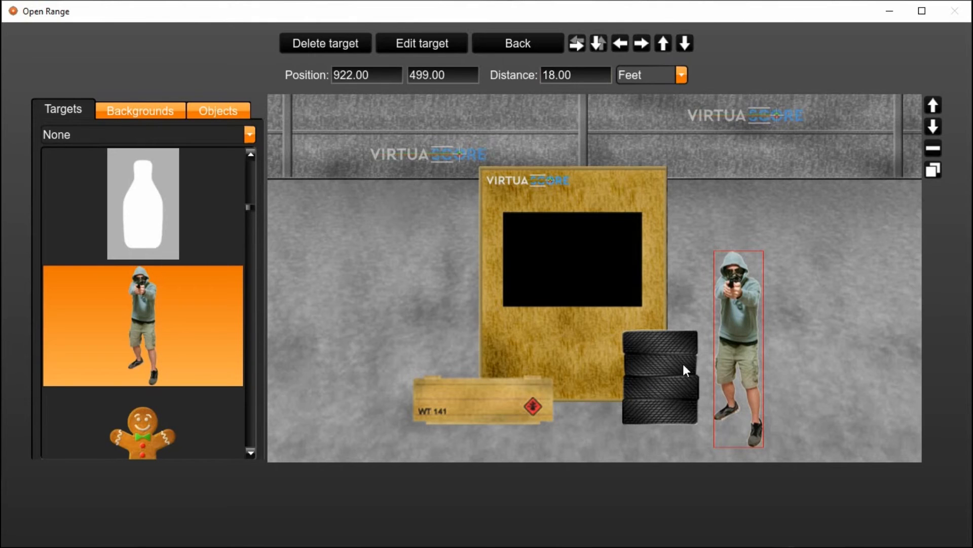
{"action": "mouse_move", "coordinate": [676, 383]}
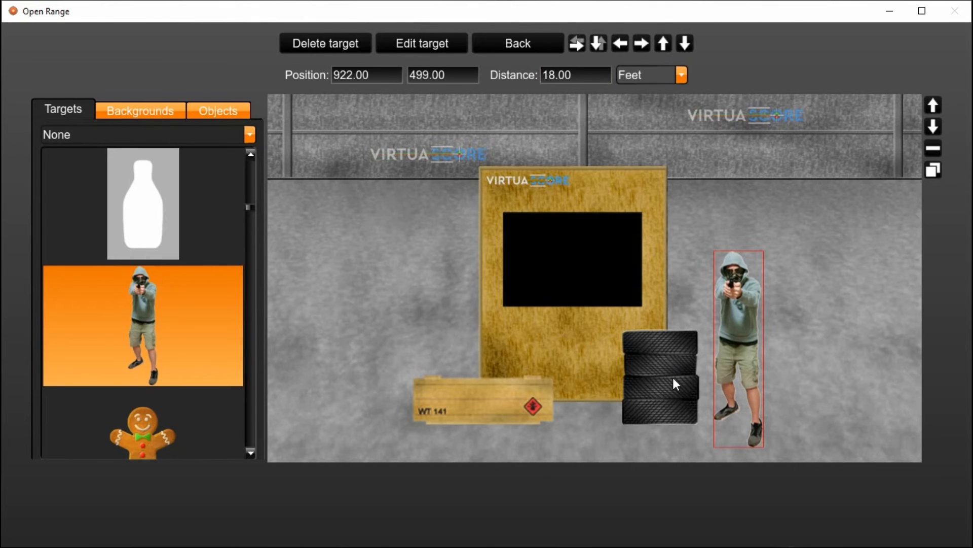
{"action": "mouse_move", "coordinate": [670, 375]}
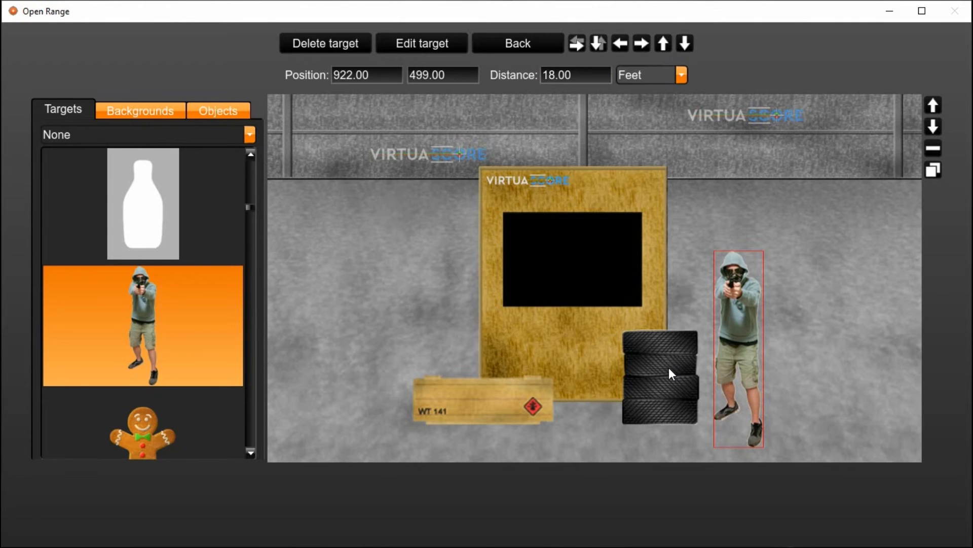
{"action": "left_click_drag", "start_coordinate": [670, 373], "coordinate": [743, 351]}
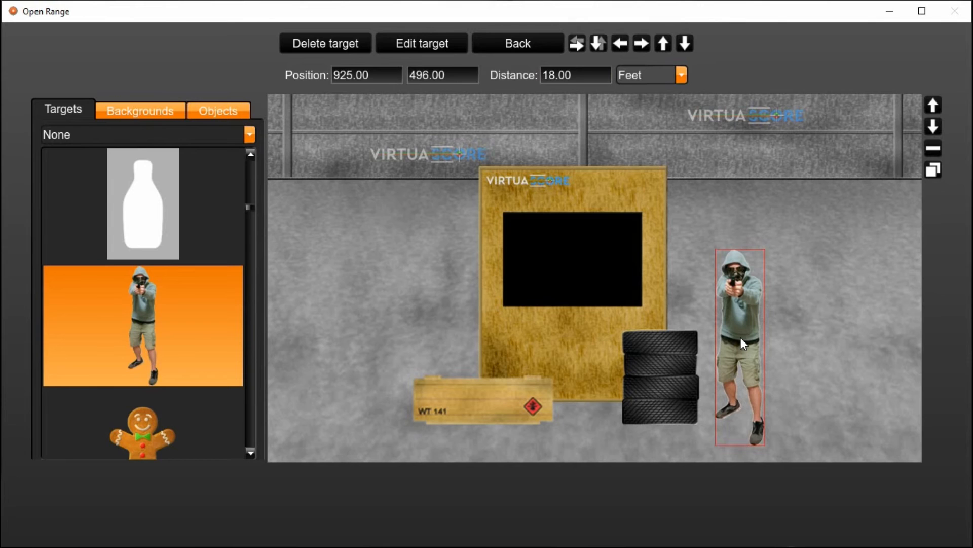
- Move the gunman left of the window panel beside the crate, setting the crate to 18 feet
{"action": "left_click_drag", "start_coordinate": [739, 347], "coordinate": [372, 326]}
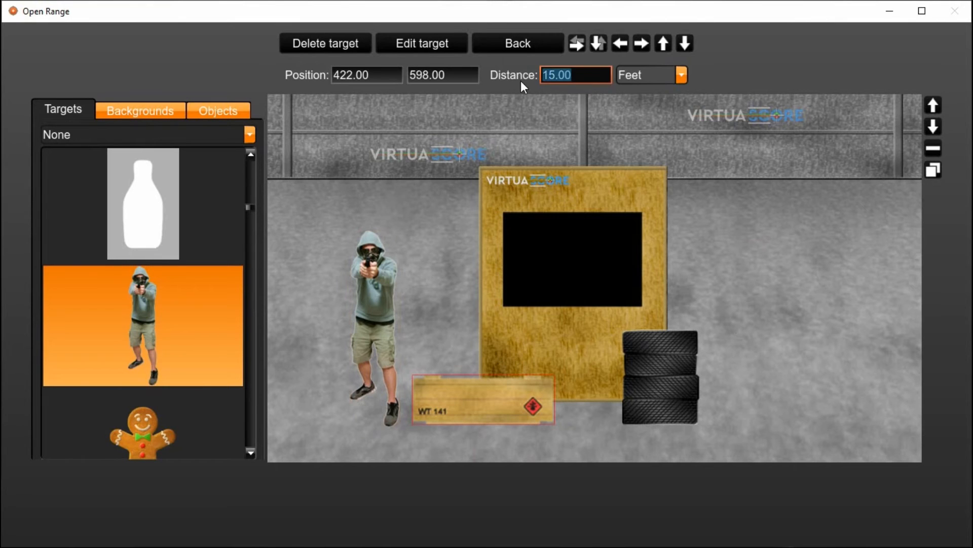
{"action": "type", "text": "18"}
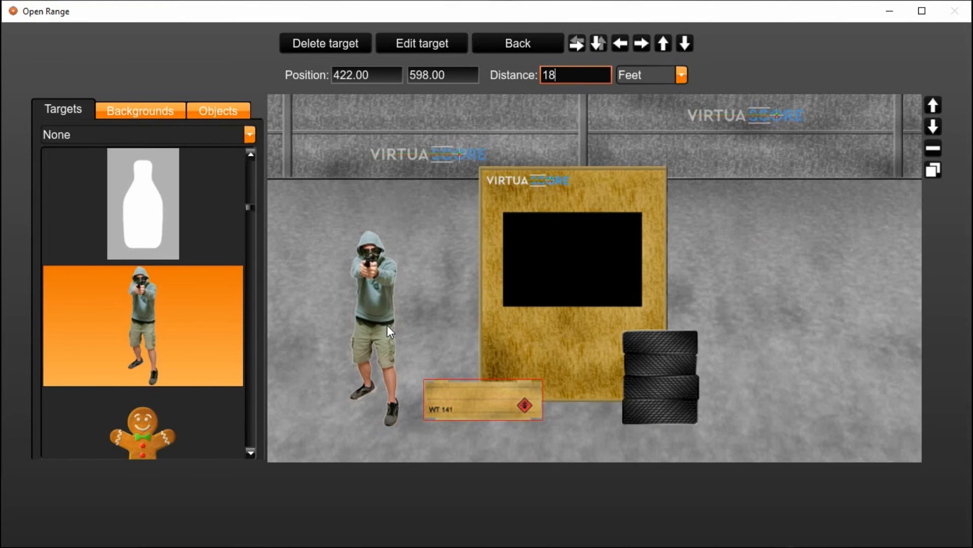
{"action": "left_click_drag", "start_coordinate": [372, 329], "coordinate": [386, 322]}
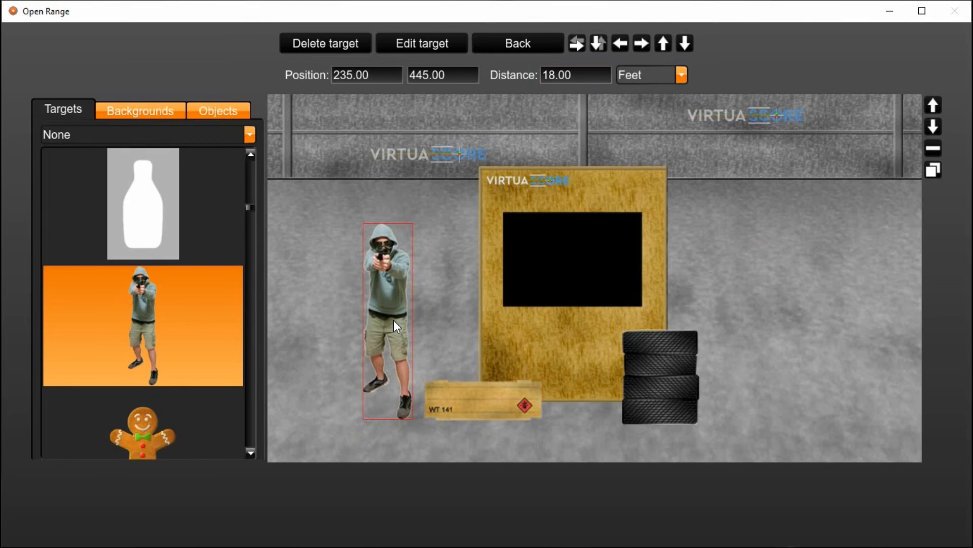
{"action": "left_click_drag", "start_coordinate": [396, 323], "coordinate": [386, 319]}
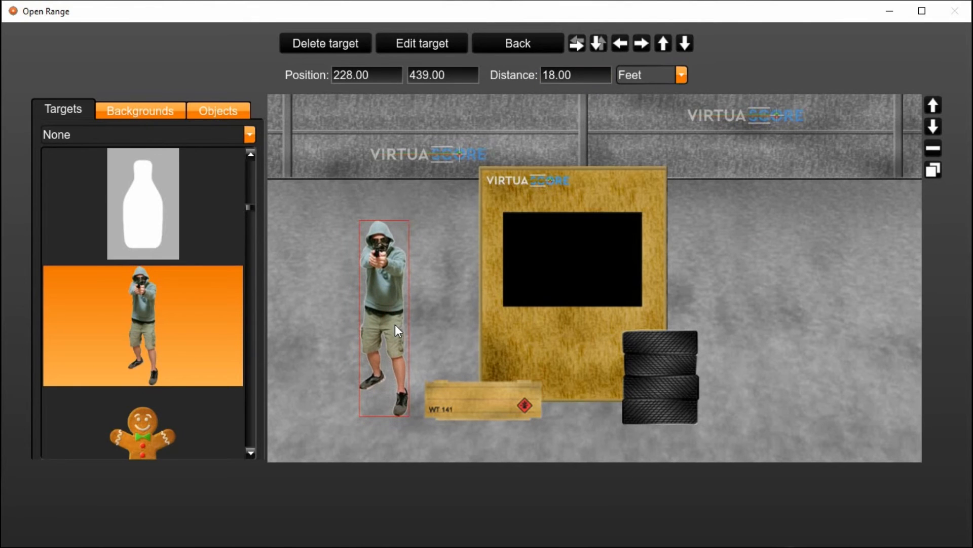
{"action": "mouse_move", "coordinate": [590, 257]}
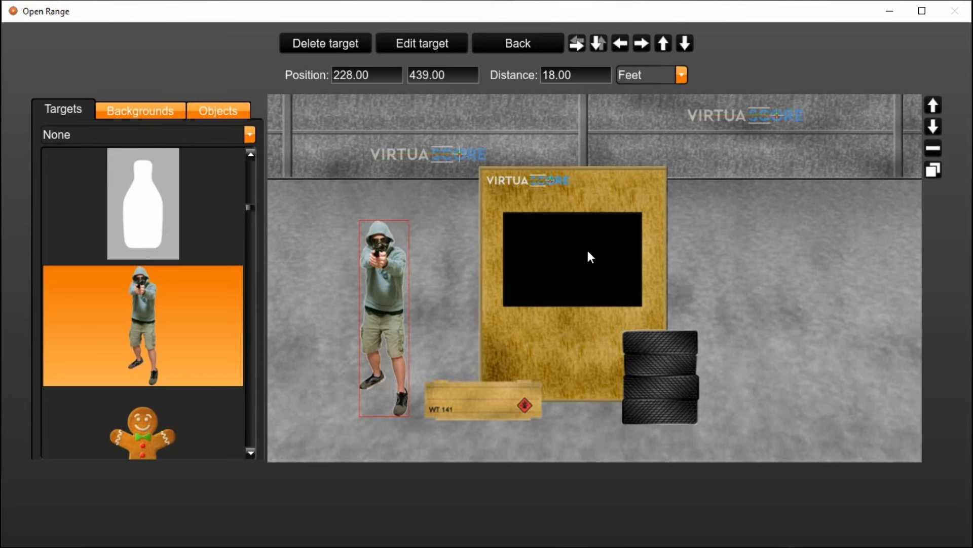
{"action": "mouse_move", "coordinate": [623, 197]}
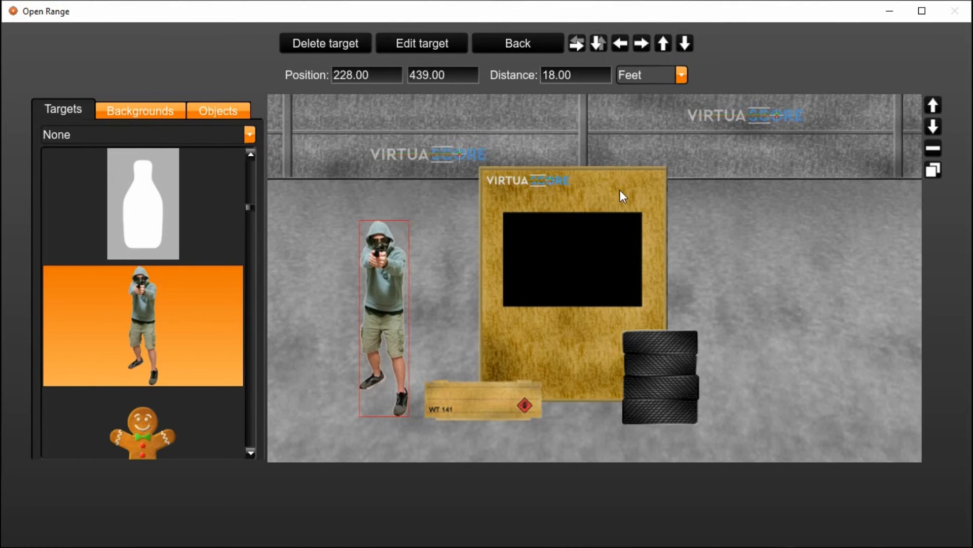
{"action": "left_click", "coordinate": [570, 251]}
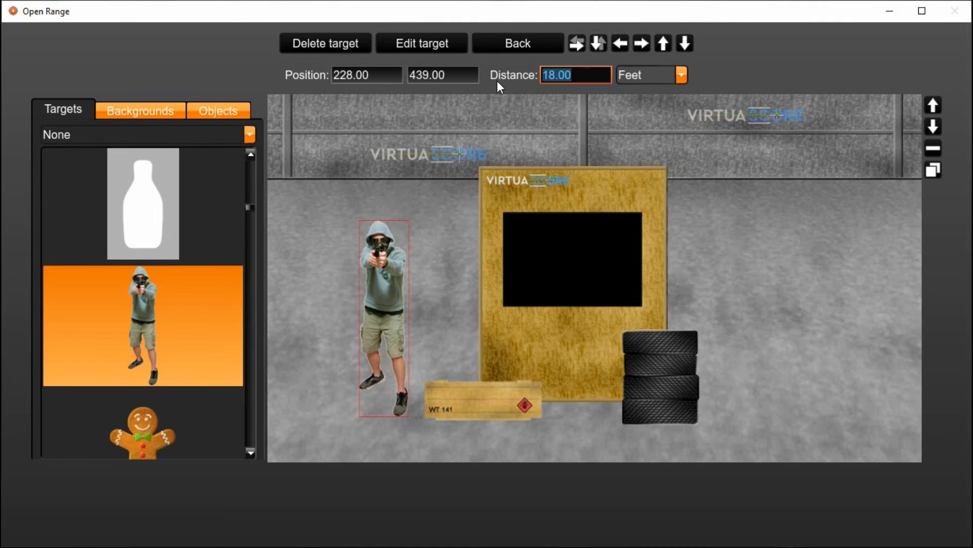
- Try distances 26 and 21 feet while moving the gunman into the window opening
{"action": "type", "text": "26"}
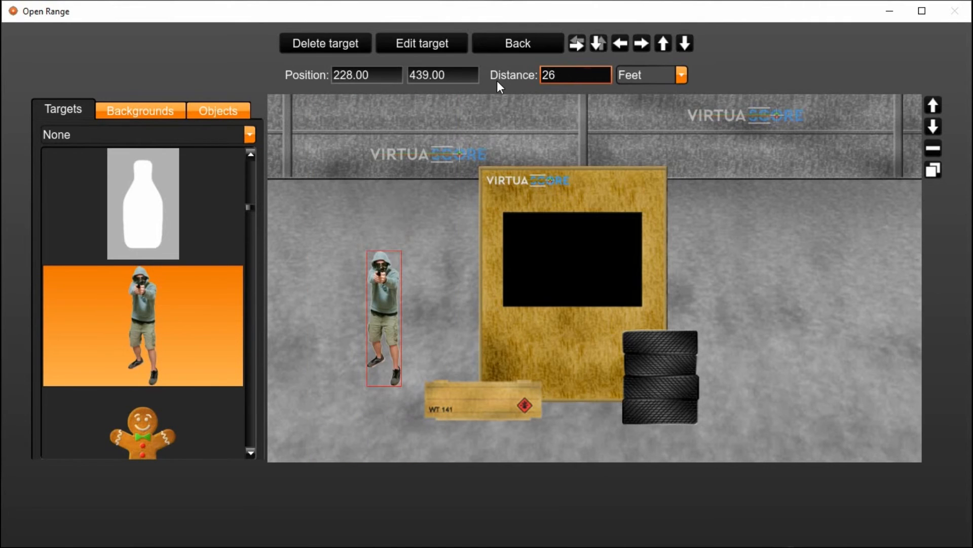
{"action": "left_click_drag", "start_coordinate": [383, 316], "coordinate": [474, 286]}
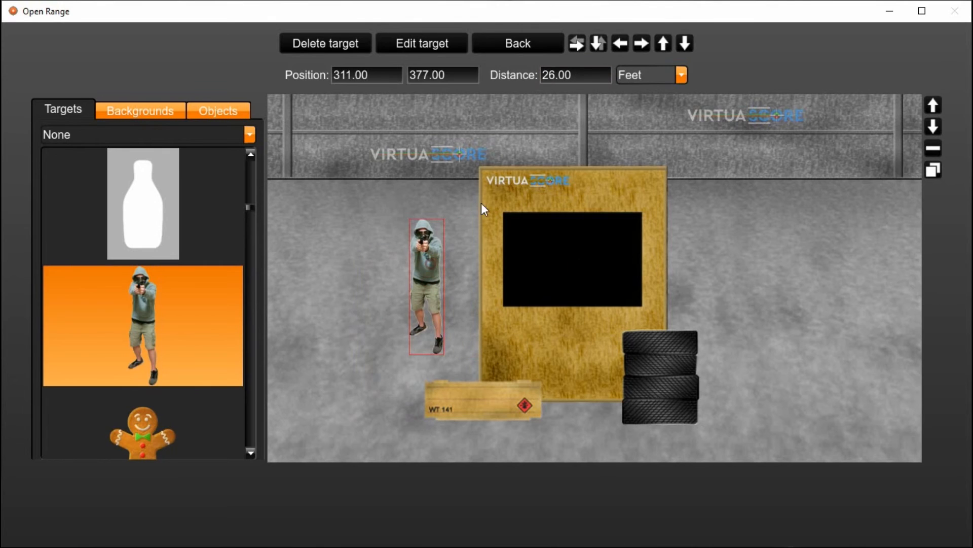
{"action": "left_click", "coordinate": [574, 74]}
{"action": "type", "text": "24"}
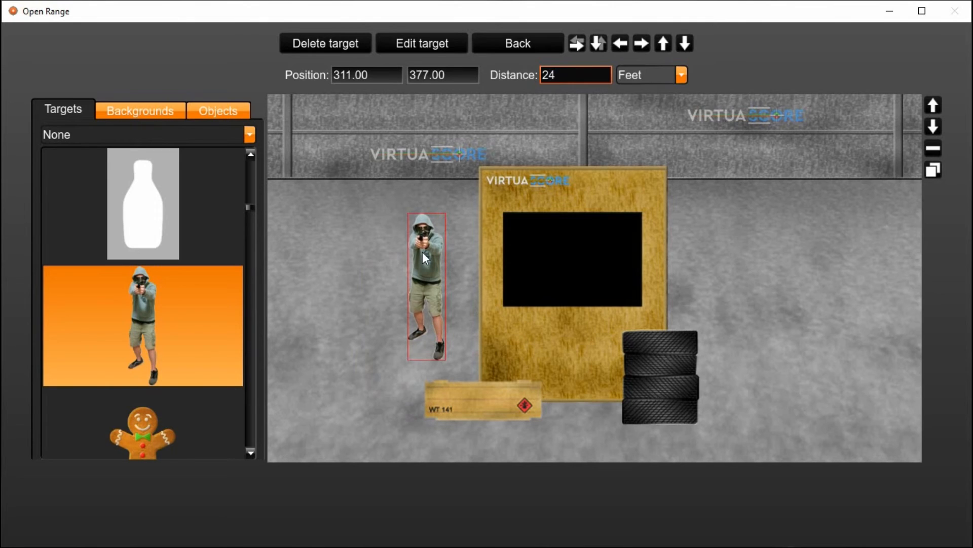
{"action": "left_click_drag", "start_coordinate": [427, 289], "coordinate": [574, 261]}
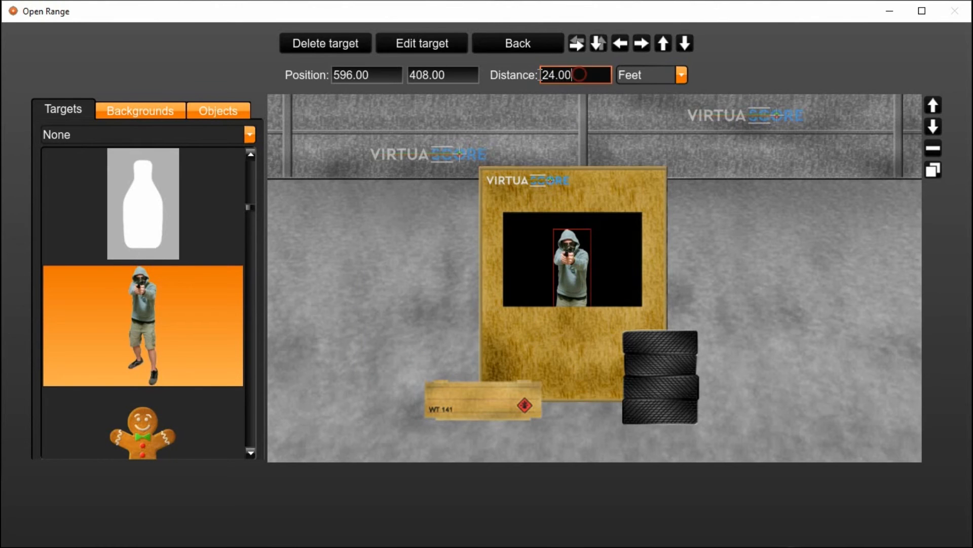
{"action": "type", "text": "21"}
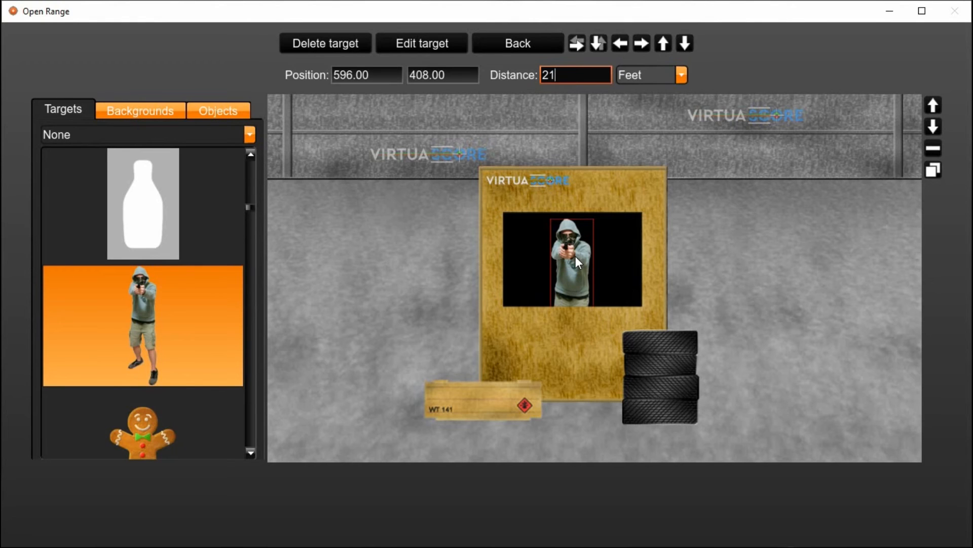
- Settle the gunman behind the panel at 20 feet, framed in the window, and deselect it
{"action": "left_click_drag", "start_coordinate": [576, 261], "coordinate": [541, 276]}
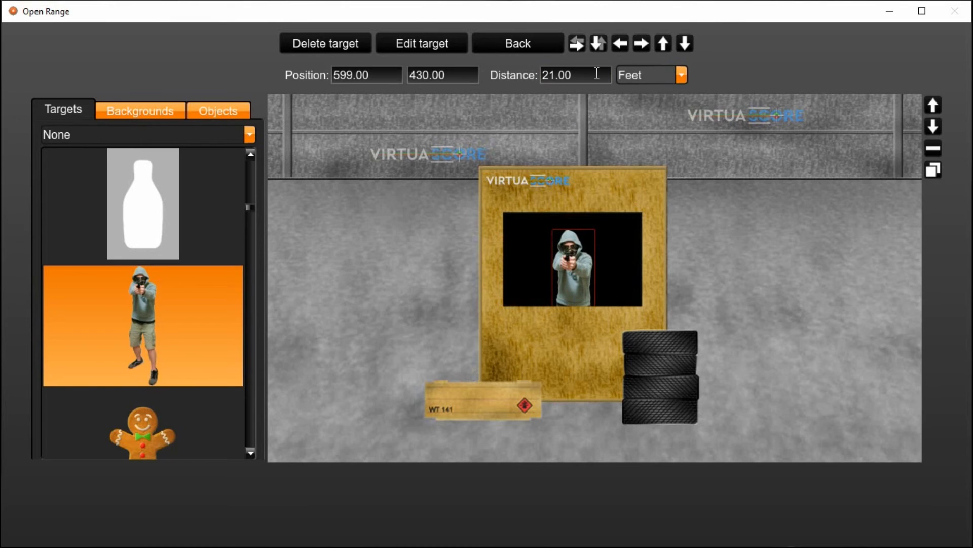
{"action": "type", "text": "19"}
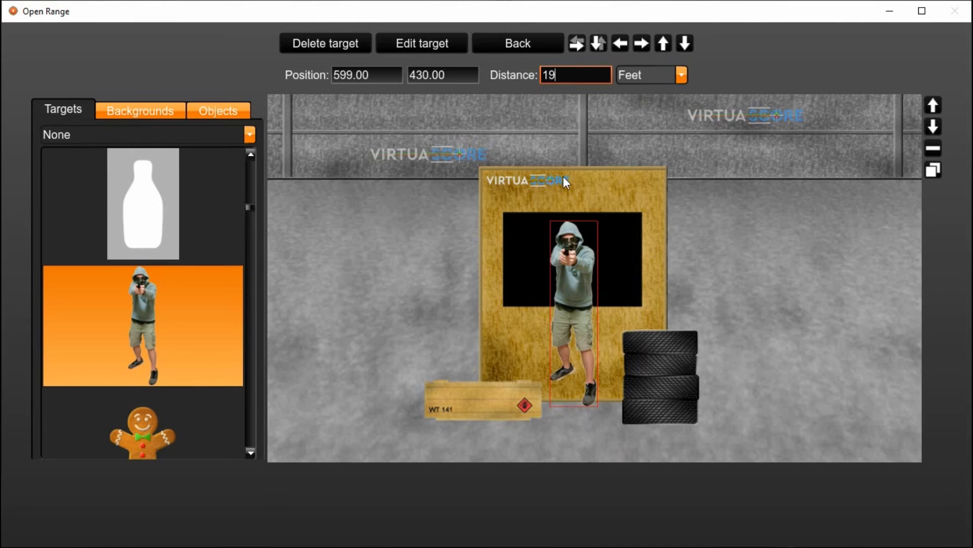
{"action": "triple_click", "coordinate": [576, 74]}
{"action": "type", "text": "20"}
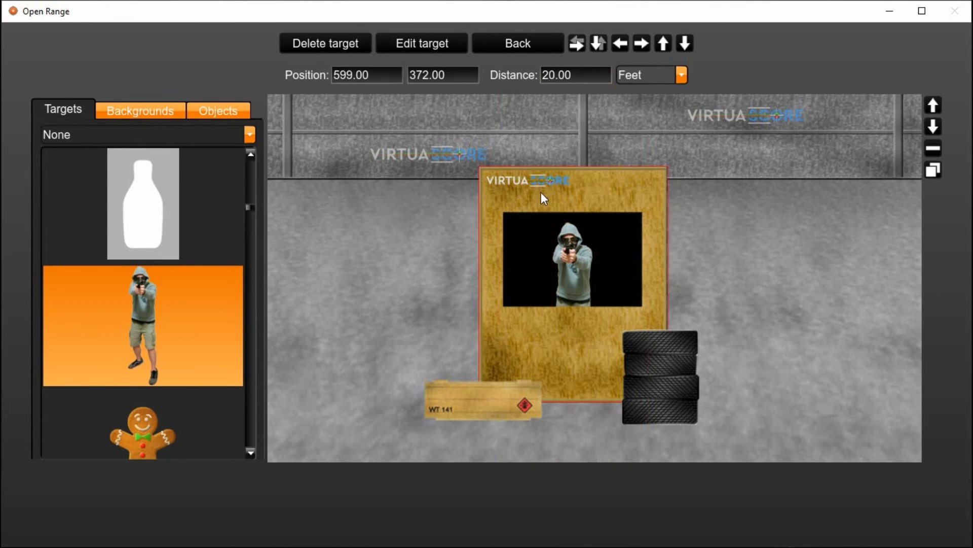
{"action": "mouse_move", "coordinate": [559, 344]}
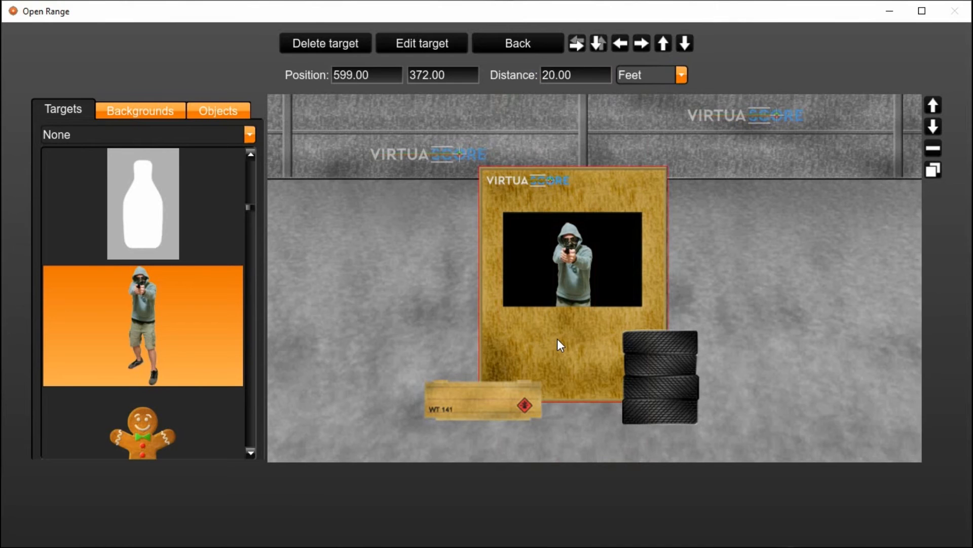
{"action": "mouse_move", "coordinate": [565, 364]}
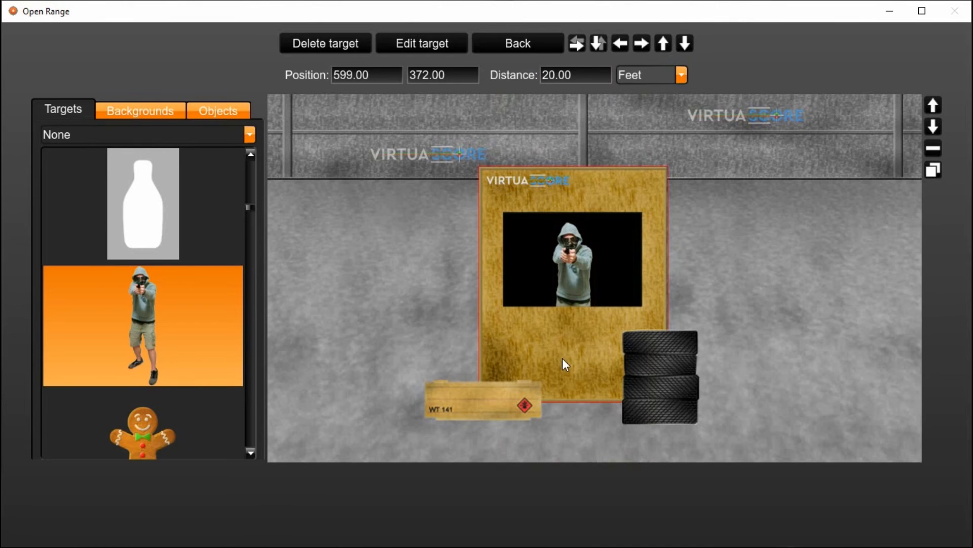
{"action": "mouse_move", "coordinate": [572, 360]}
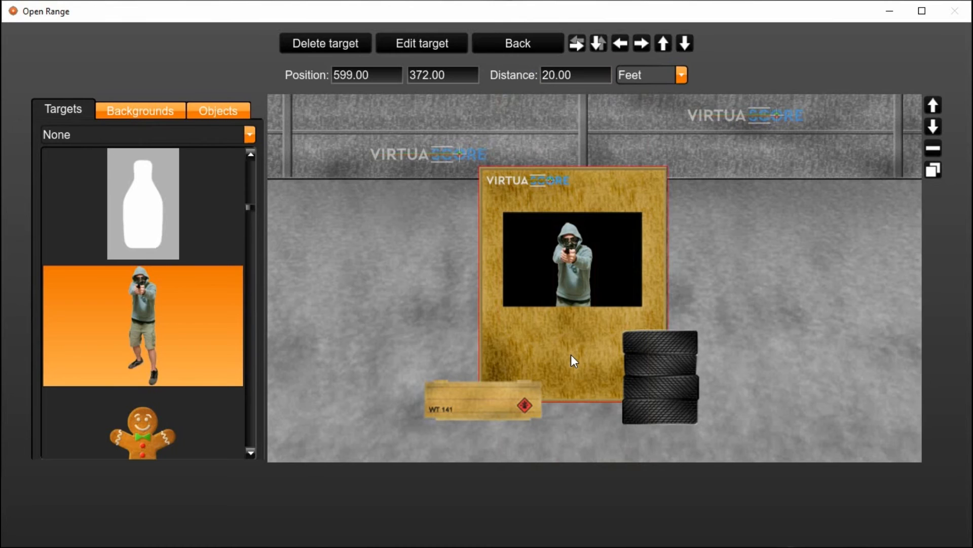
{"action": "mouse_move", "coordinate": [624, 361]}
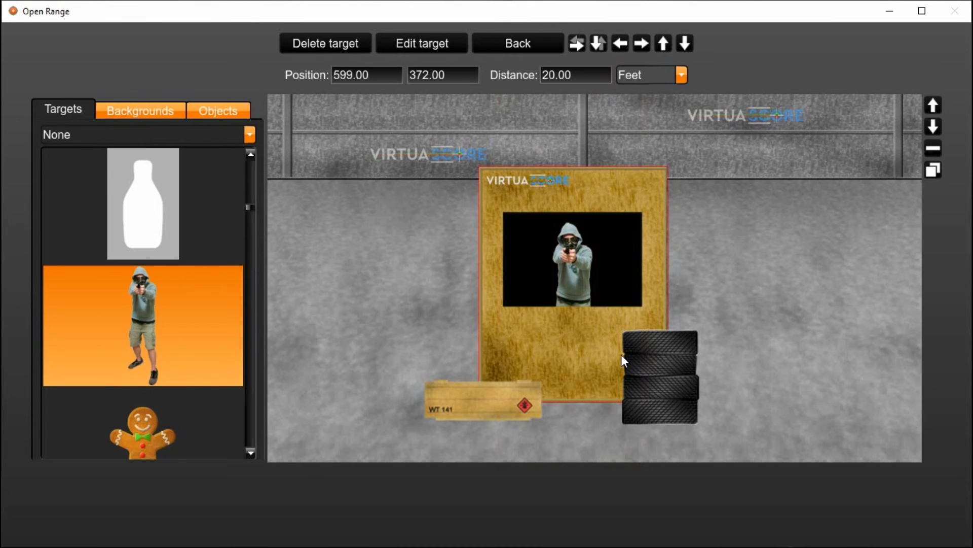
{"action": "mouse_move", "coordinate": [607, 204]}
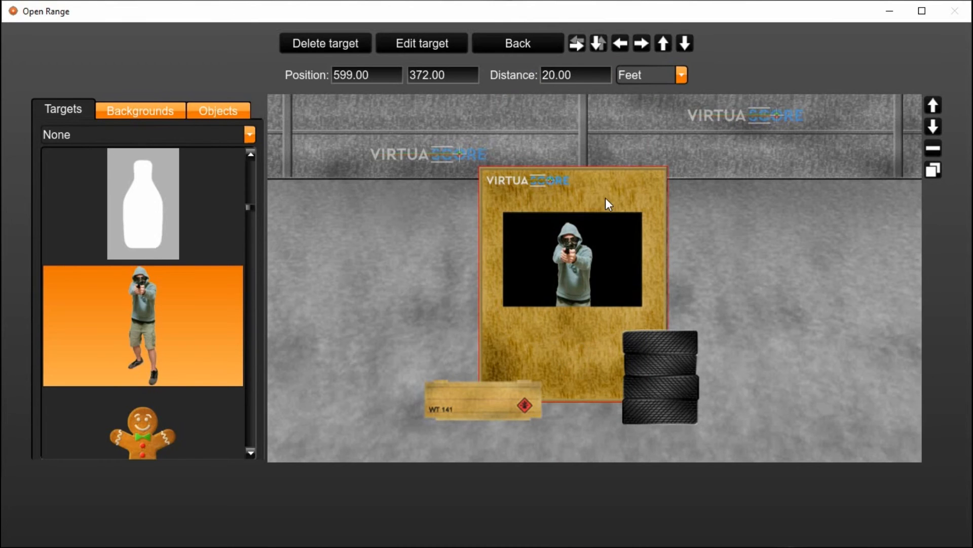
{"action": "mouse_move", "coordinate": [574, 268]}
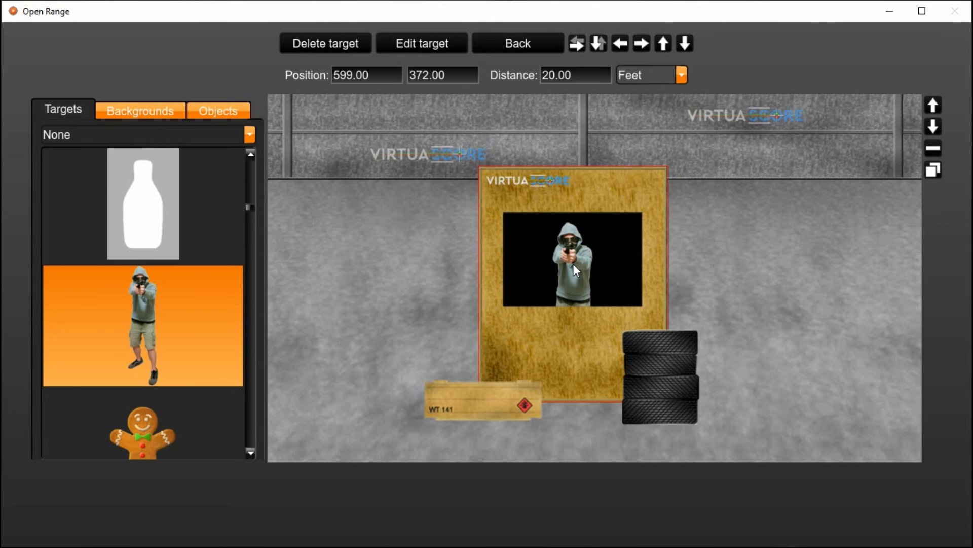
{"action": "left_click", "coordinate": [574, 74]}
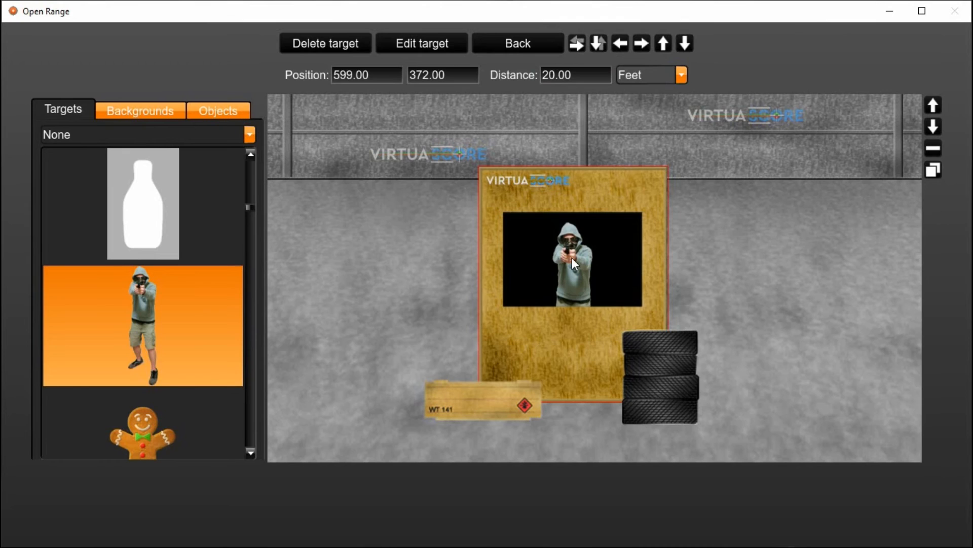
{"action": "mouse_move", "coordinate": [591, 223]}
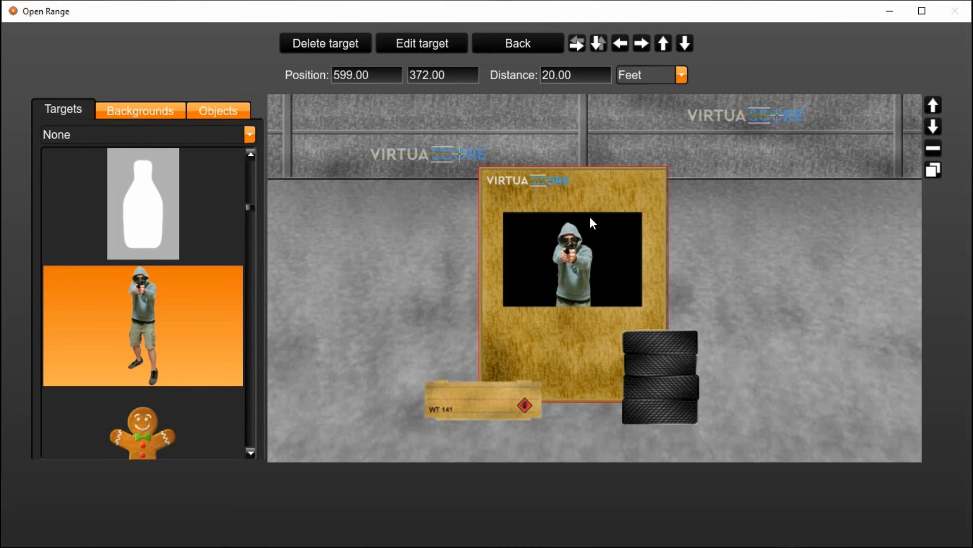
{"action": "left_click", "coordinate": [744, 271]}
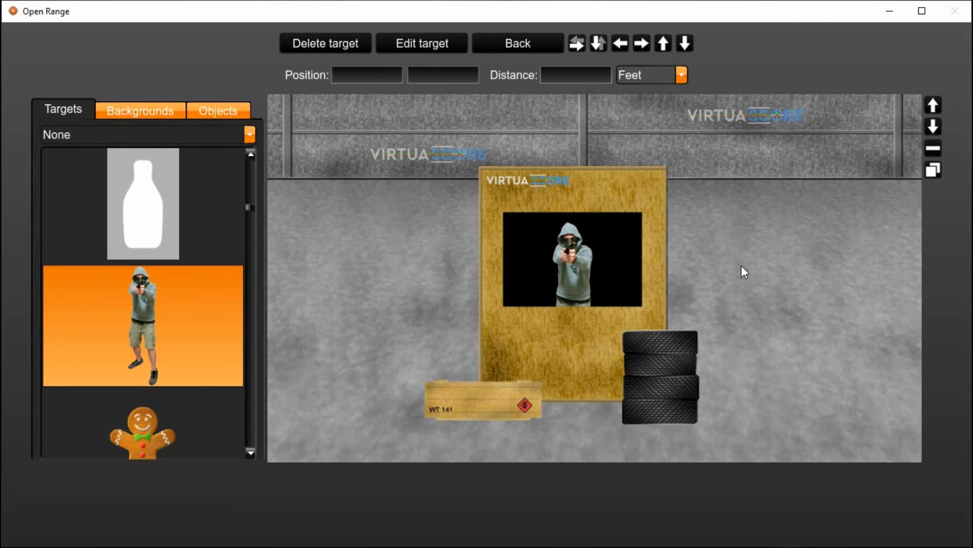
{"action": "mouse_move", "coordinate": [629, 279]}
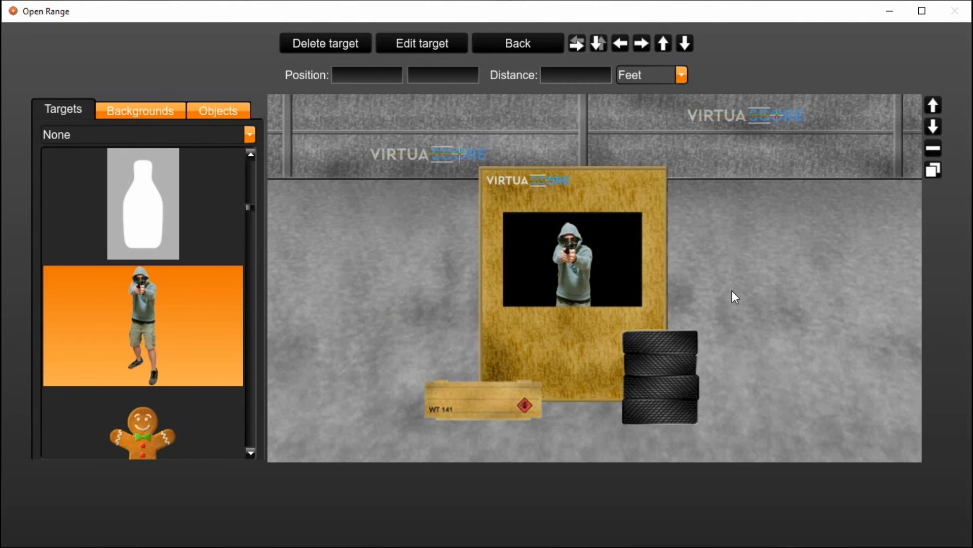
{"action": "mouse_move", "coordinate": [706, 251]}
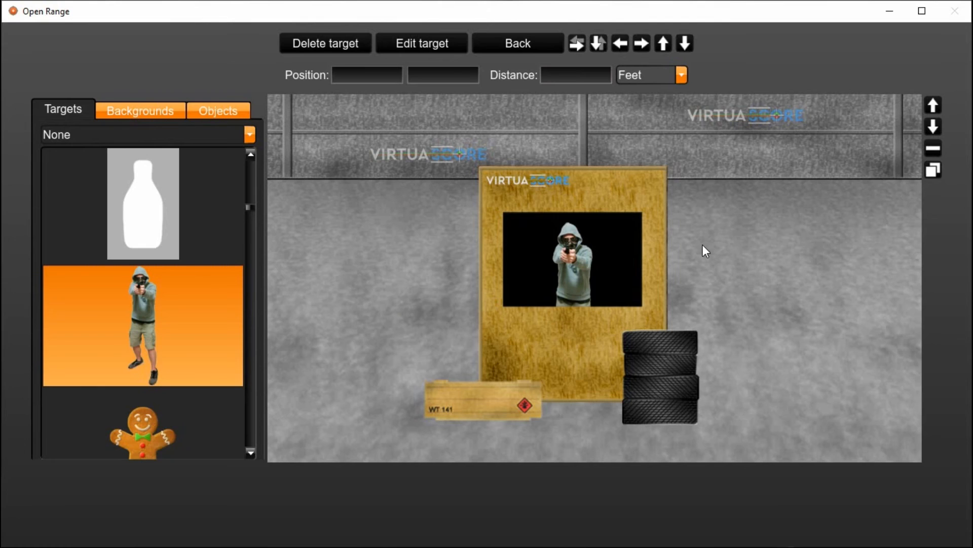
{"action": "mouse_move", "coordinate": [734, 242]}
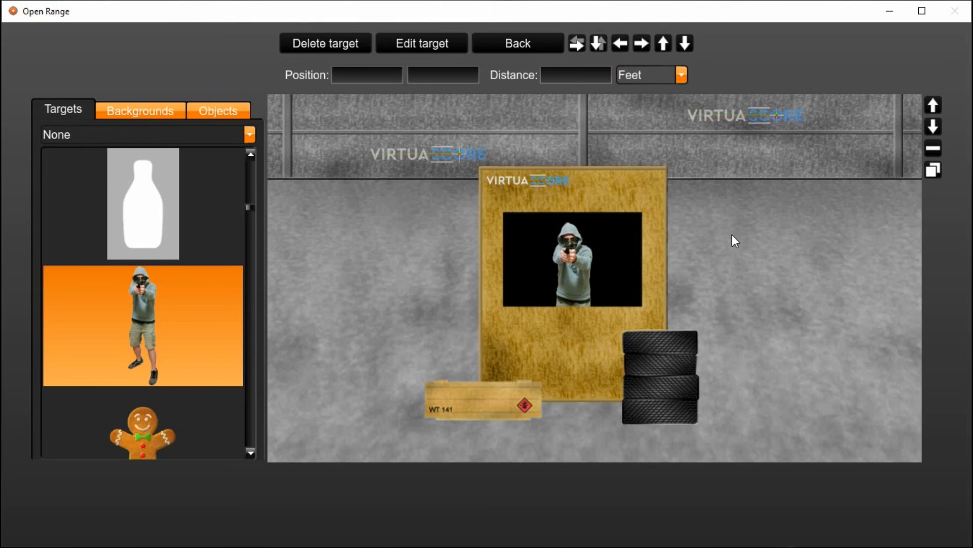
{"action": "mouse_move", "coordinate": [749, 250]}
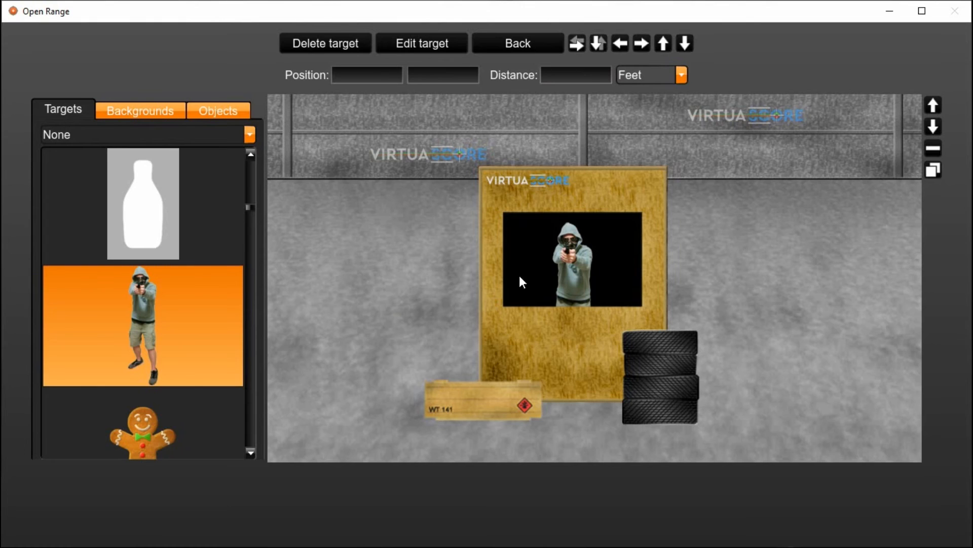
{"action": "mouse_move", "coordinate": [576, 263]}
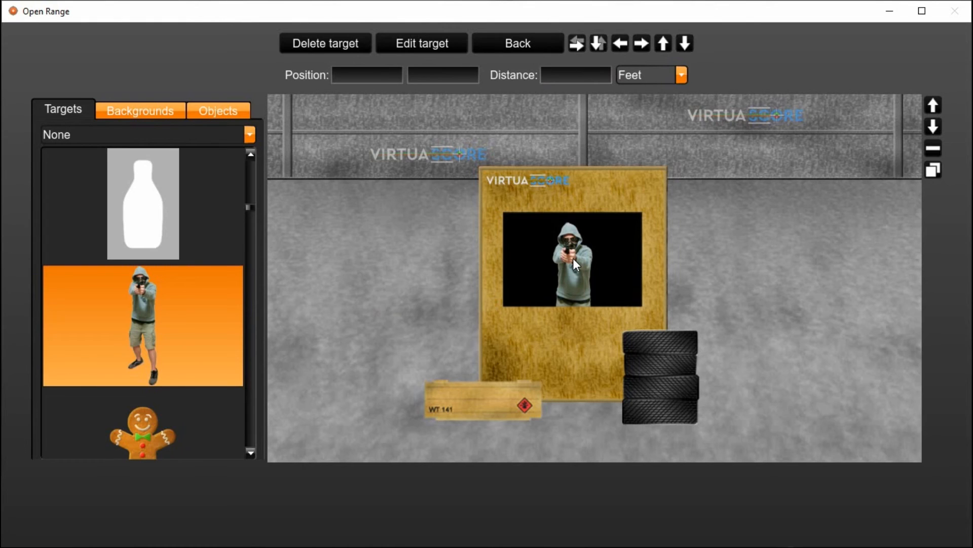
- Select the gunman target and set its action to Turn in the behaviour settings
{"action": "left_click", "coordinate": [574, 264]}
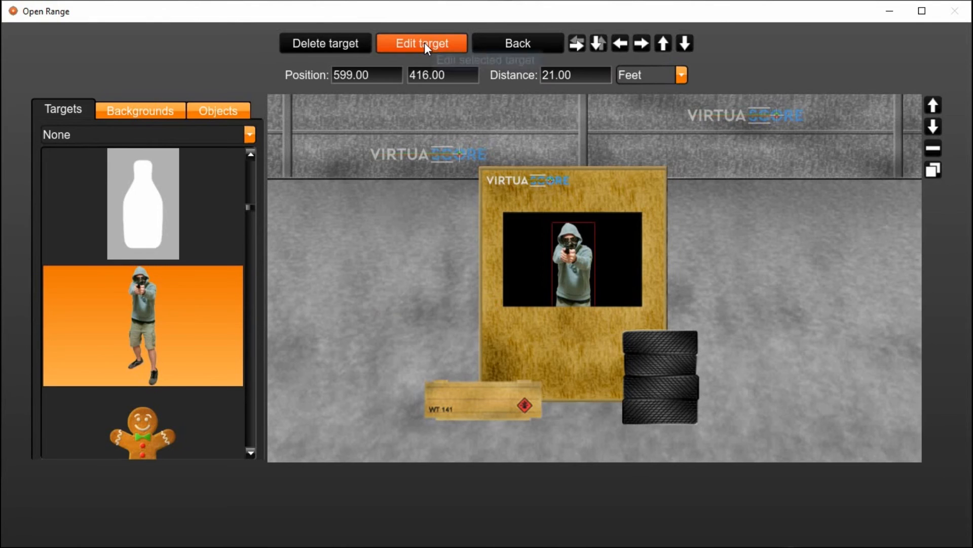
{"action": "left_click", "coordinate": [422, 42]}
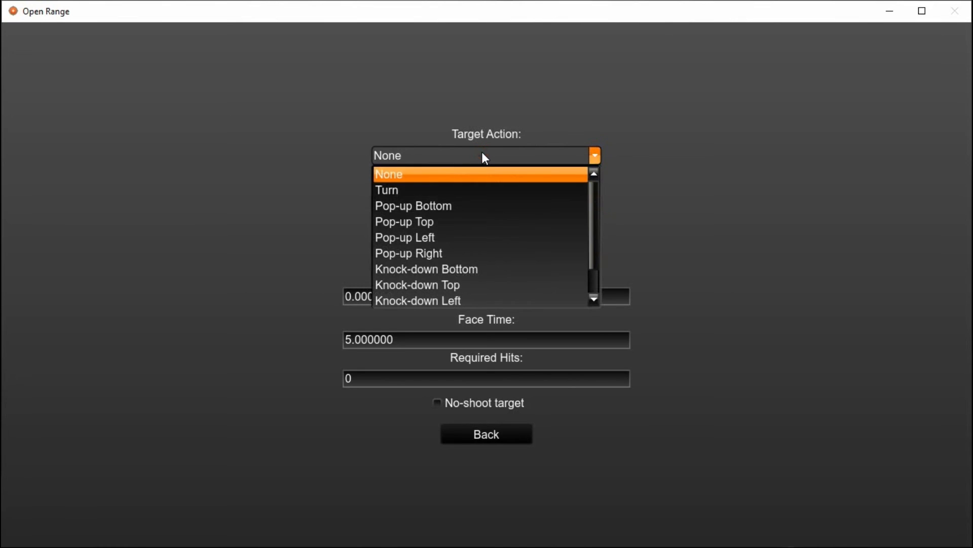
{"action": "mouse_move", "coordinate": [435, 190]}
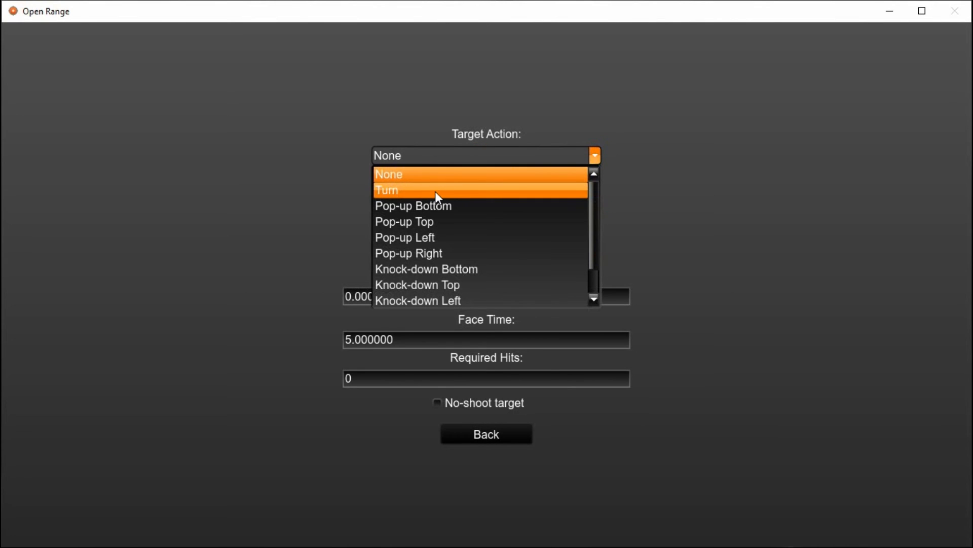
{"action": "mouse_move", "coordinate": [439, 206]}
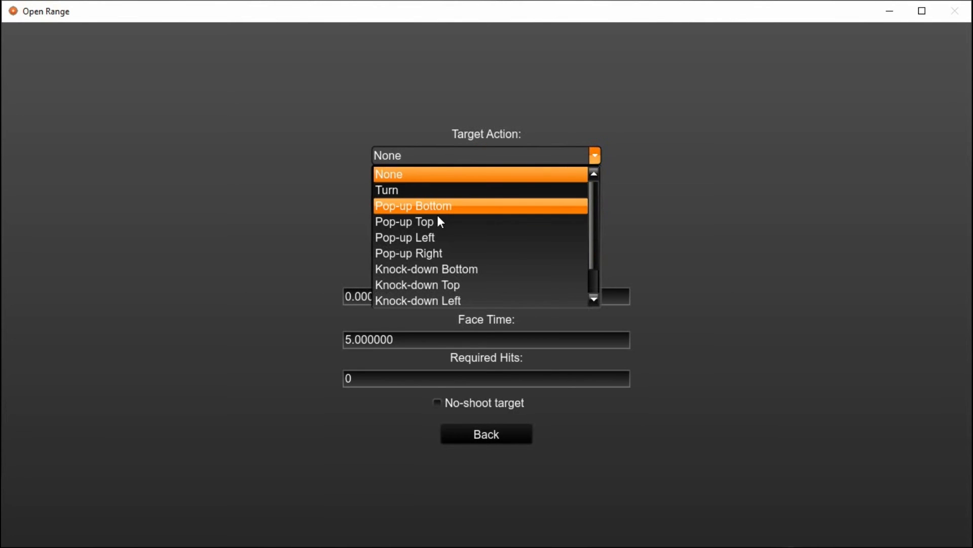
{"action": "mouse_move", "coordinate": [488, 222]}
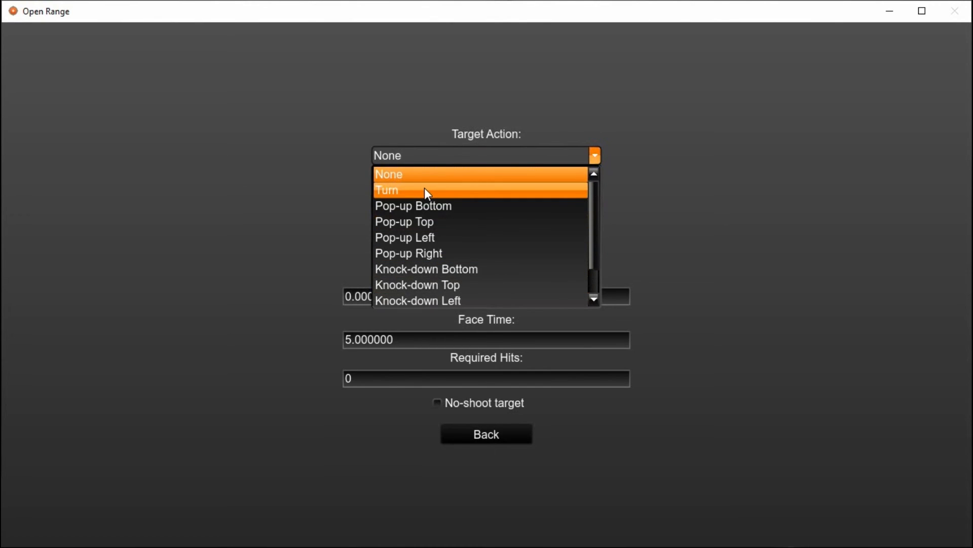
{"action": "left_click", "coordinate": [387, 190]}
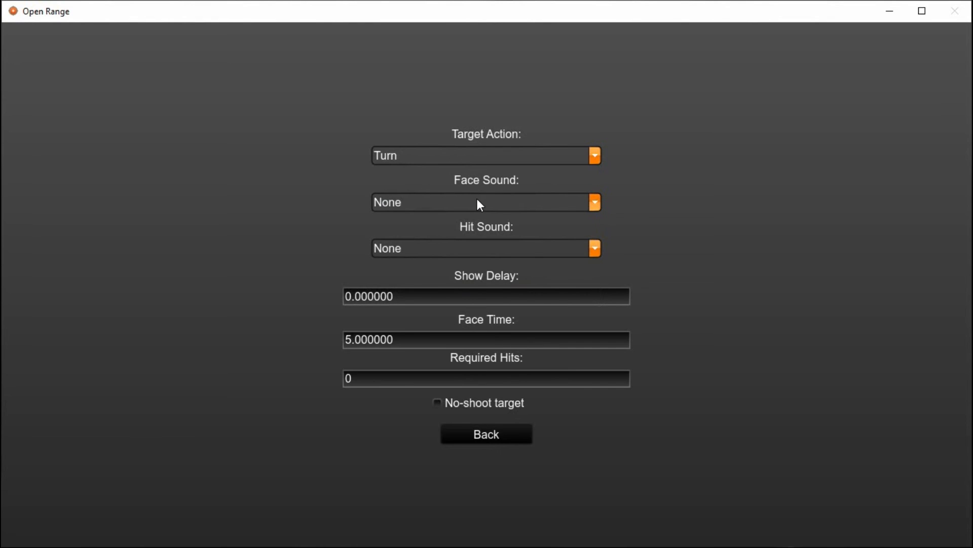
{"action": "mouse_move", "coordinate": [491, 209]}
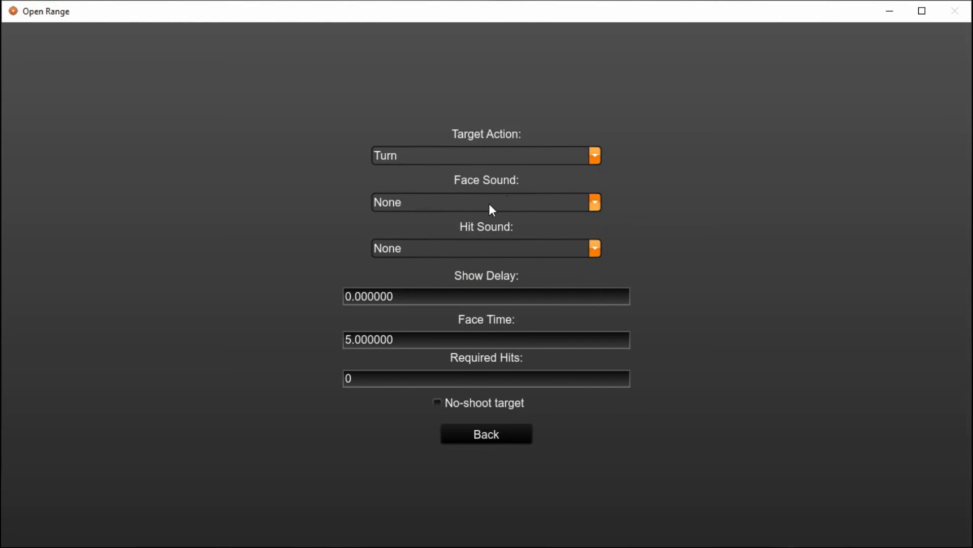
{"action": "mouse_move", "coordinate": [489, 211]}
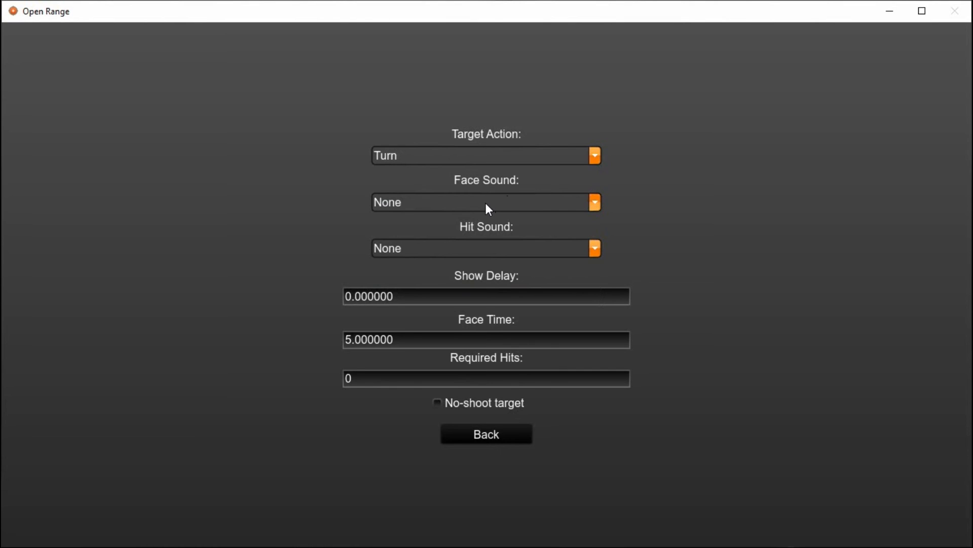
{"action": "mouse_move", "coordinate": [481, 203]}
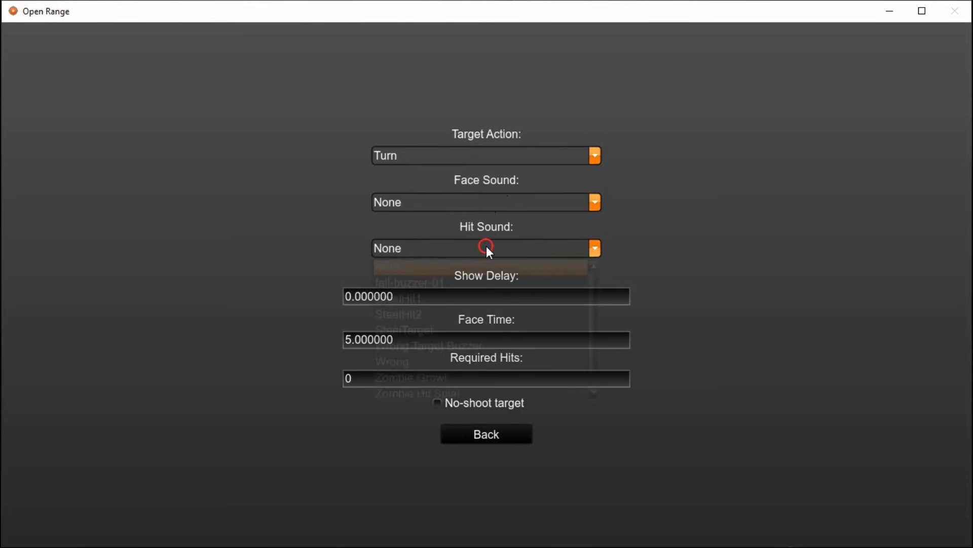
- Keep no hit sound, a 5-second show delay and face time, and require 1 hit
{"action": "left_click", "coordinate": [593, 247]}
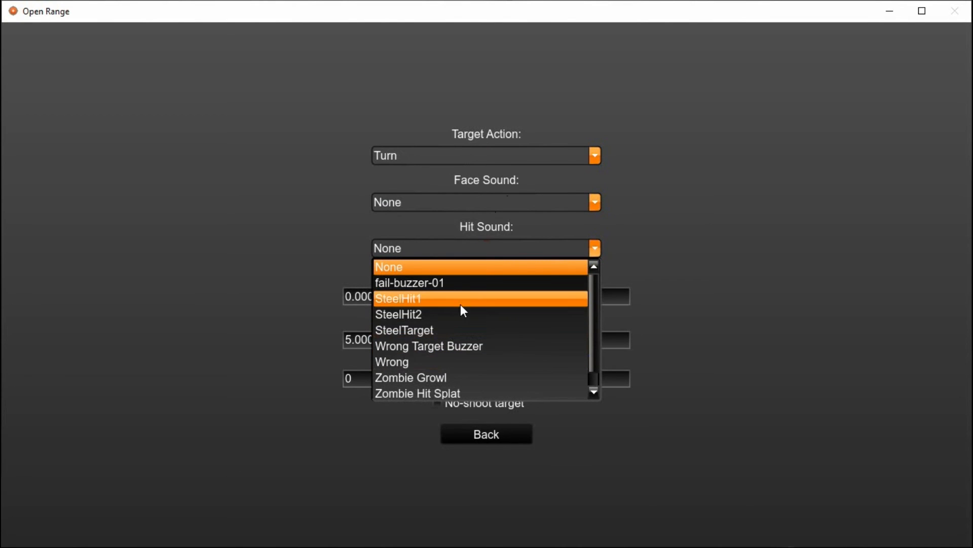
{"action": "mouse_move", "coordinate": [463, 283]}
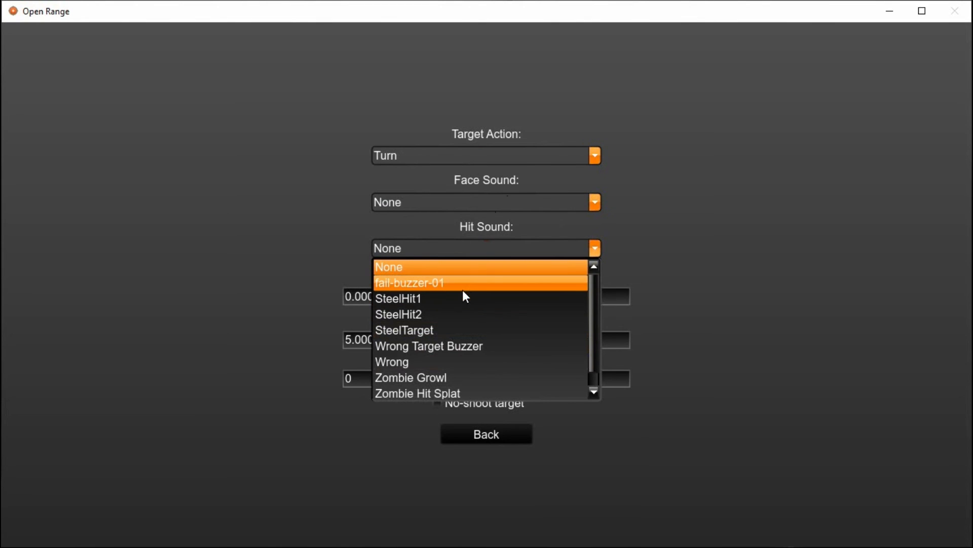
{"action": "left_click", "coordinate": [389, 266]}
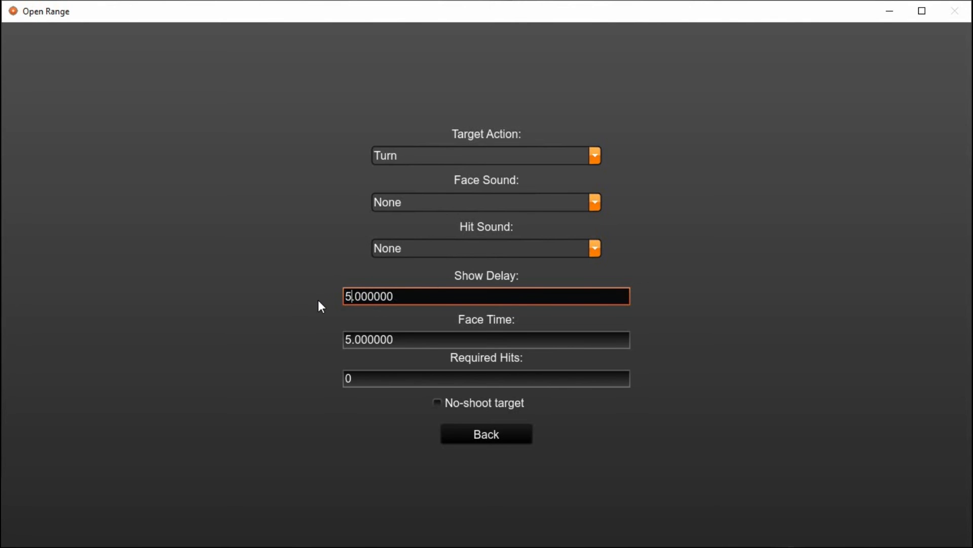
{"action": "left_click", "coordinate": [486, 339]}
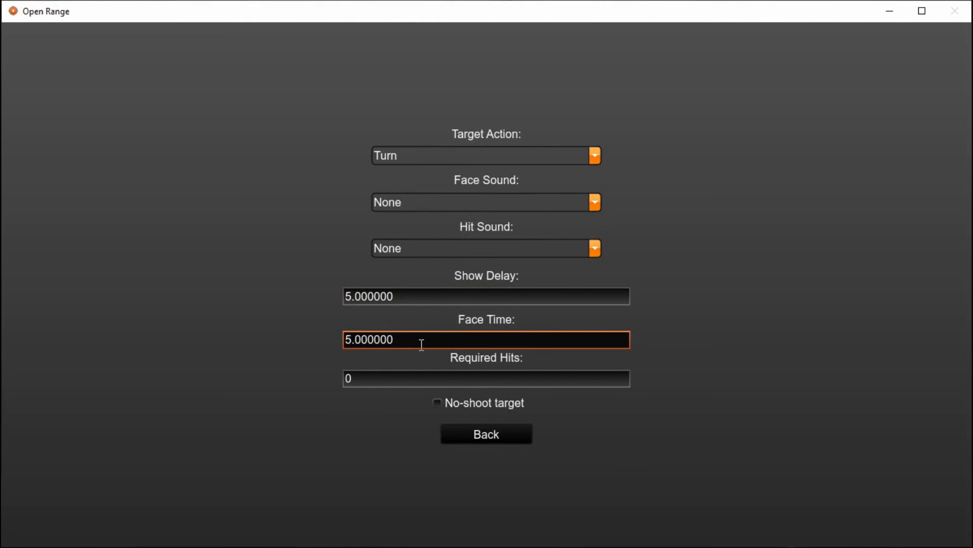
{"action": "mouse_move", "coordinate": [443, 322]}
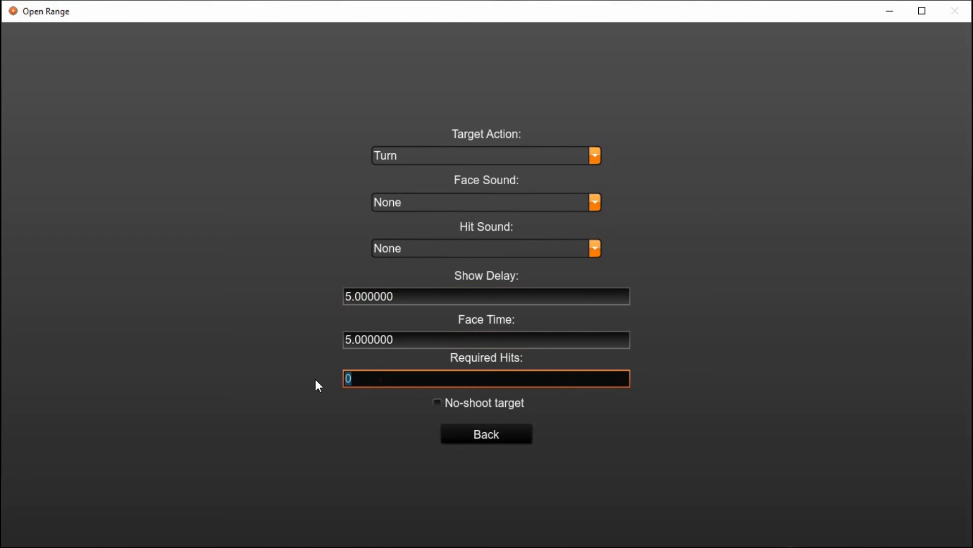
{"action": "type", "text": "1"}
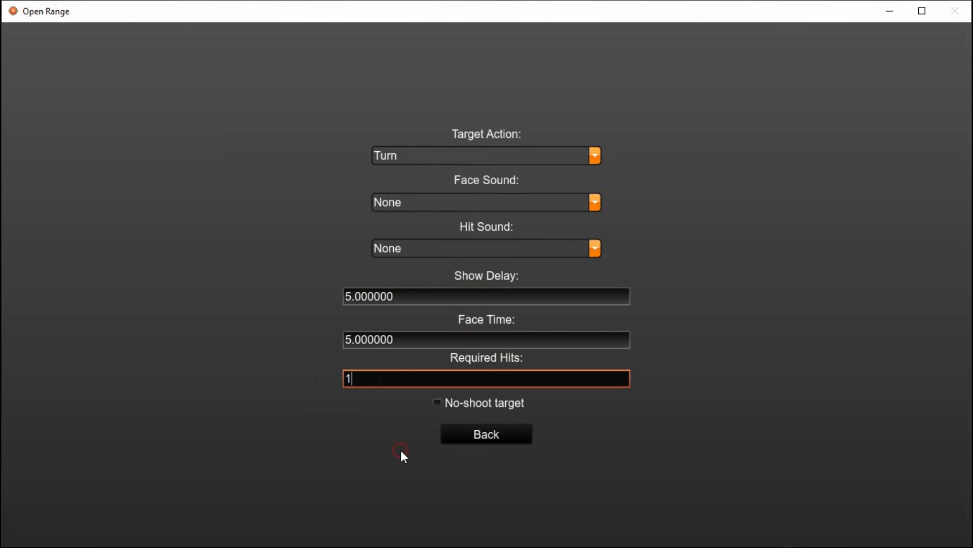
- Toggle the no-shoot option and leave it cleared, then return to the stage layout
{"action": "left_click", "coordinate": [437, 402]}
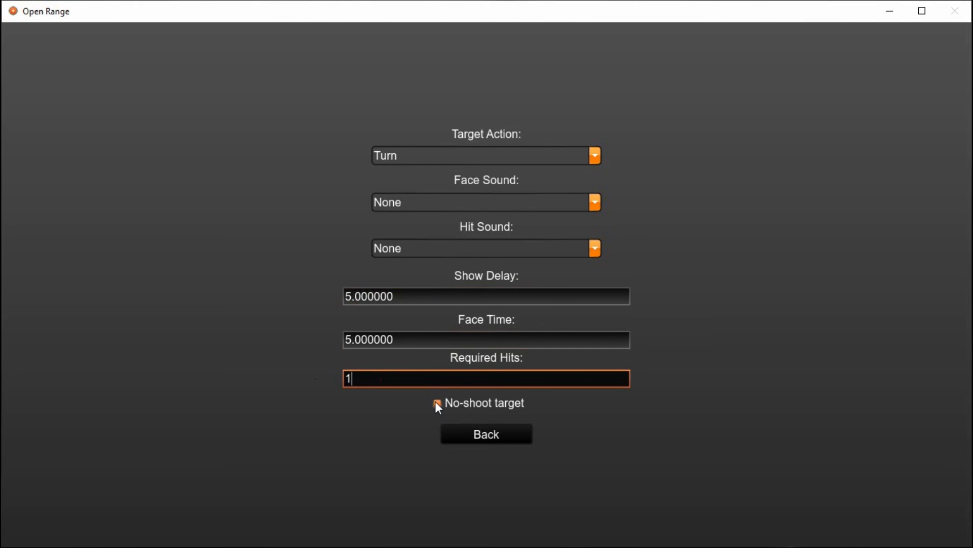
{"action": "left_click", "coordinate": [439, 402]}
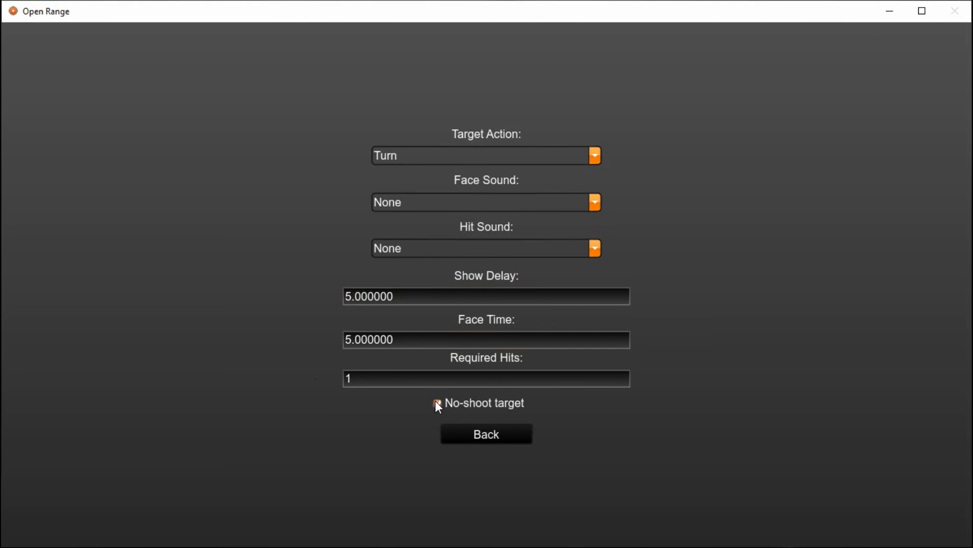
{"action": "left_click", "coordinate": [437, 402]}
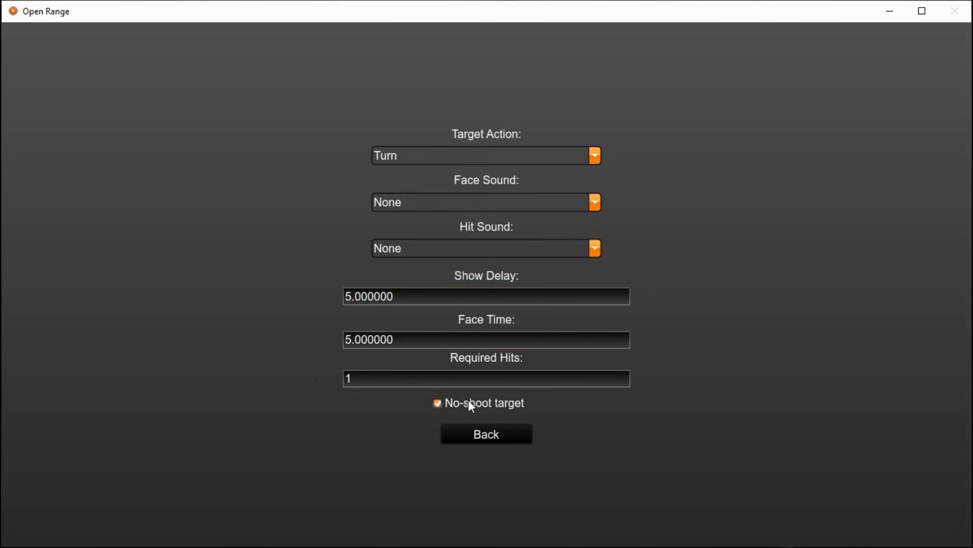
{"action": "left_click", "coordinate": [438, 403]}
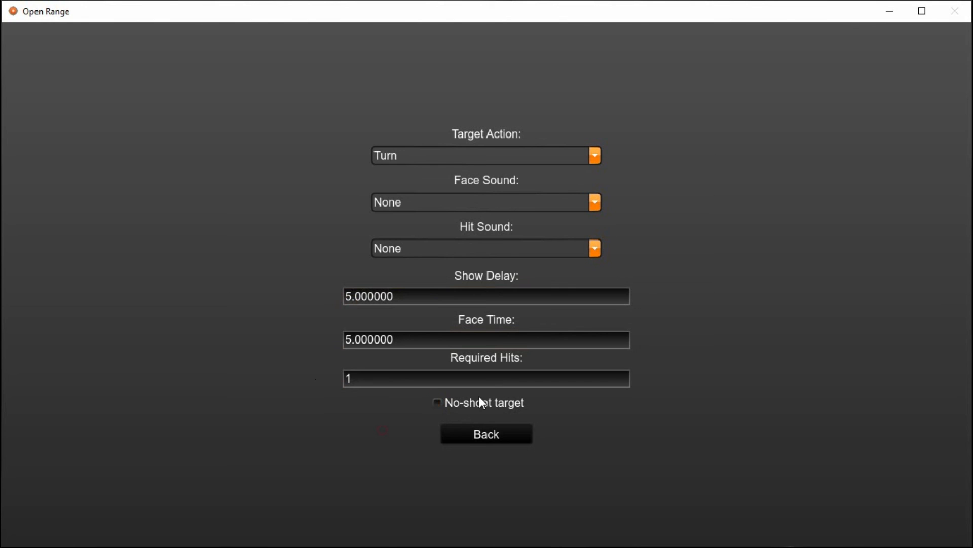
{"action": "left_click", "coordinate": [485, 433]}
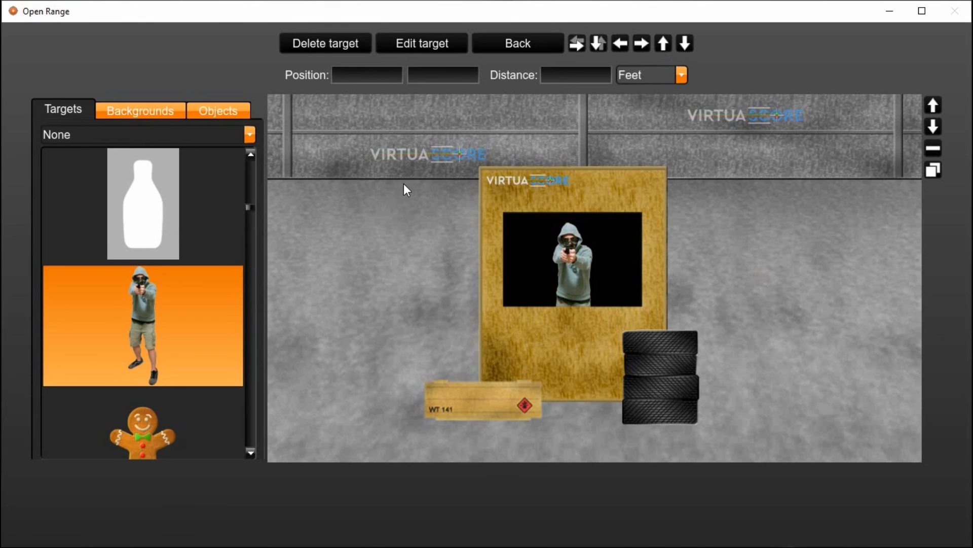
{"action": "mouse_move", "coordinate": [748, 310]}
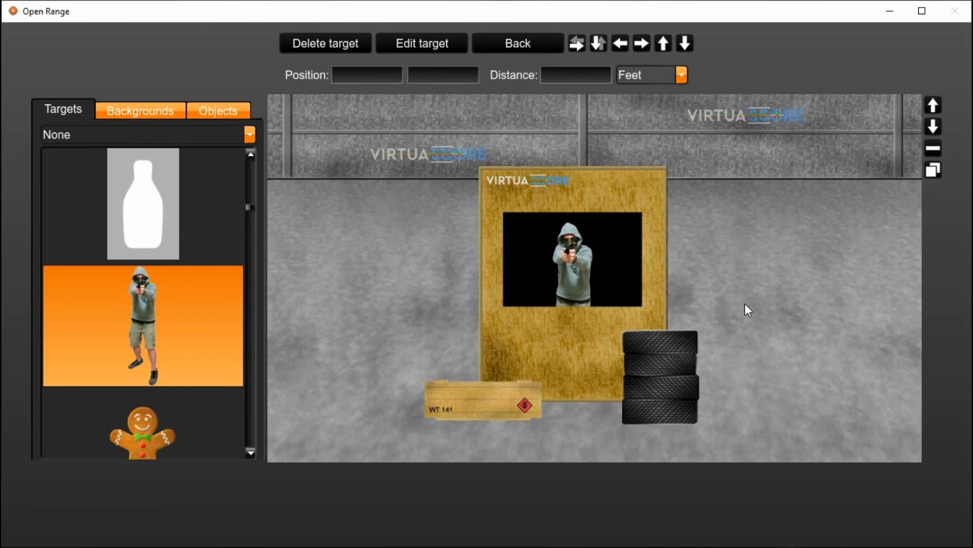
{"action": "mouse_move", "coordinate": [349, 344]}
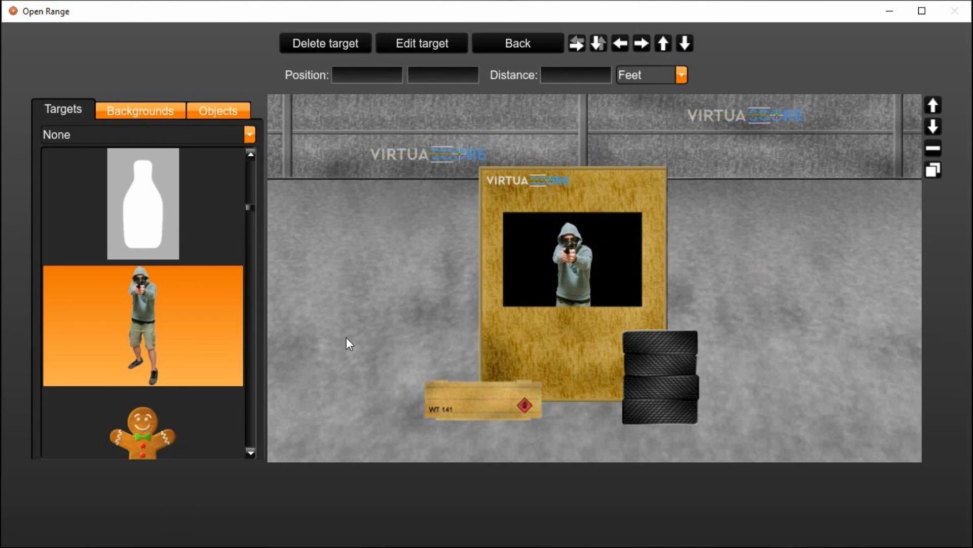
{"action": "mouse_move", "coordinate": [450, 316]}
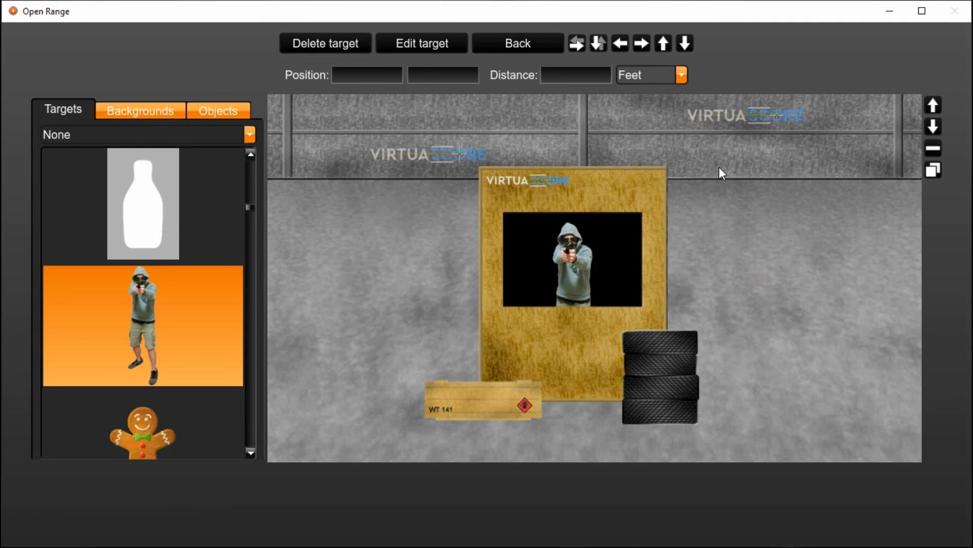
{"action": "mouse_move", "coordinate": [776, 242]}
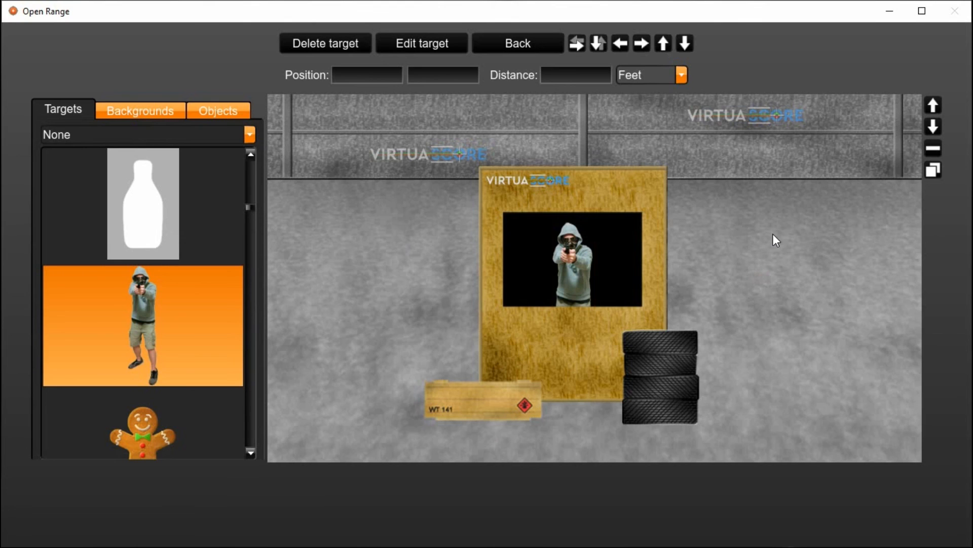
{"action": "mouse_move", "coordinate": [792, 280]}
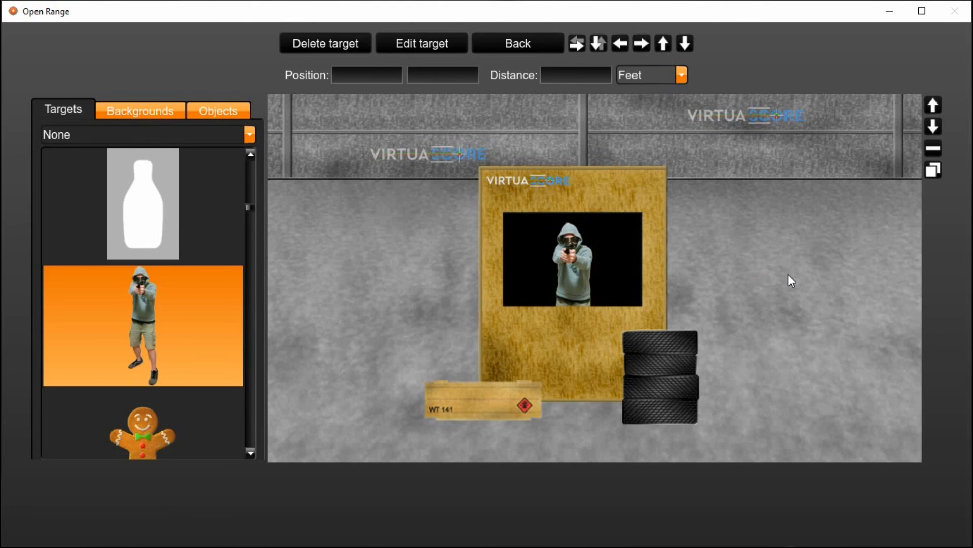
{"action": "mouse_move", "coordinate": [765, 276]}
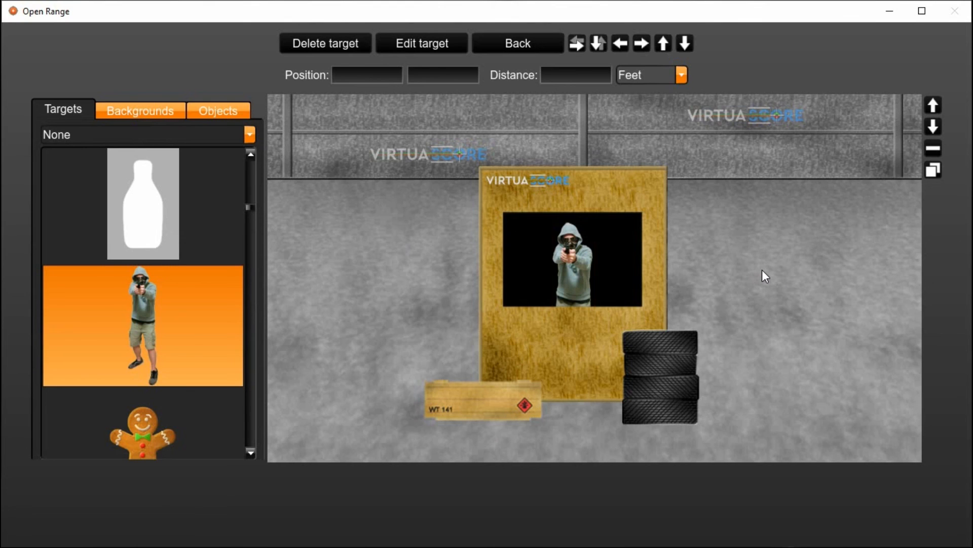
{"action": "mouse_move", "coordinate": [776, 289]}
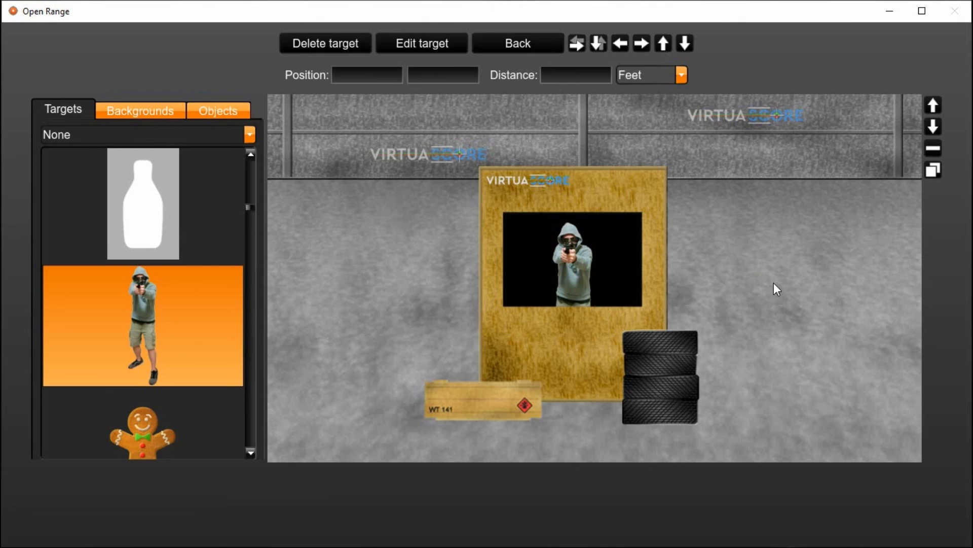
{"action": "mouse_move", "coordinate": [769, 242]}
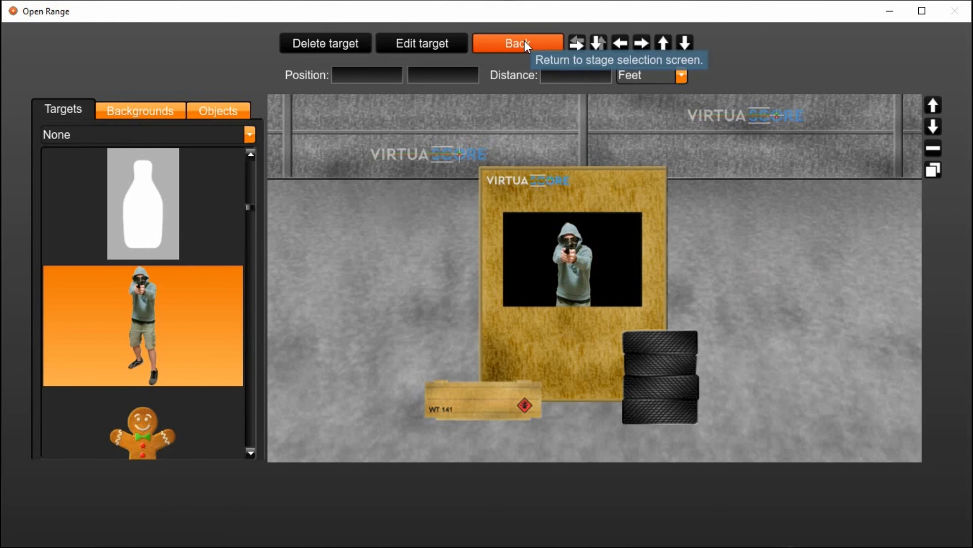
- Return to the course browser and switch the category to Stock Courses
{"action": "left_click", "coordinate": [517, 43]}
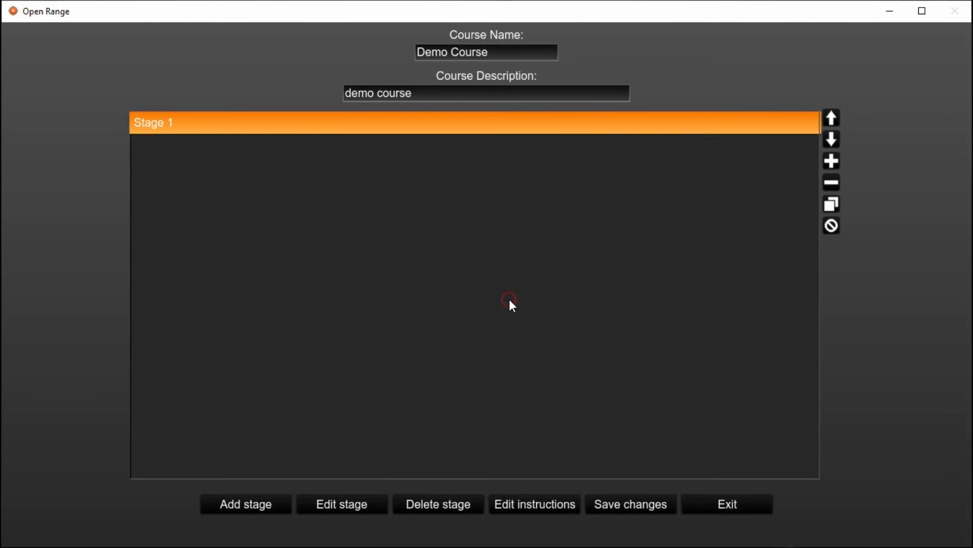
{"action": "mouse_move", "coordinate": [648, 445]}
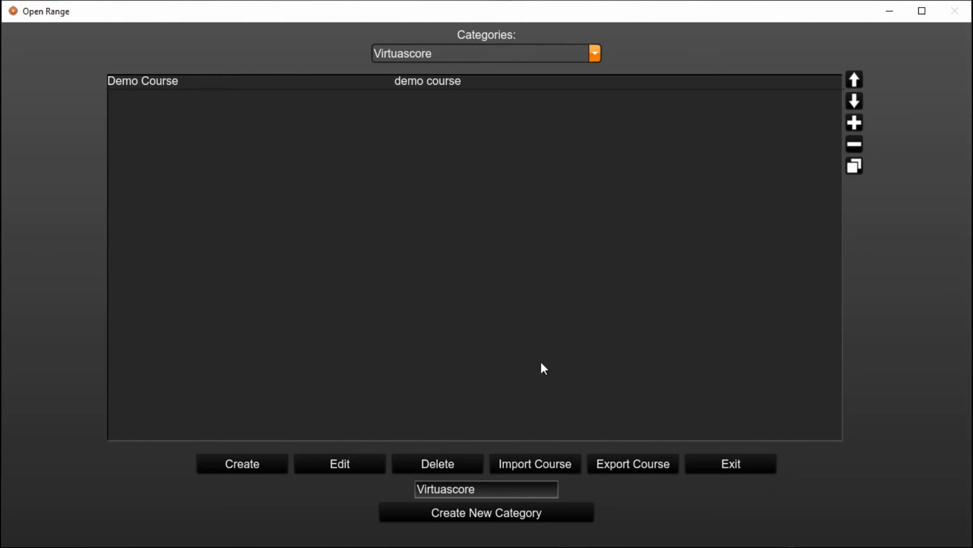
{"action": "left_click", "coordinate": [593, 53]}
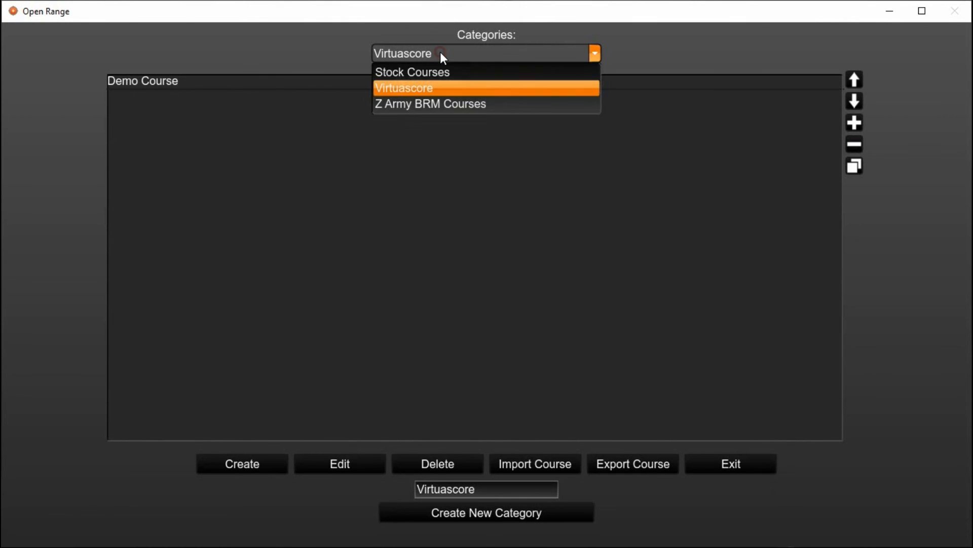
{"action": "left_click", "coordinate": [411, 71]}
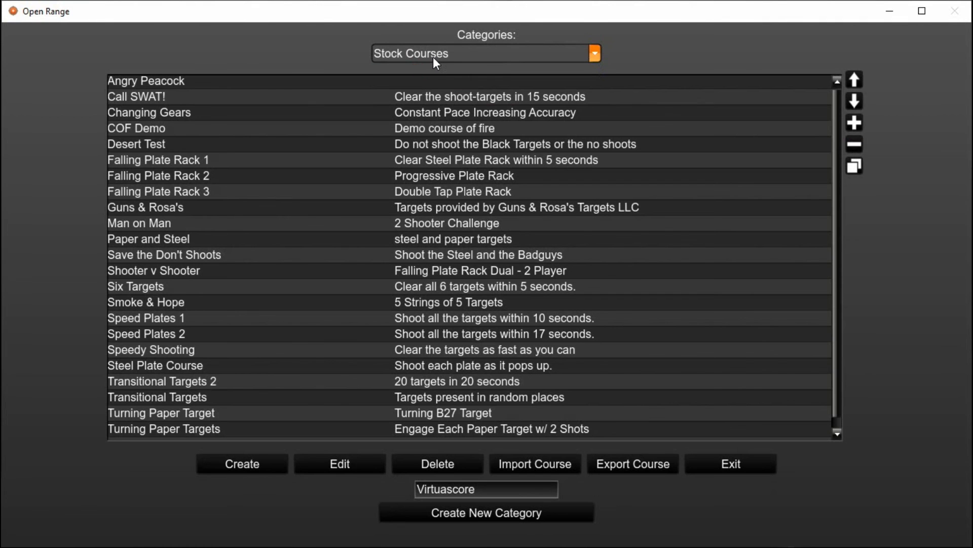